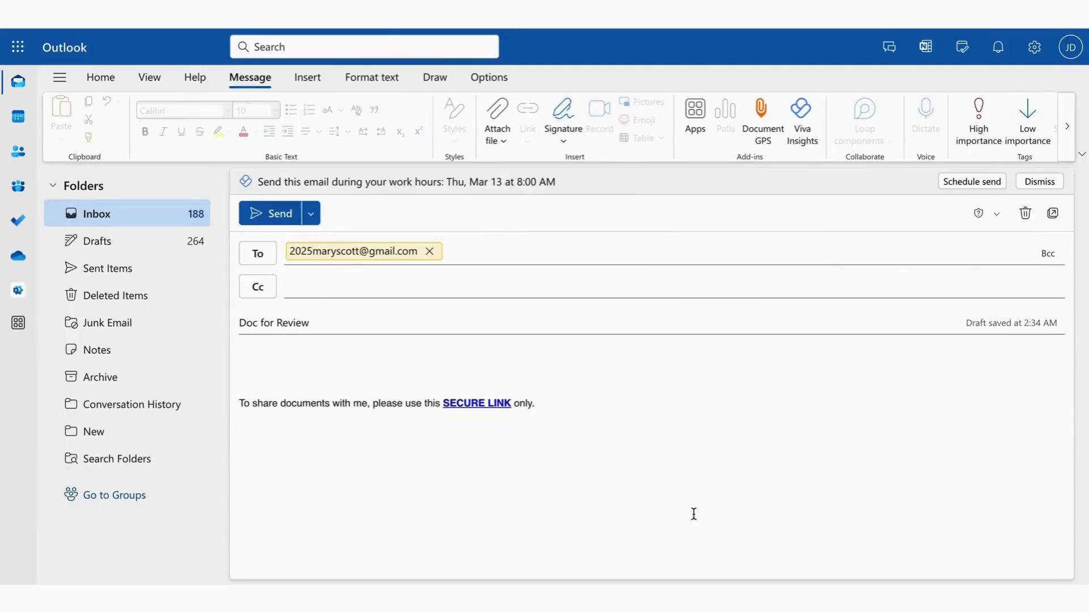
pyautogui.moveTo(632, 434)
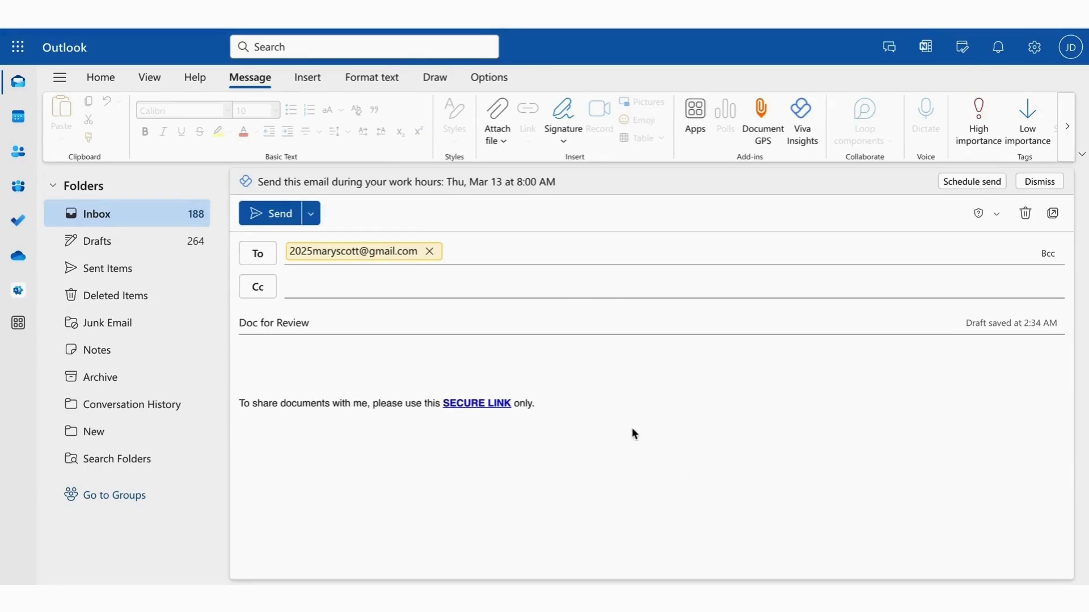
pyautogui.moveTo(496, 118)
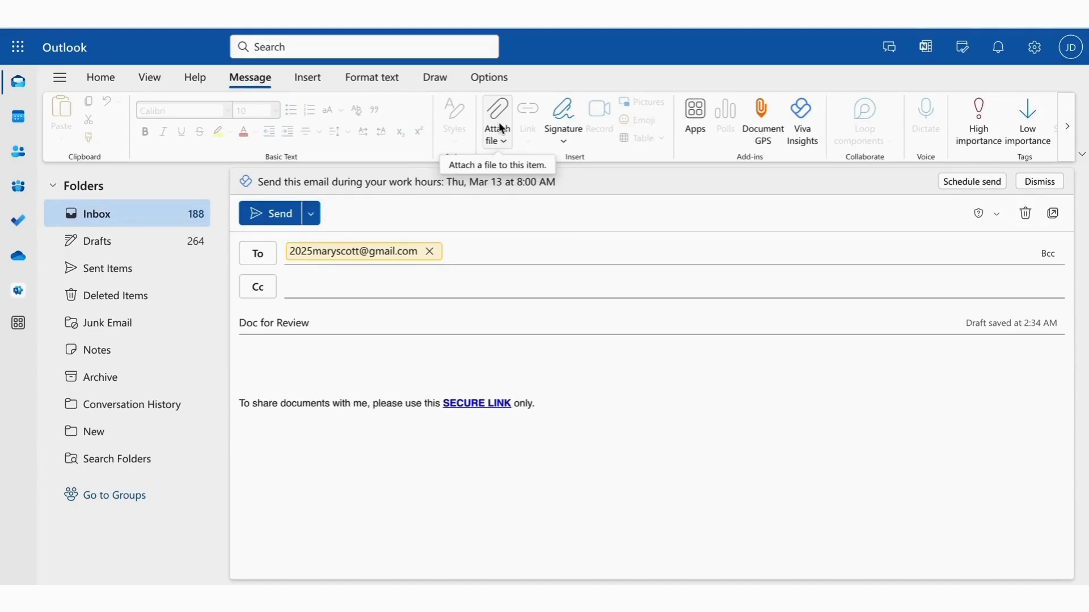
pyautogui.moveTo(762, 120)
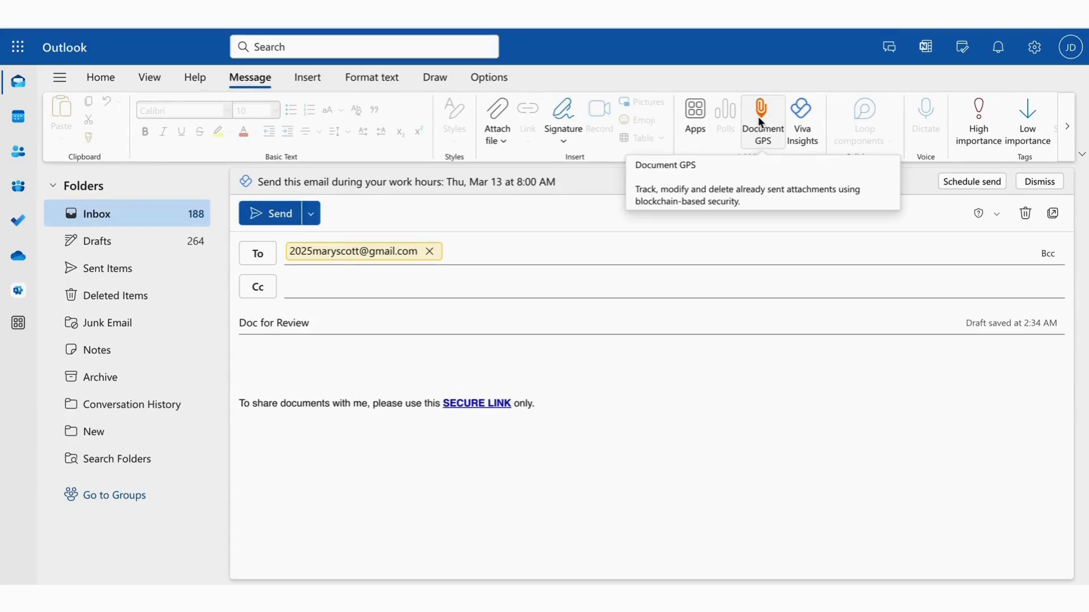
pyautogui.moveTo(768, 128)
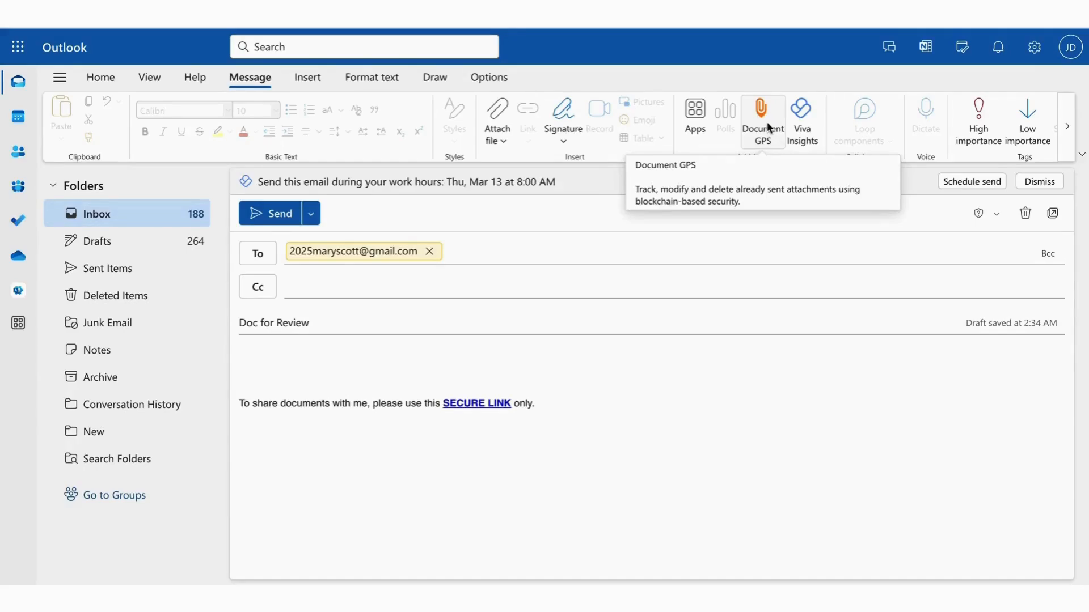
# - Bring up the Document GPS upload panel and toggle Shareable on then back off
pyautogui.click(762, 116)
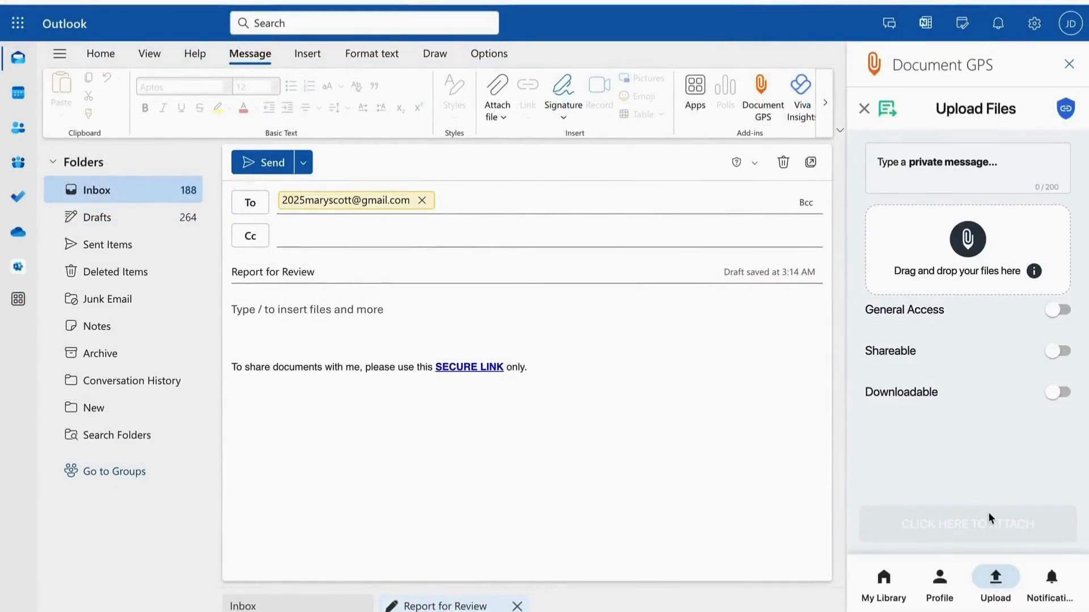
pyautogui.moveTo(964, 427)
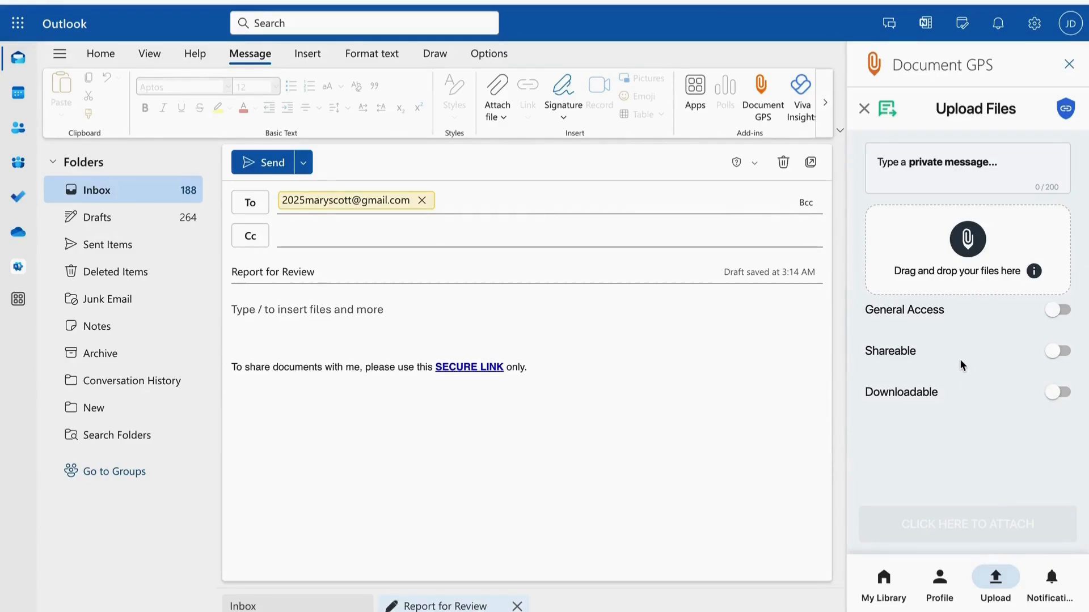
pyautogui.moveTo(1047, 372)
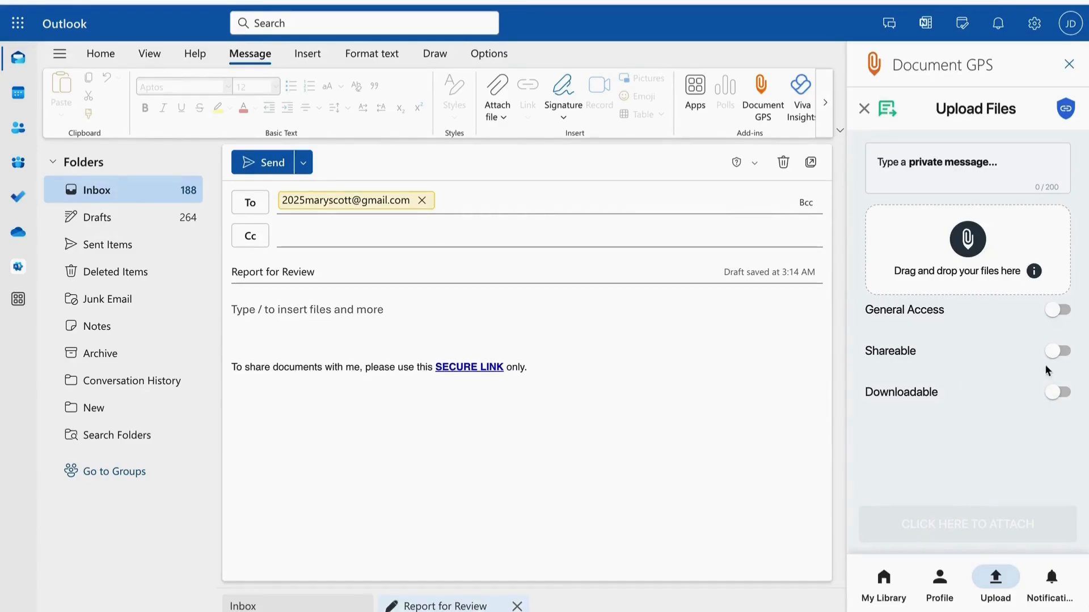
pyautogui.click(1056, 351)
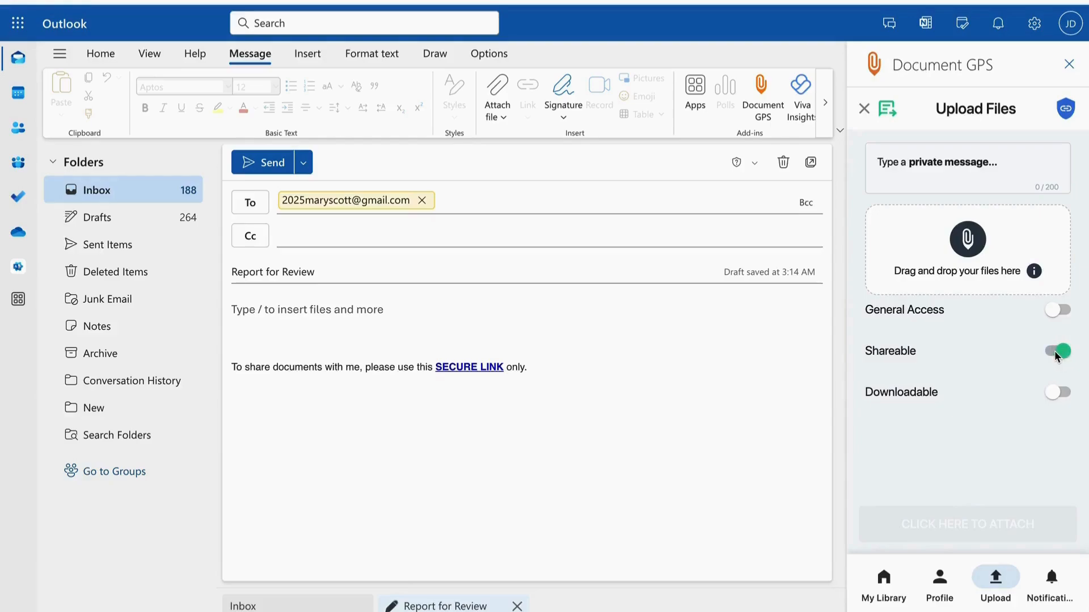
pyautogui.click(1056, 351)
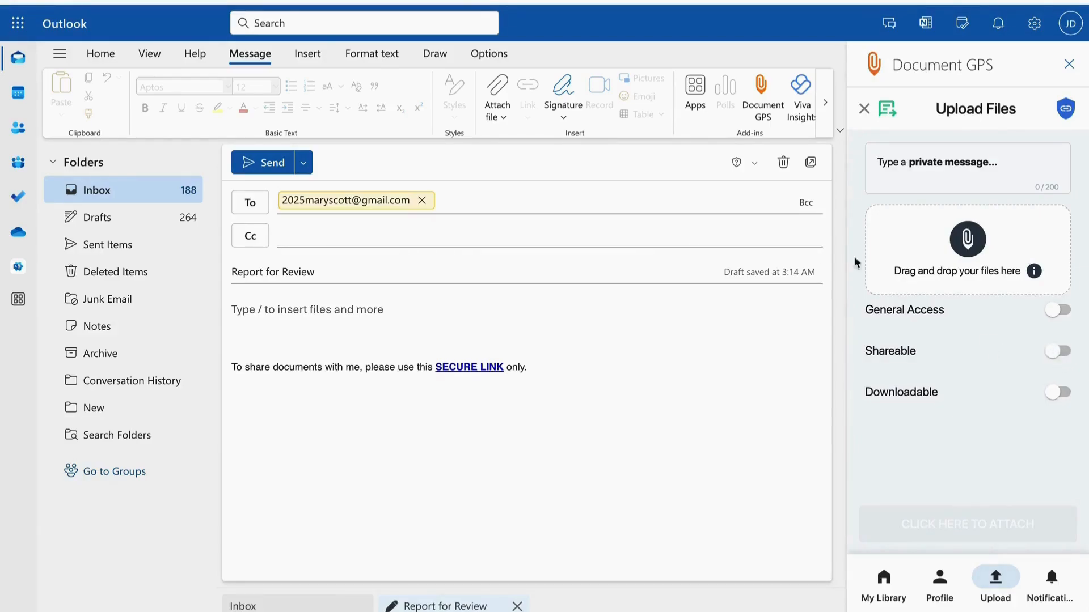
pyautogui.moveTo(477, 326)
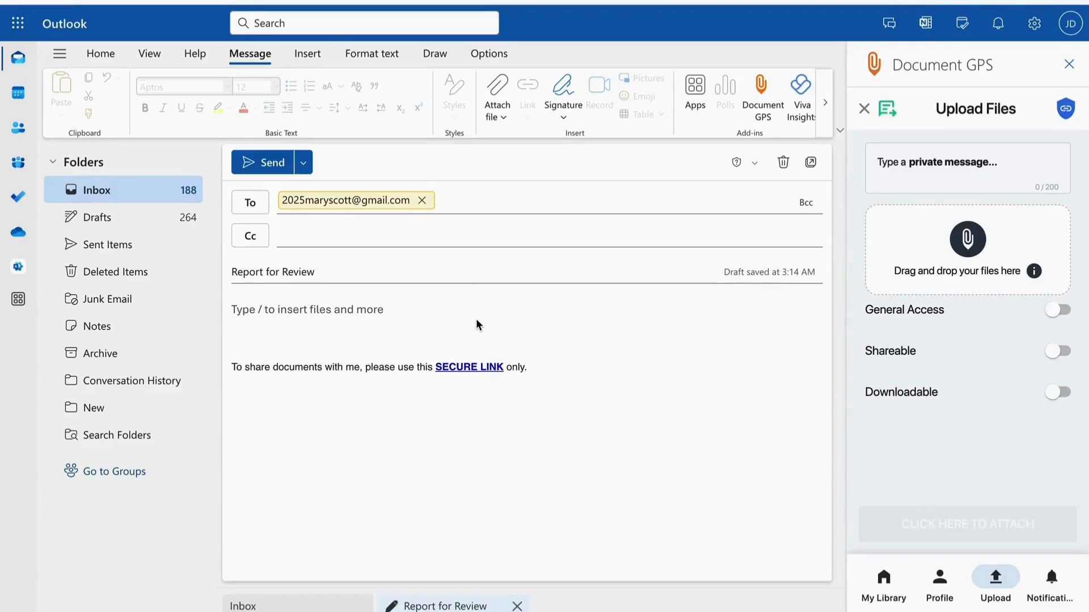
pyautogui.moveTo(904, 181)
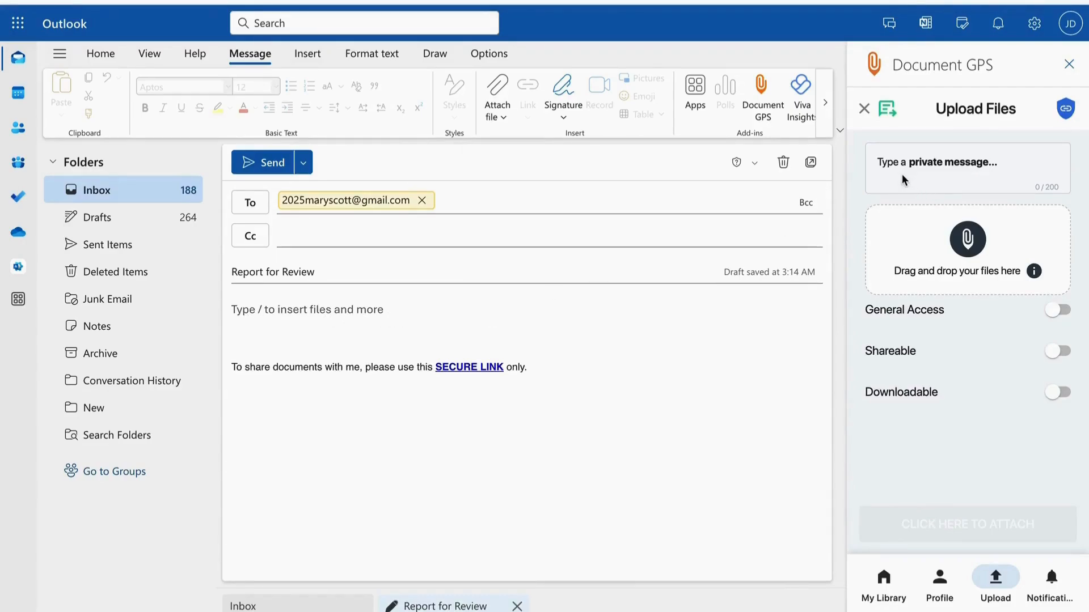
pyautogui.moveTo(1009, 174)
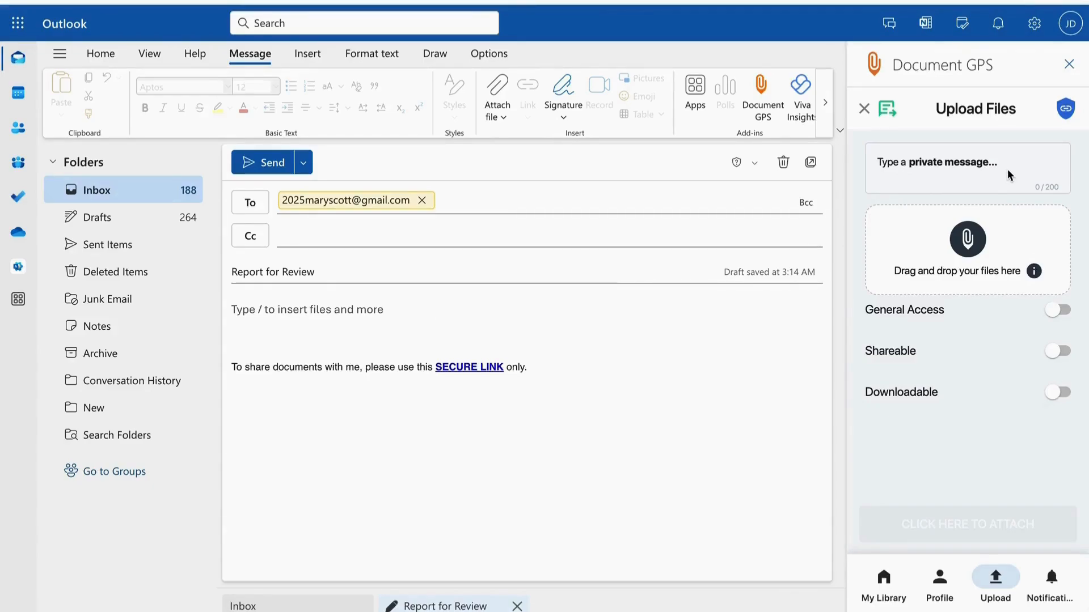
# - Write the private message 'Confidential financial report for review an'
pyautogui.click(965, 168)
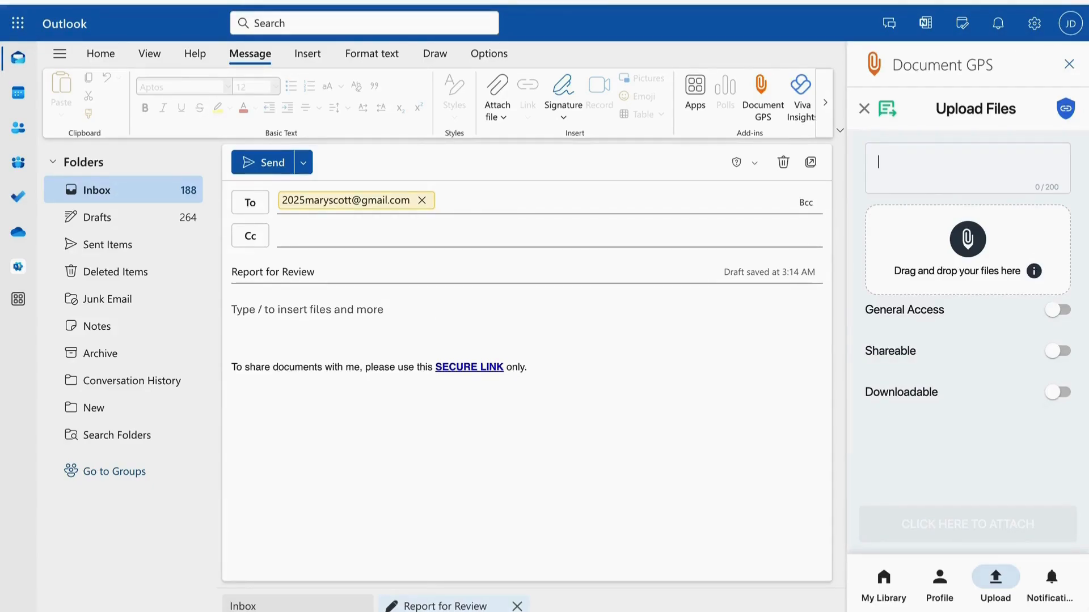
pyautogui.write('Confidential')
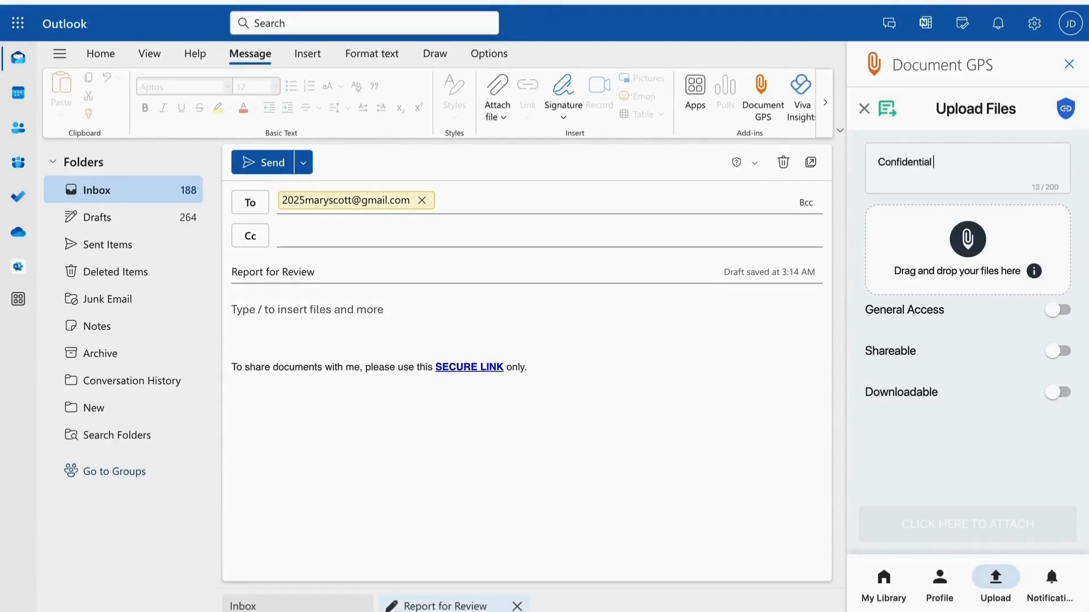
pyautogui.write('financial report')
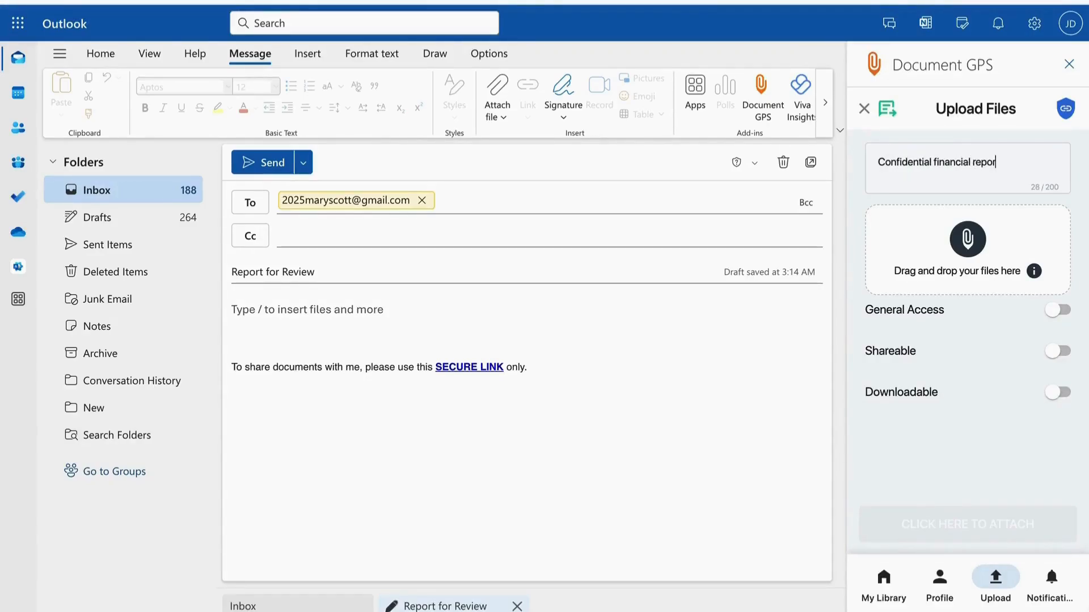
pyautogui.write('for review and feedback')
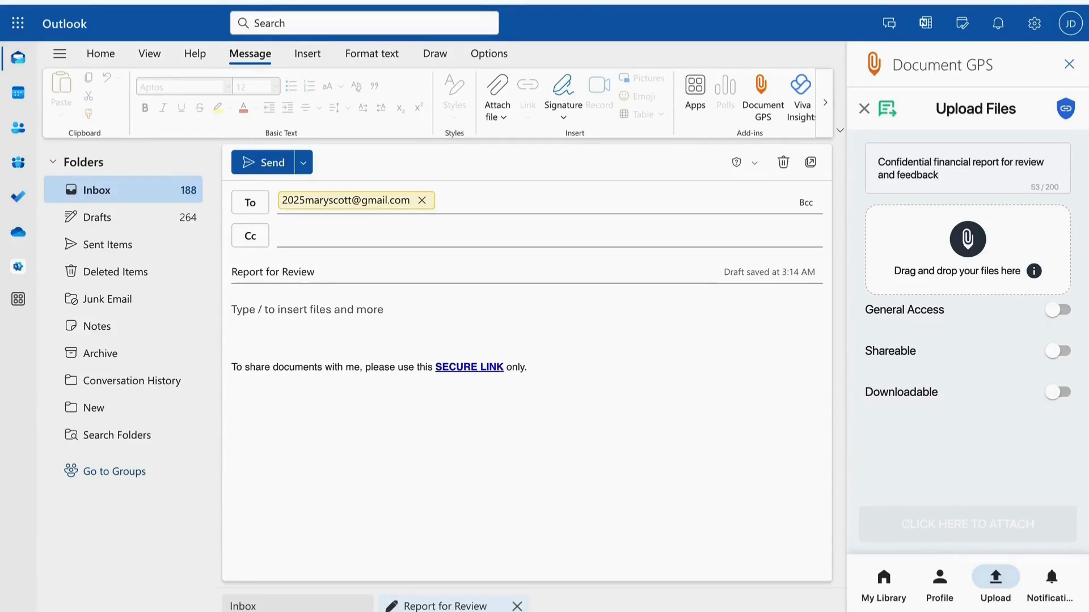
pyautogui.moveTo(951, 379)
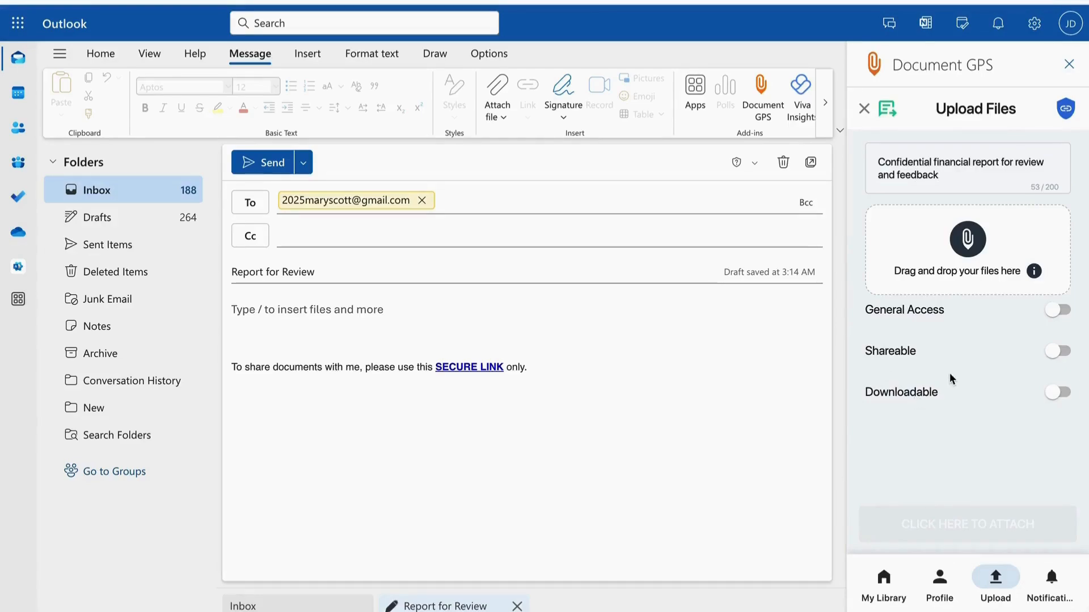
pyautogui.moveTo(968, 256)
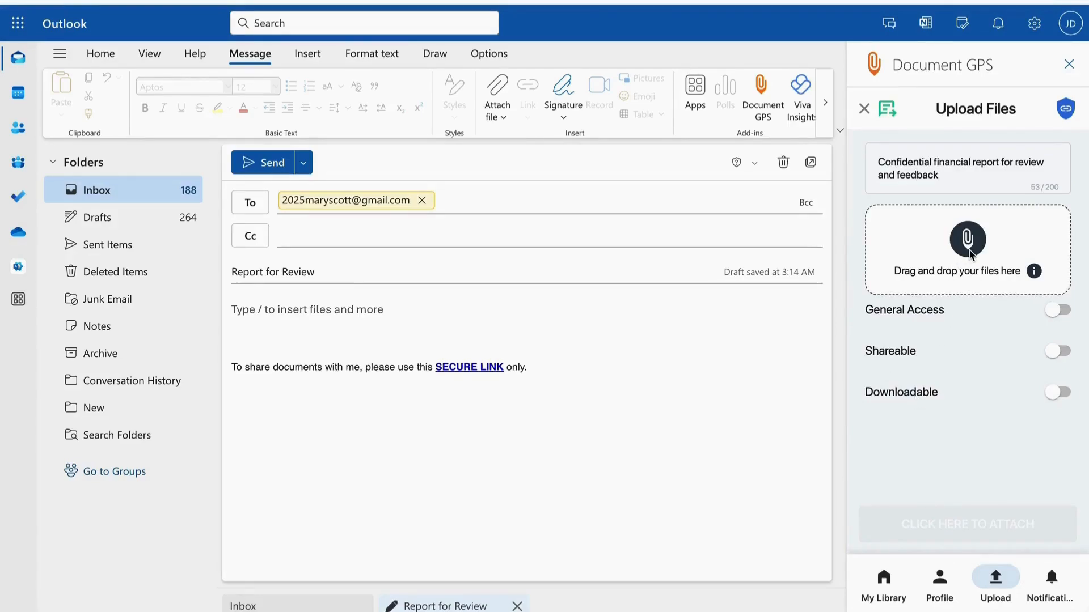
# - Attach Report of Assets & Liabilities - US.pdf as a secure upload and send the email
pyautogui.click(966, 239)
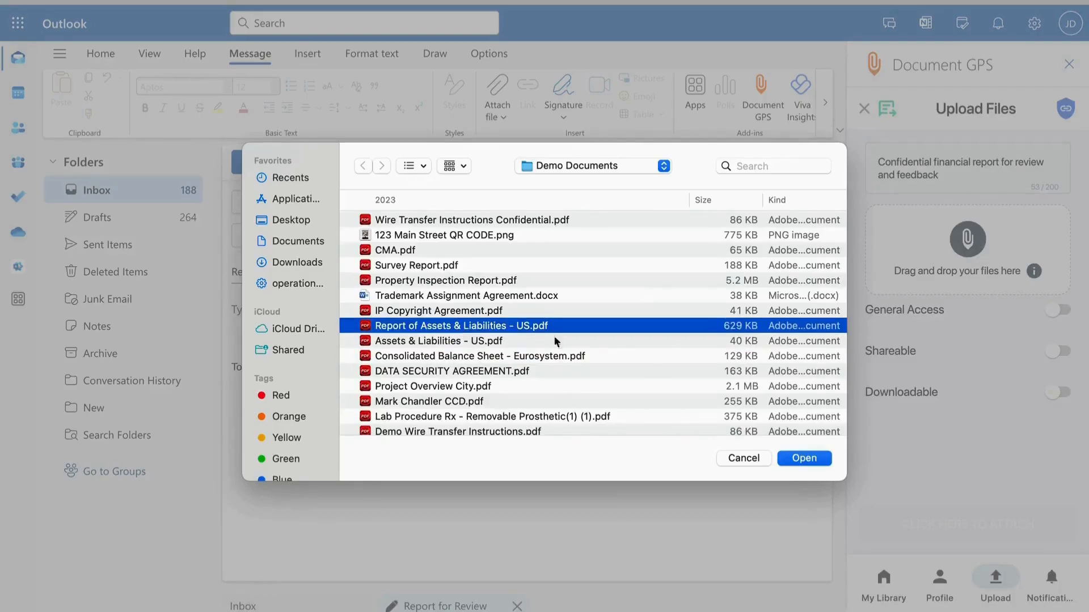
pyautogui.click(804, 457)
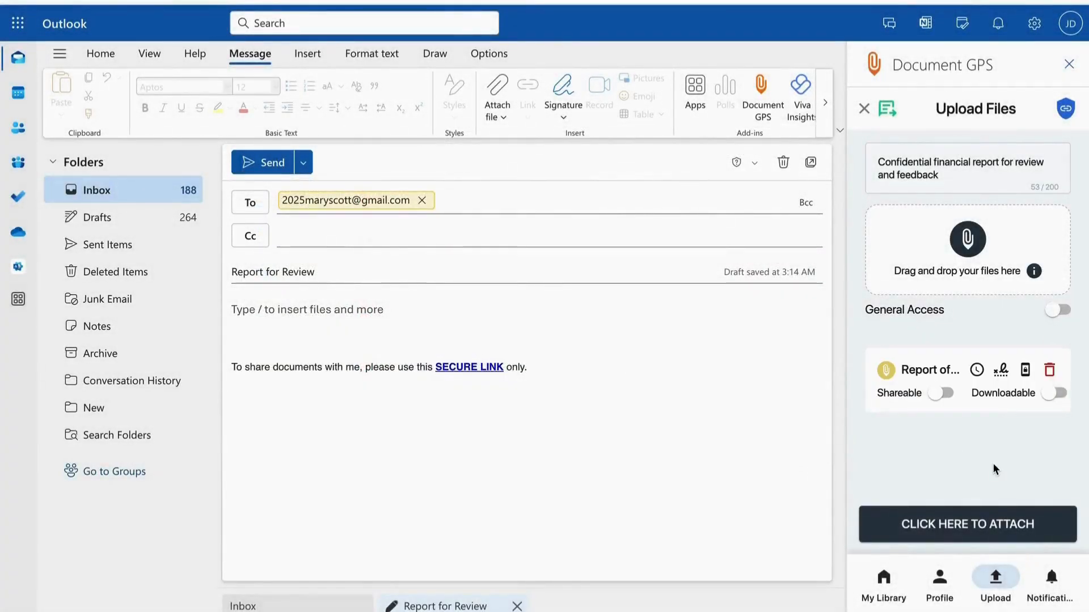
pyautogui.click(966, 524)
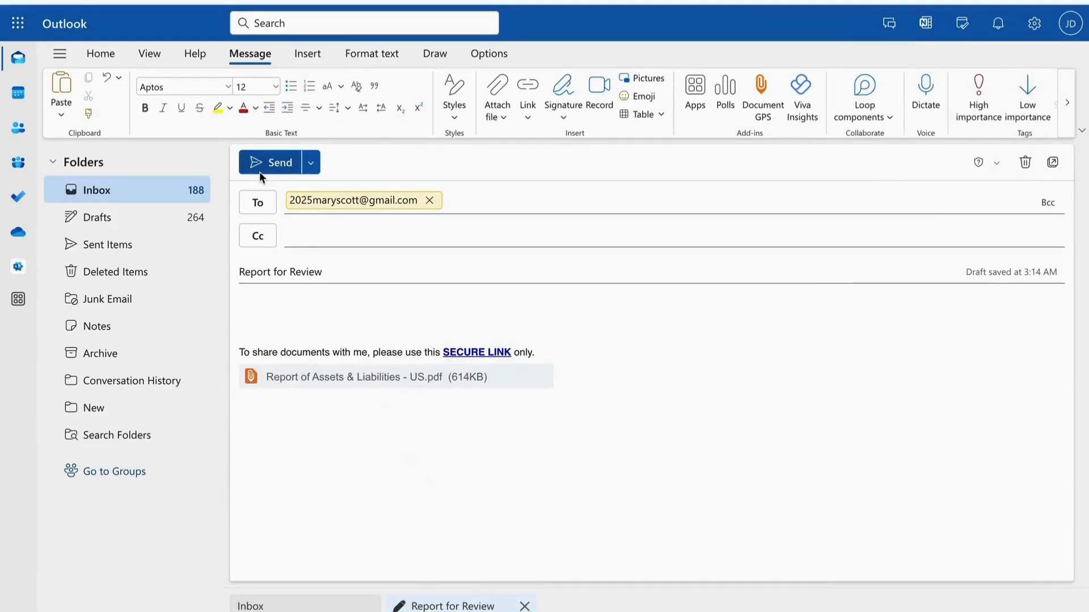
pyautogui.click(273, 162)
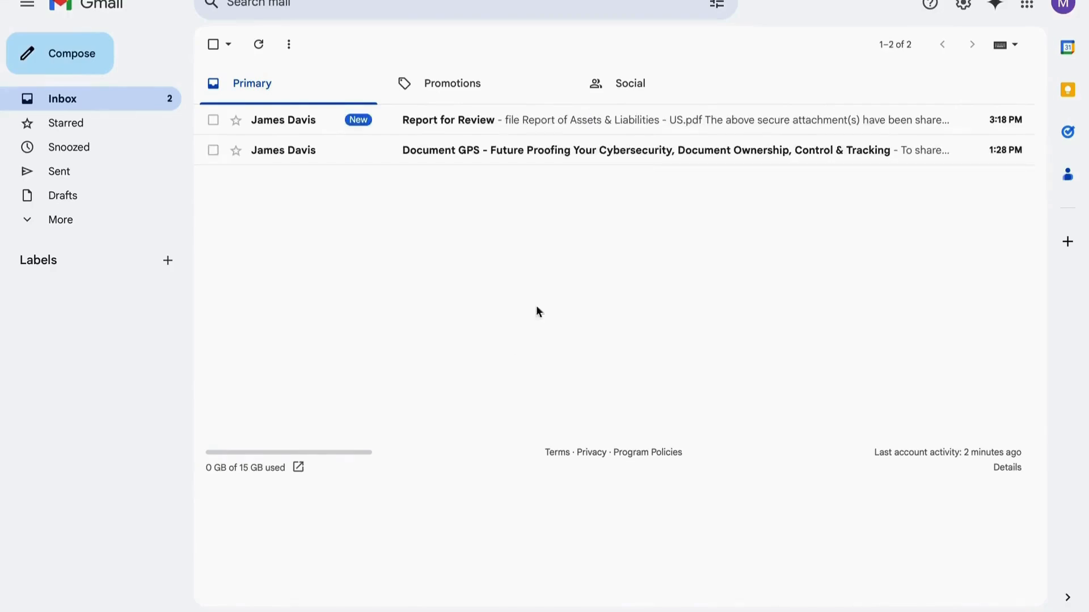
pyautogui.moveTo(487, 120)
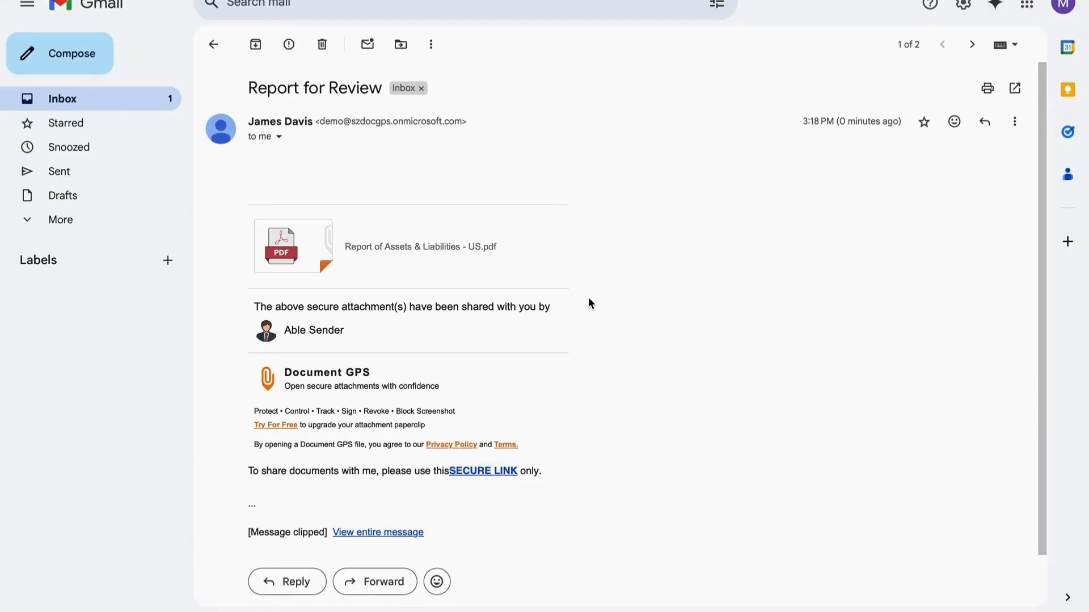
# - View the shared assets report in the Document GPS viewer with its private message
pyautogui.click(293, 246)
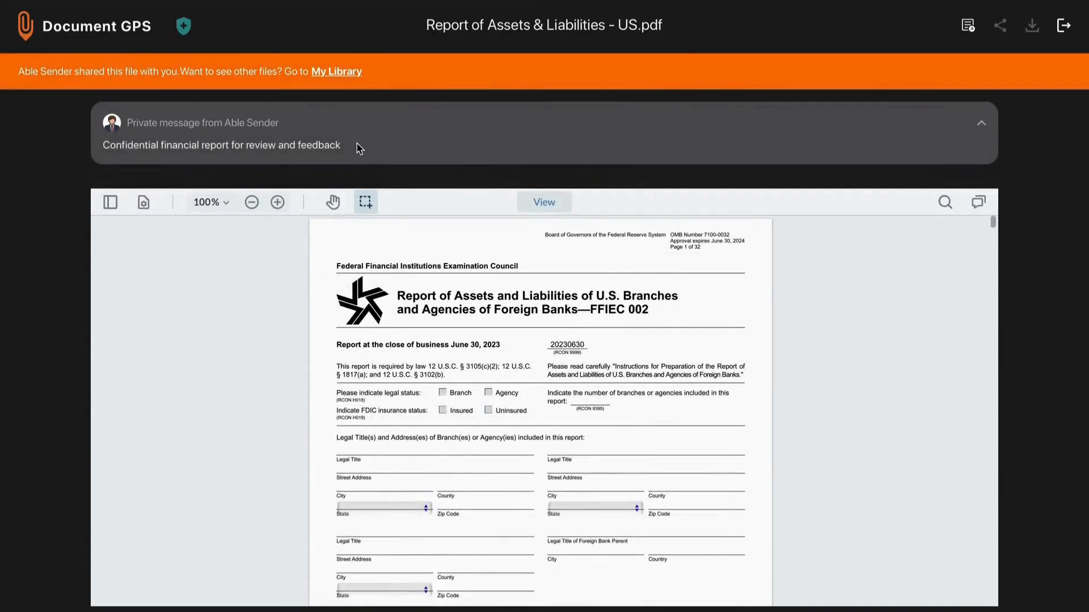
pyautogui.moveTo(399, 137)
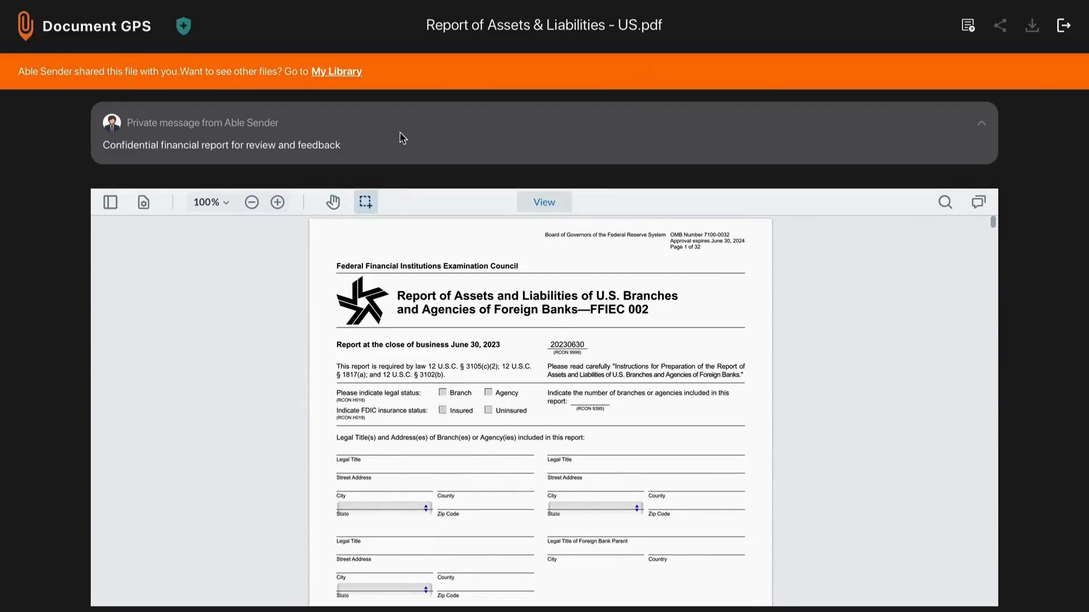
pyautogui.moveTo(1031, 26)
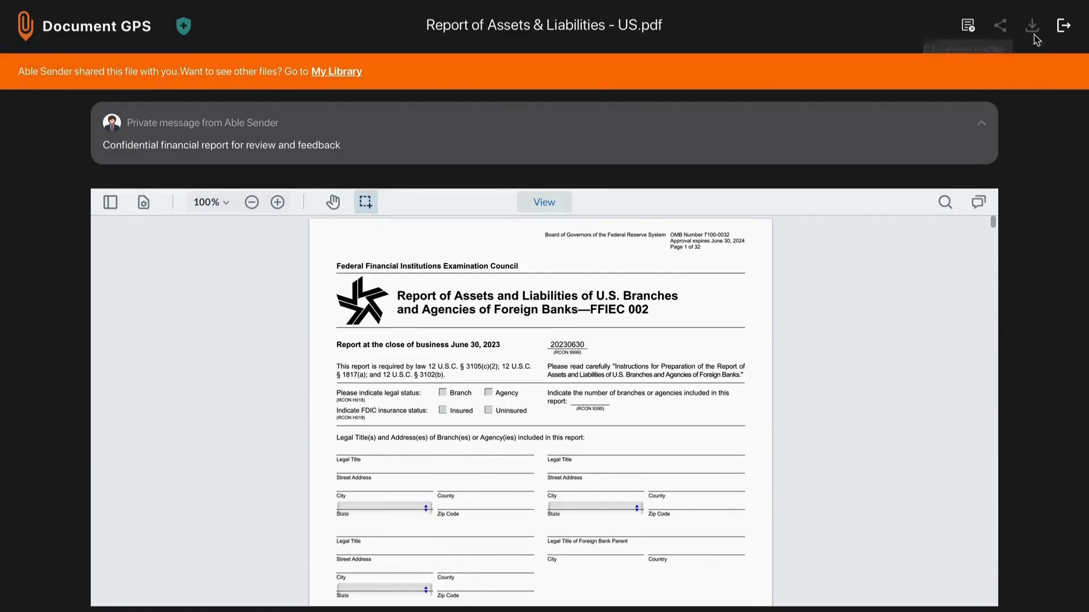
pyautogui.moveTo(1032, 27)
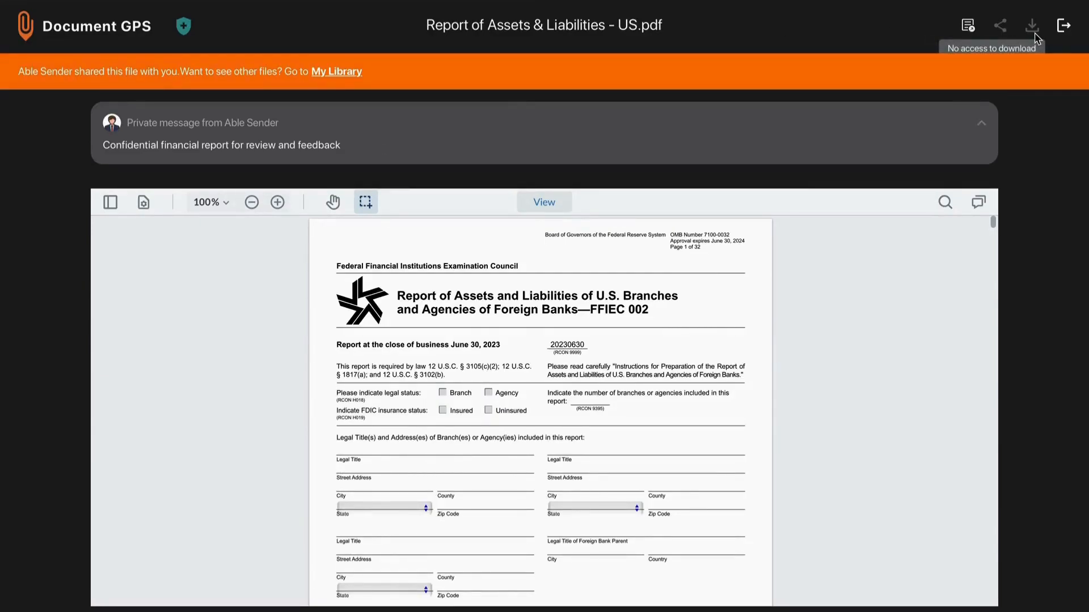
pyautogui.moveTo(1047, 246)
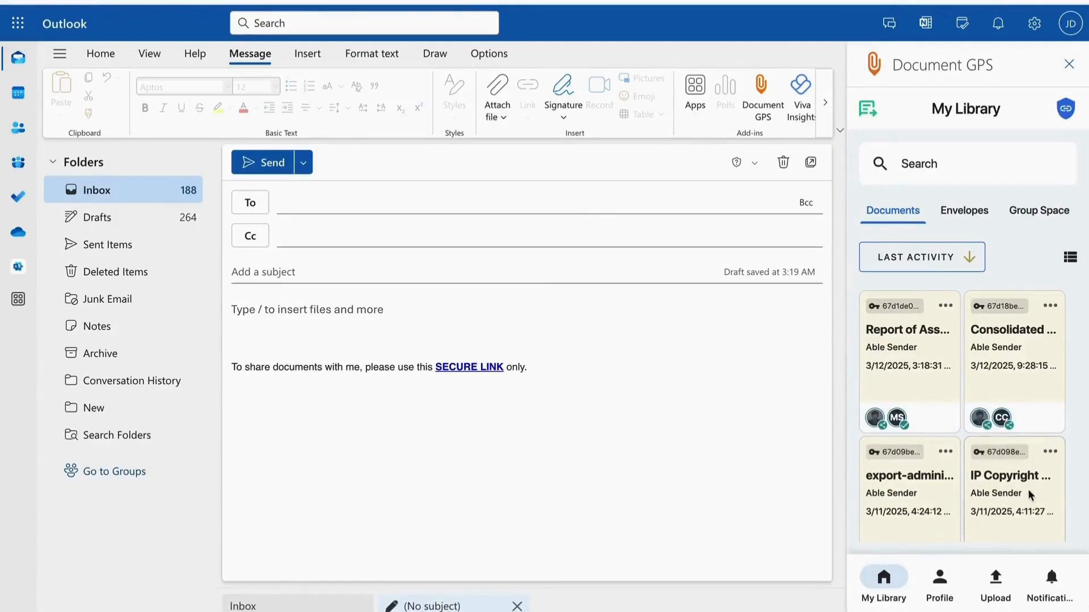
pyautogui.moveTo(1031, 495)
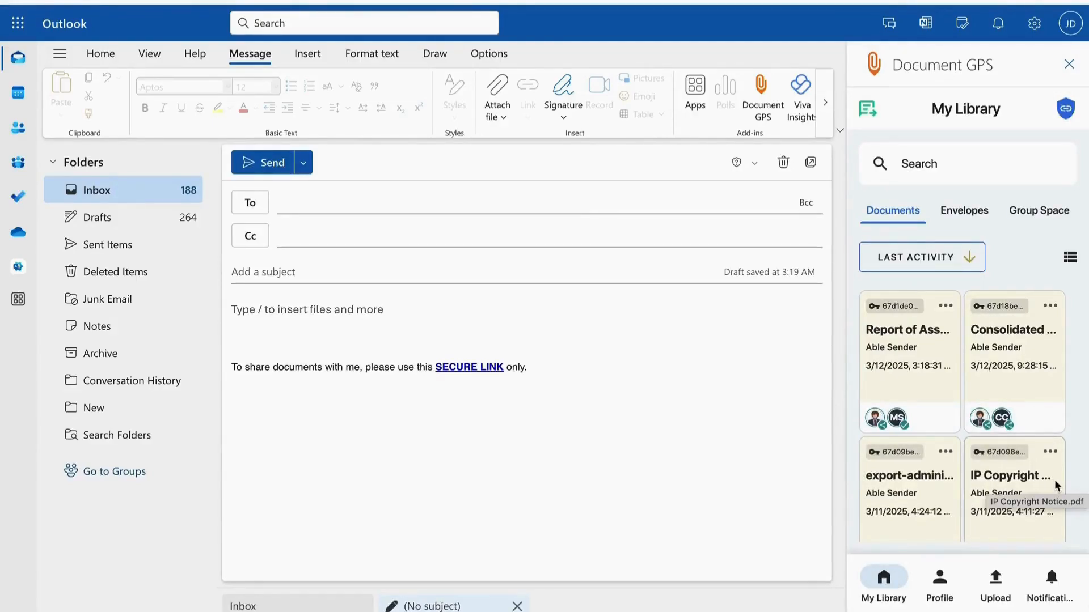
pyautogui.moveTo(1061, 432)
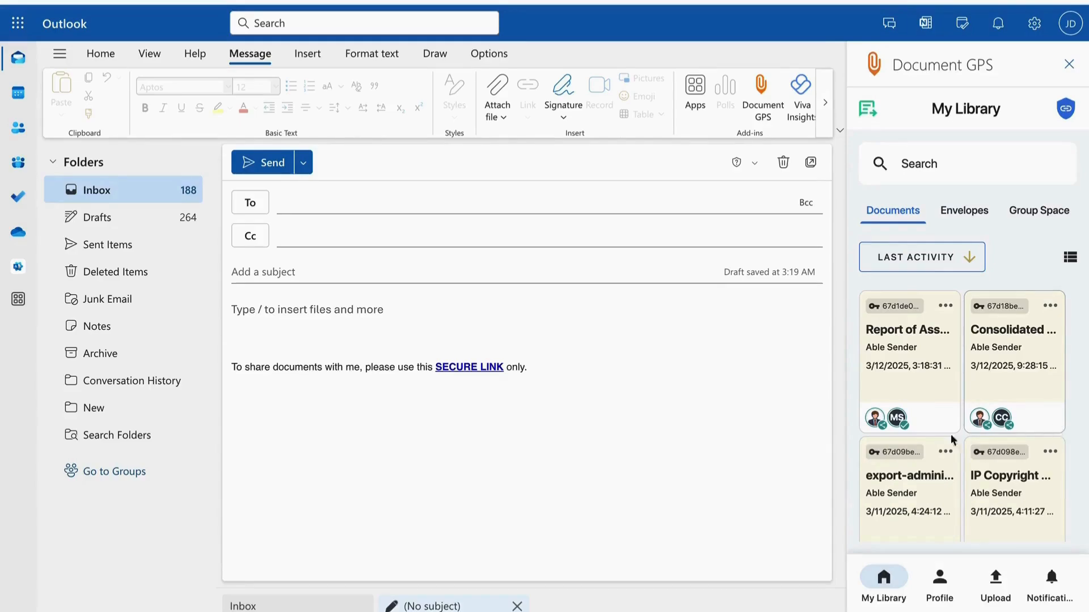
pyautogui.moveTo(899, 436)
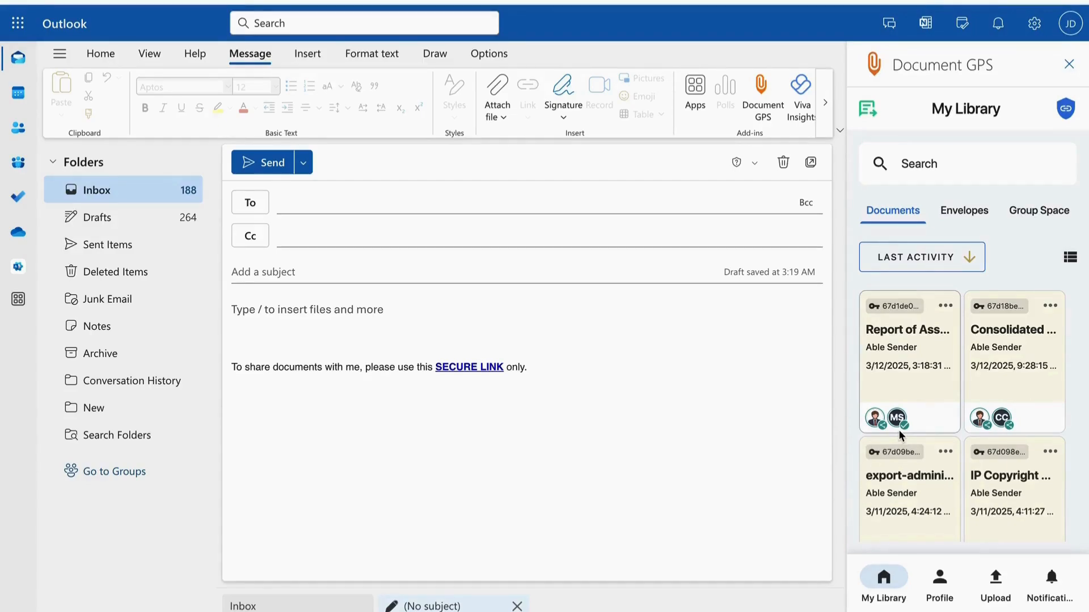
pyautogui.click(945, 306)
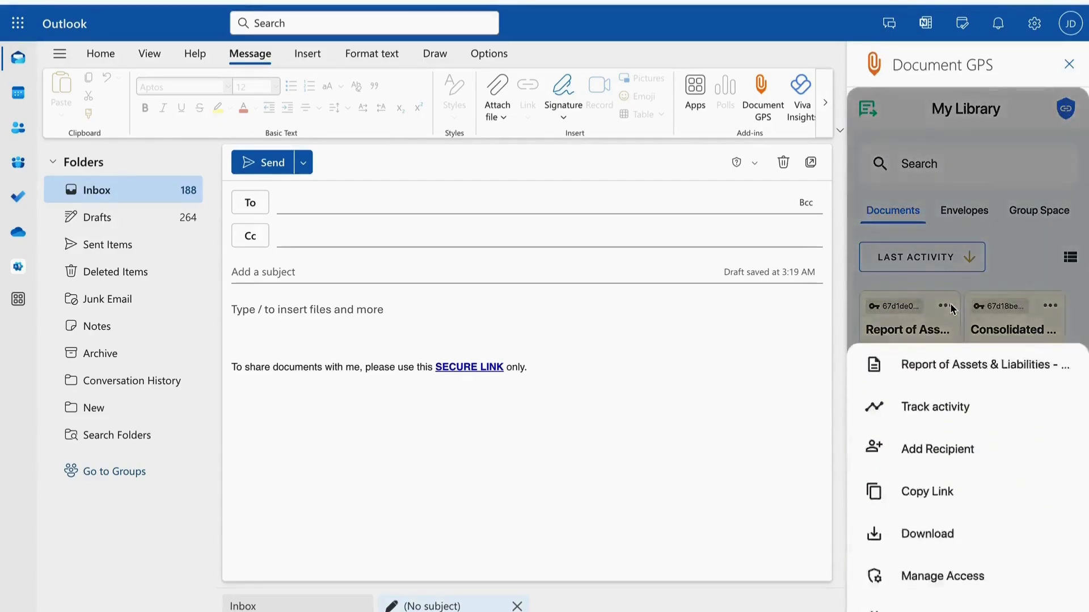
pyautogui.click(936, 406)
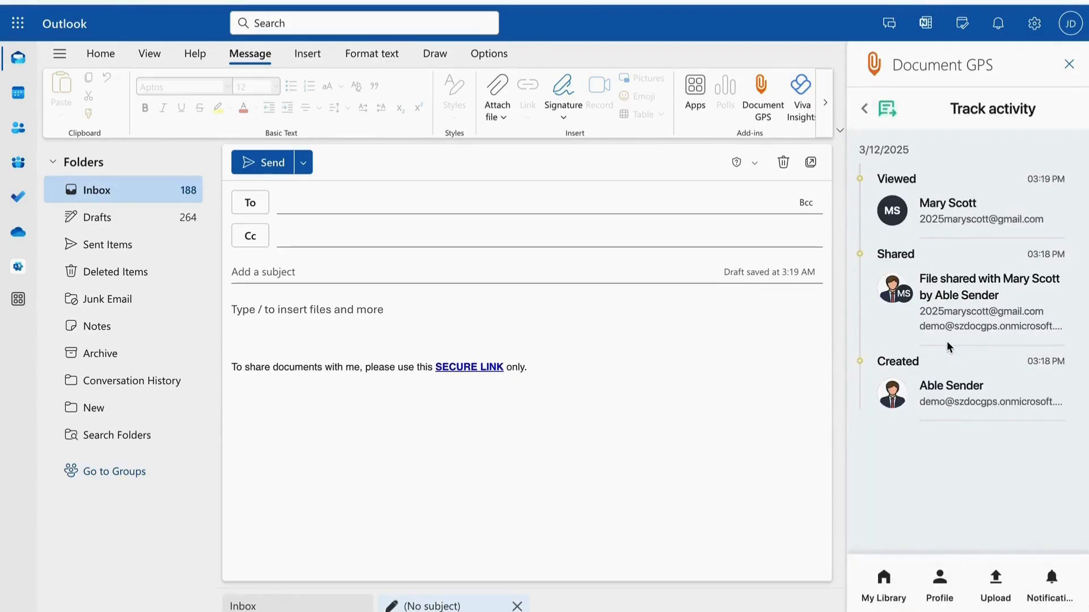
pyautogui.moveTo(947, 203)
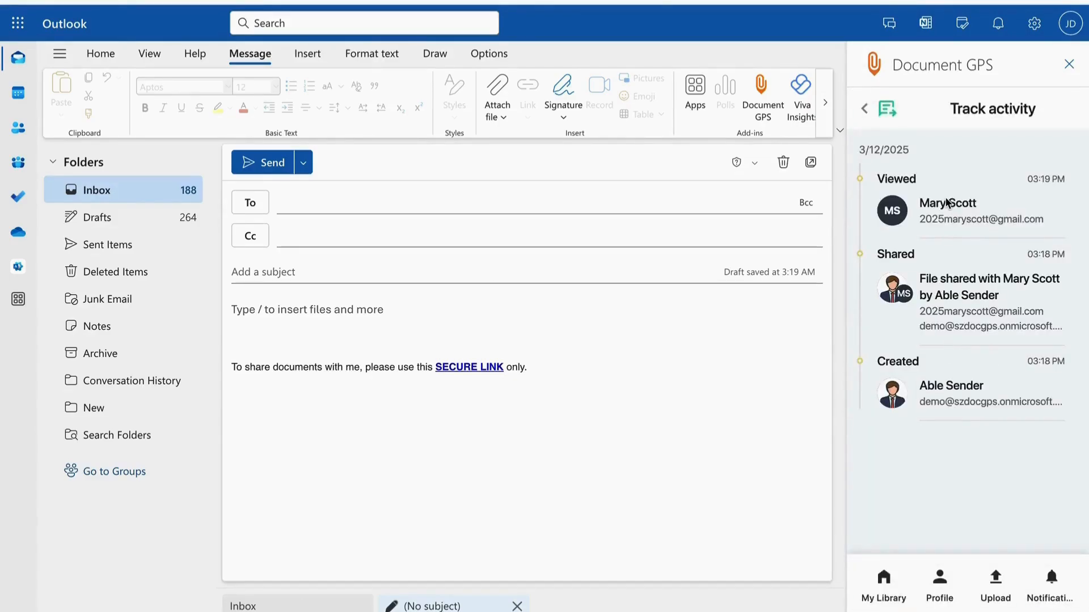
pyautogui.moveTo(1017, 225)
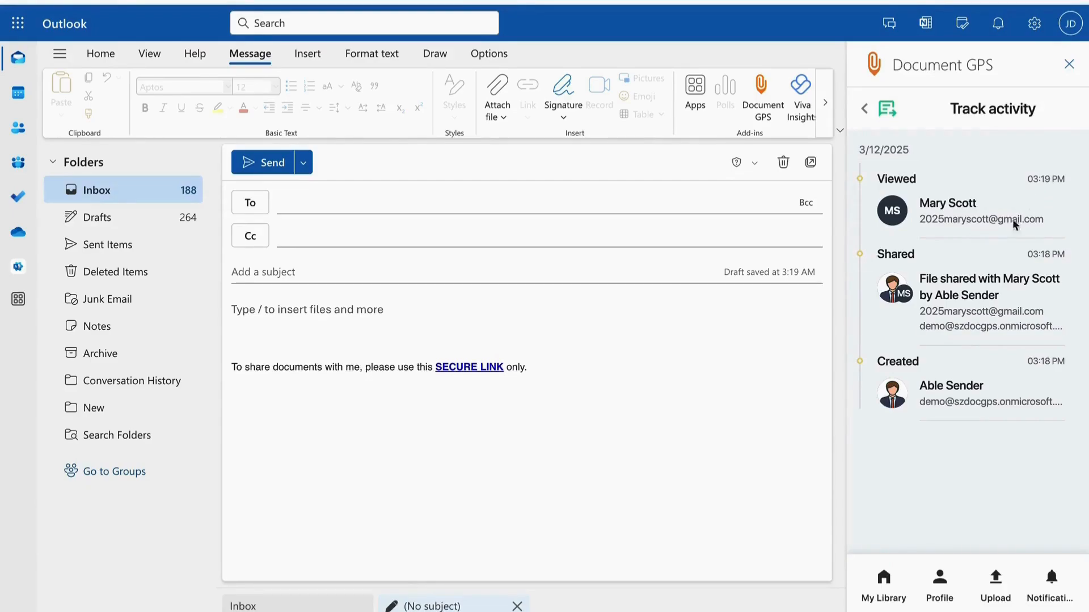
# - Return to My Library and view Manage Access for the assets and liabilities report
pyautogui.click(884, 583)
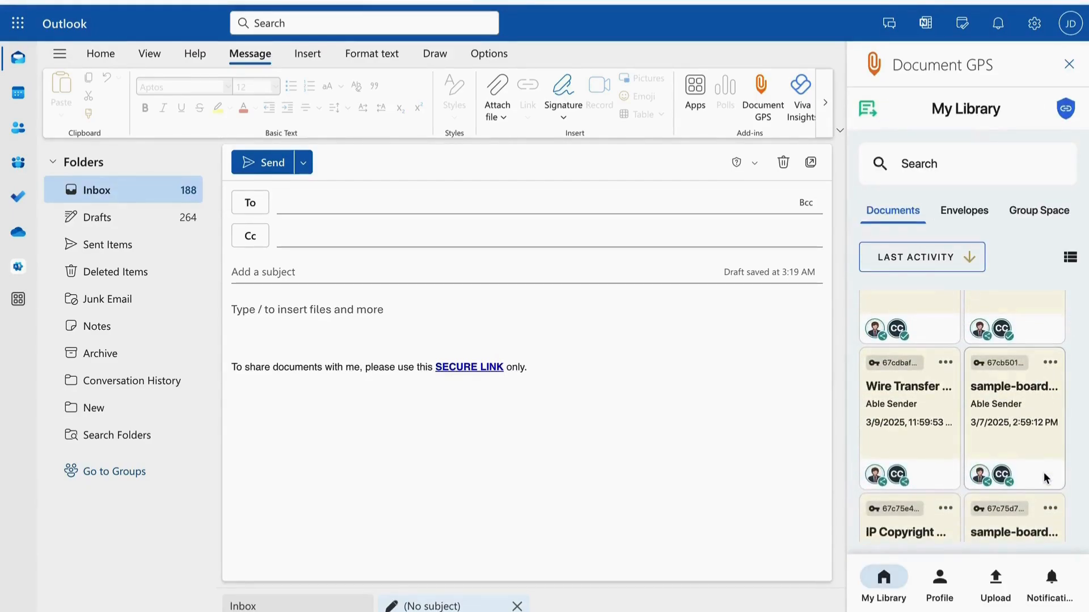
pyautogui.moveTo(1037, 486)
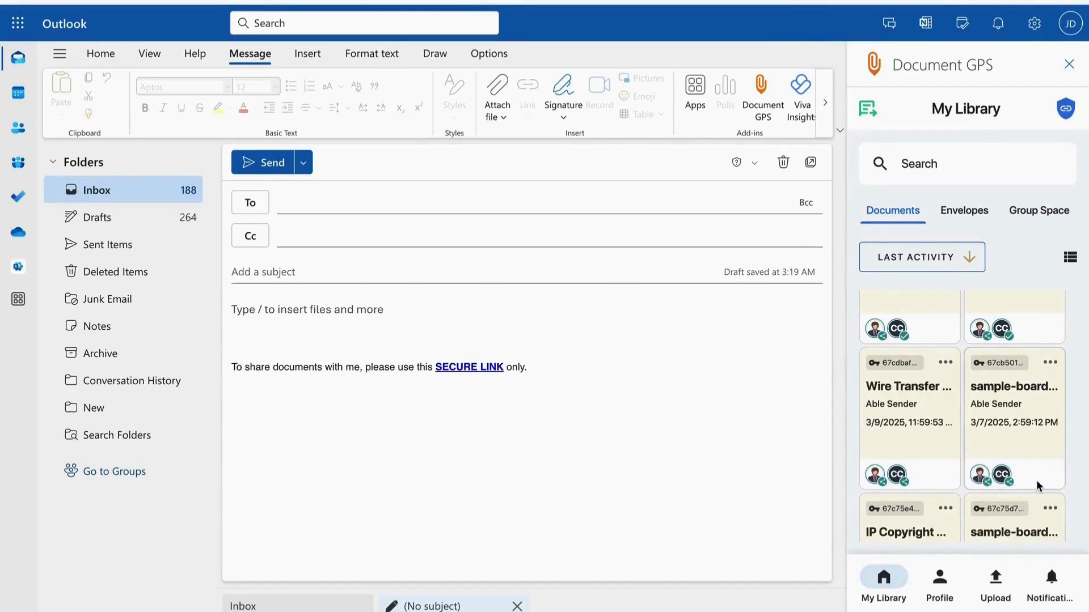
pyautogui.scroll(-3)
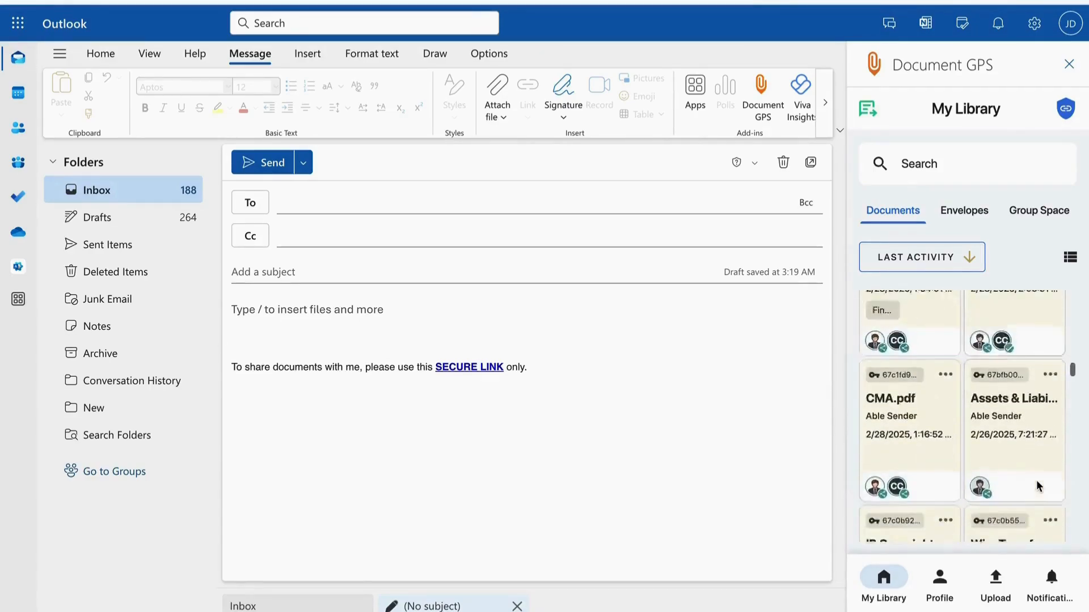
pyautogui.scroll(-3)
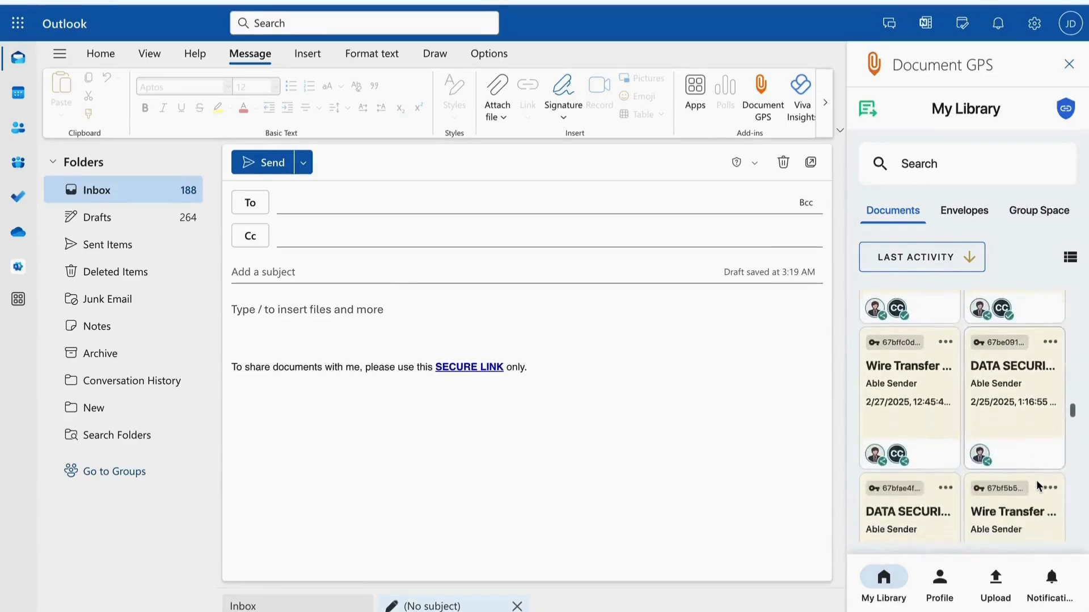
pyautogui.click(1048, 487)
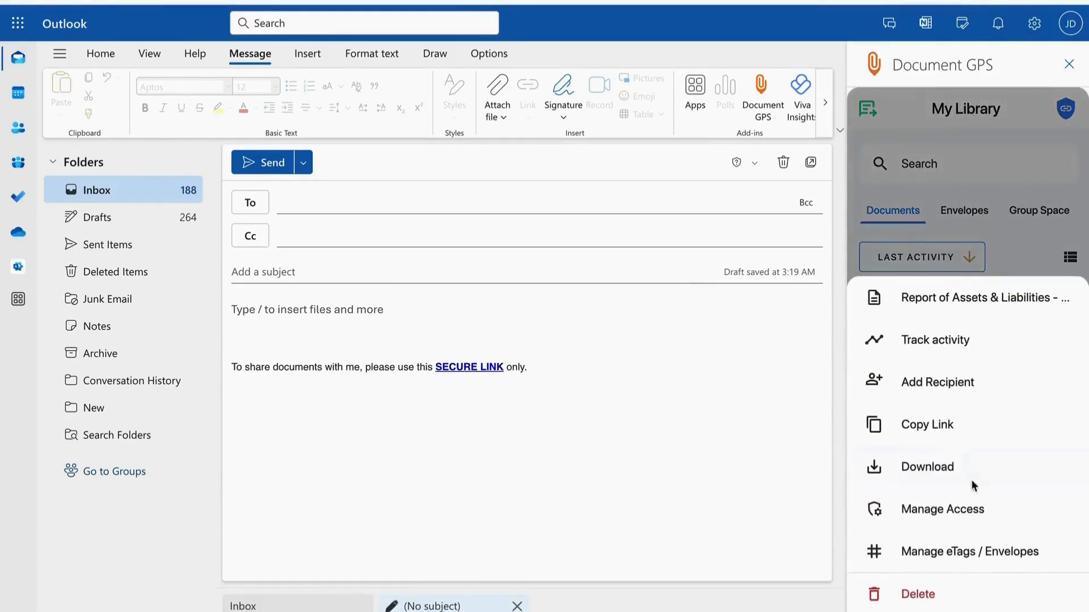
pyautogui.click(942, 509)
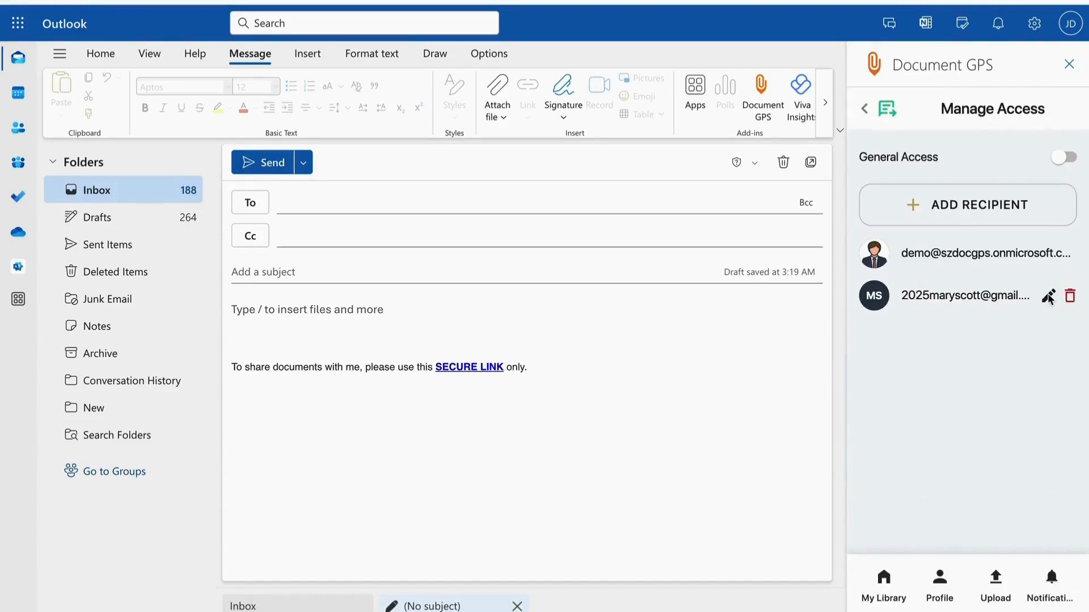
pyautogui.click(1048, 296)
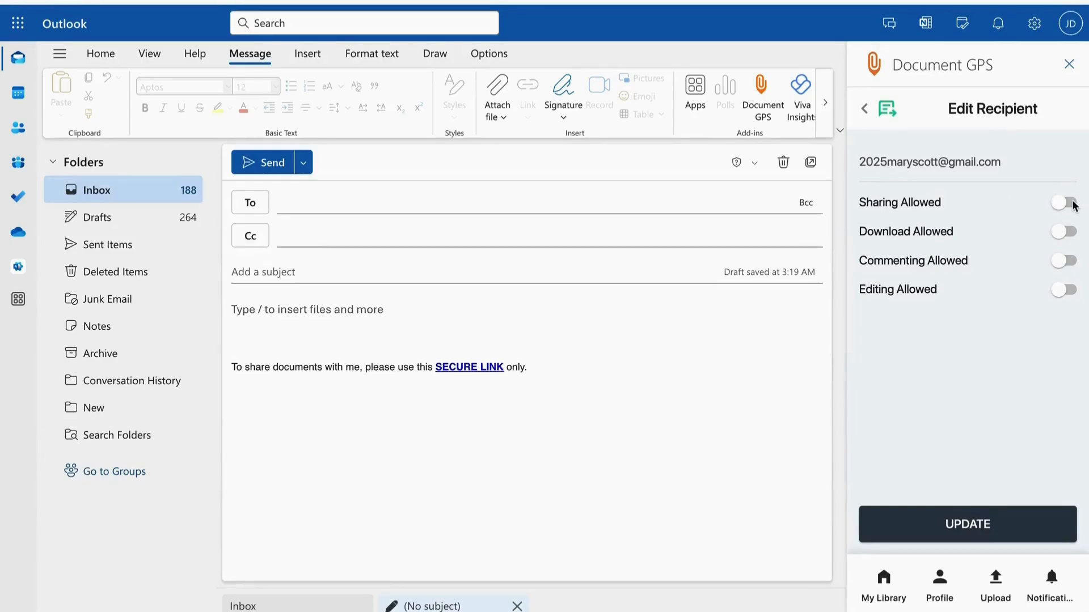
pyautogui.click(1062, 202)
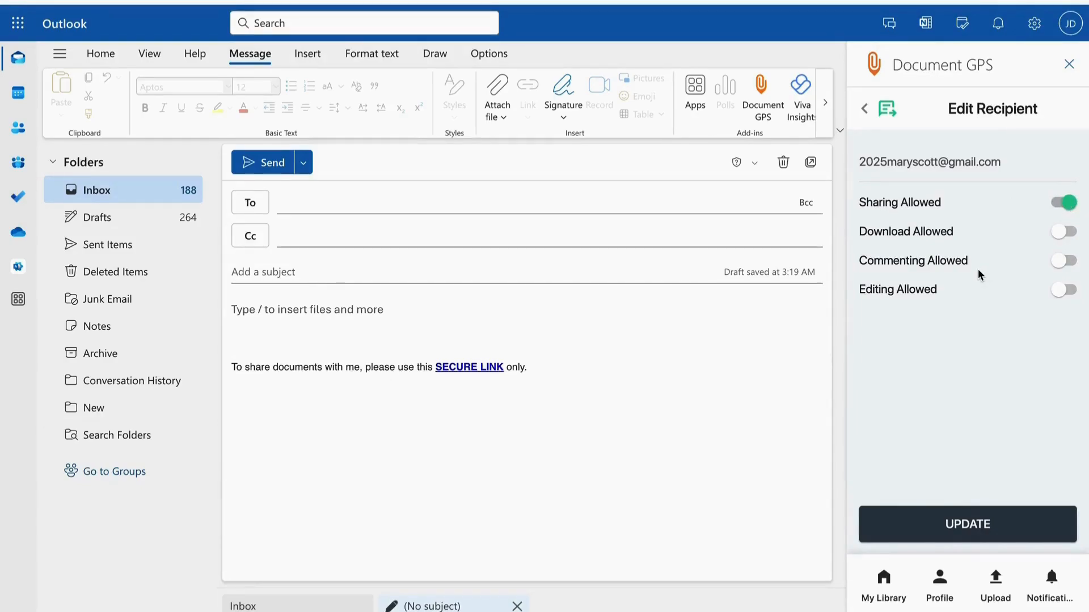
pyautogui.click(966, 524)
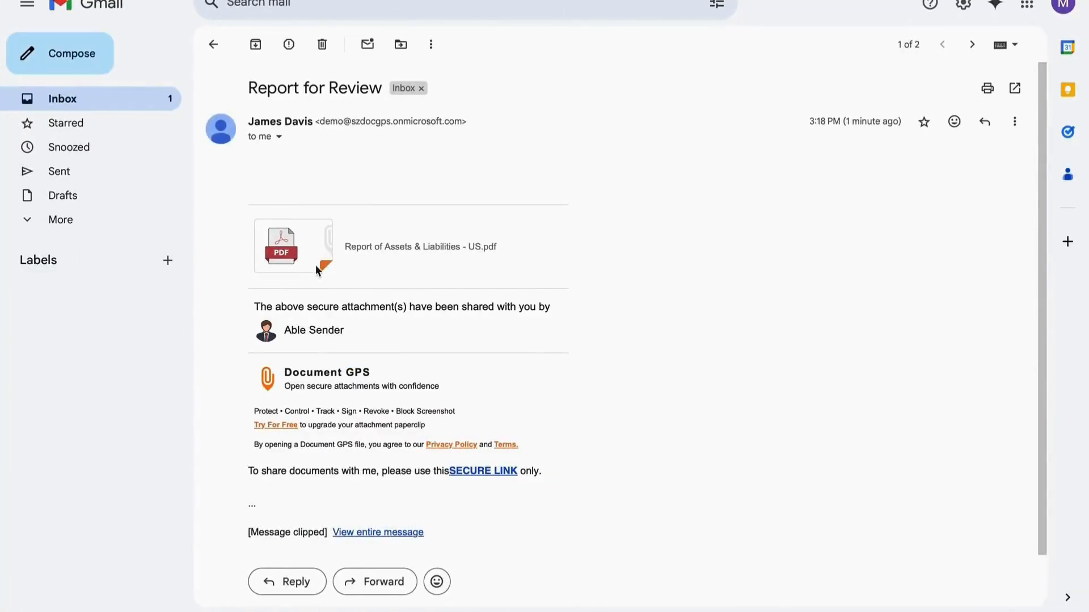
pyautogui.click(292, 246)
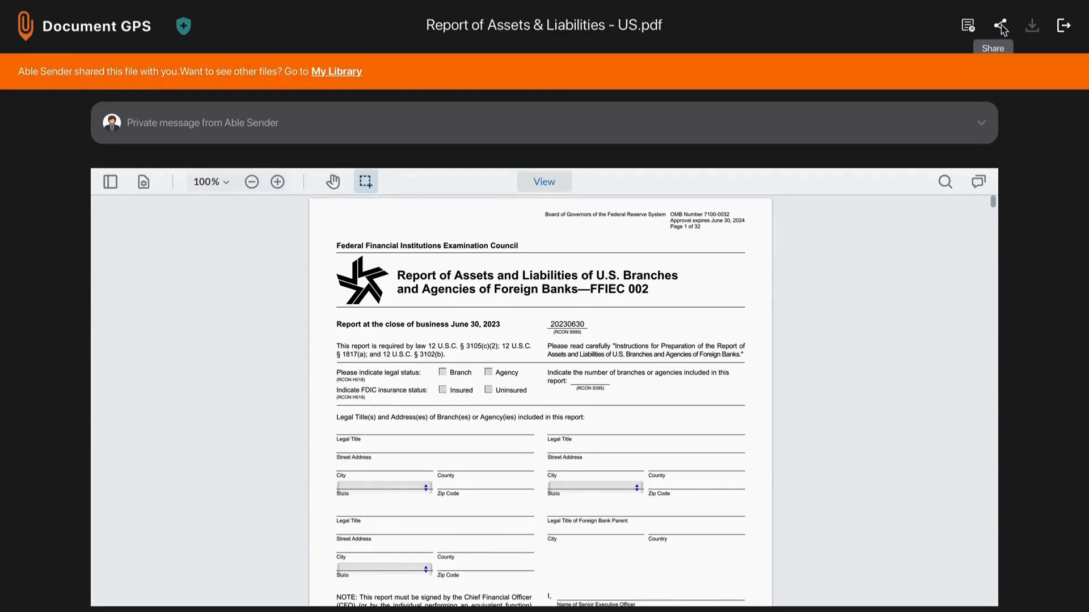
pyautogui.click(1000, 25)
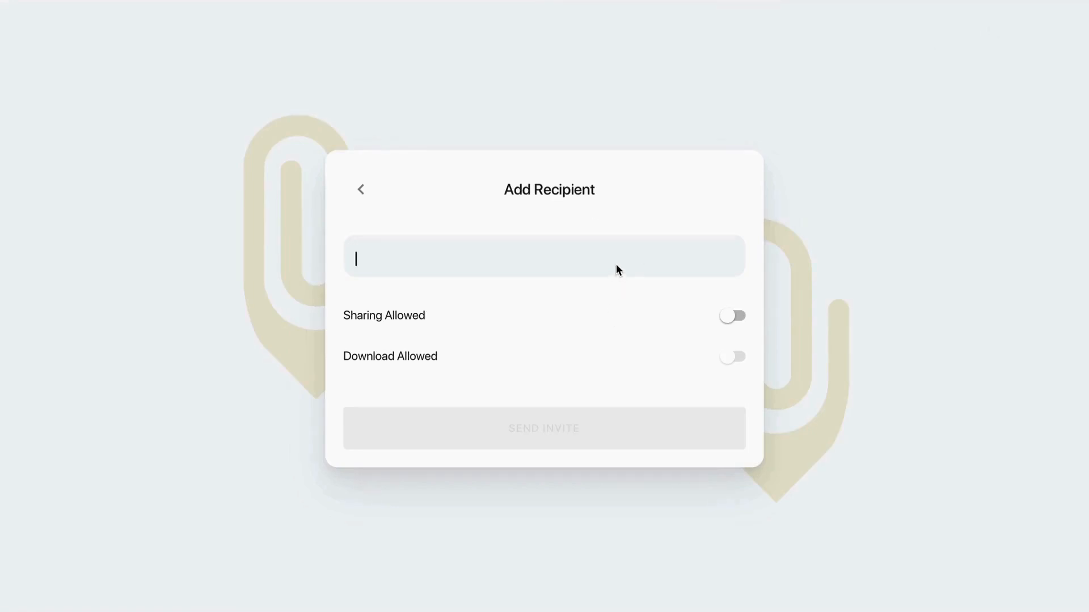
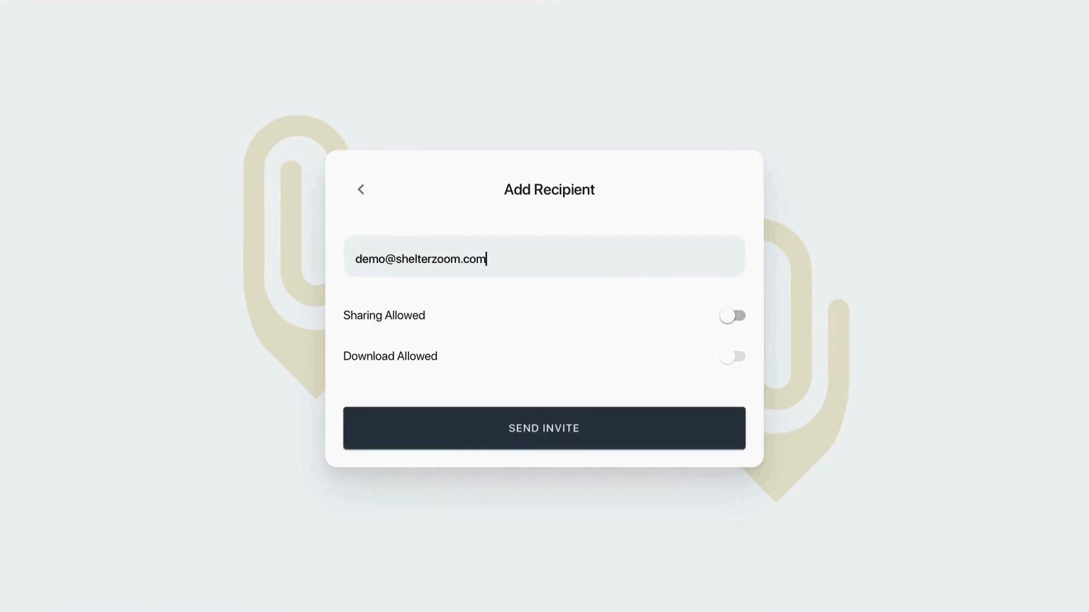
pyautogui.click(543, 429)
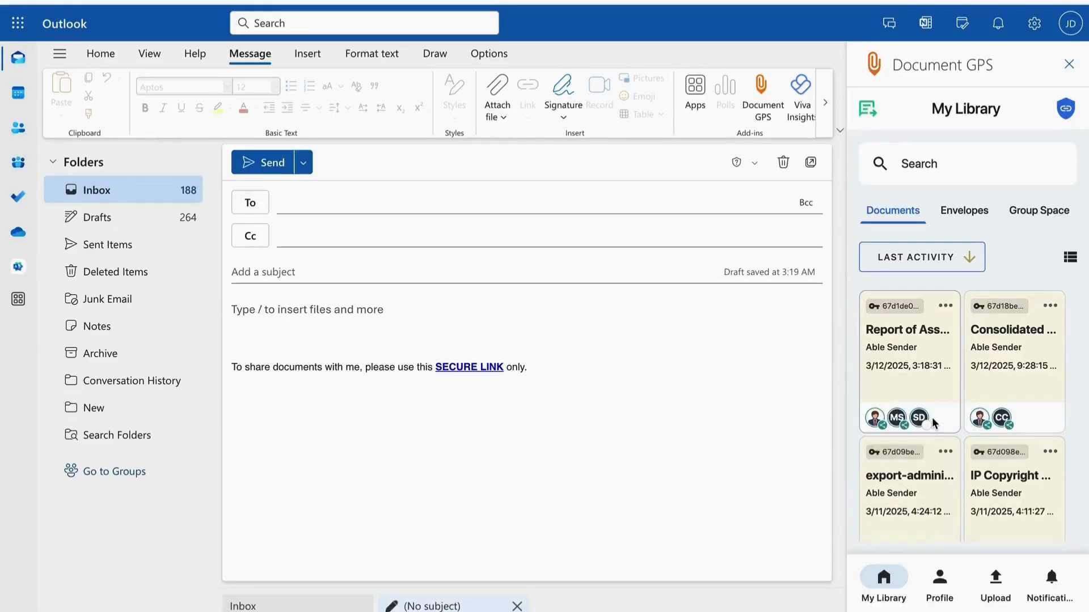
pyautogui.click(944, 305)
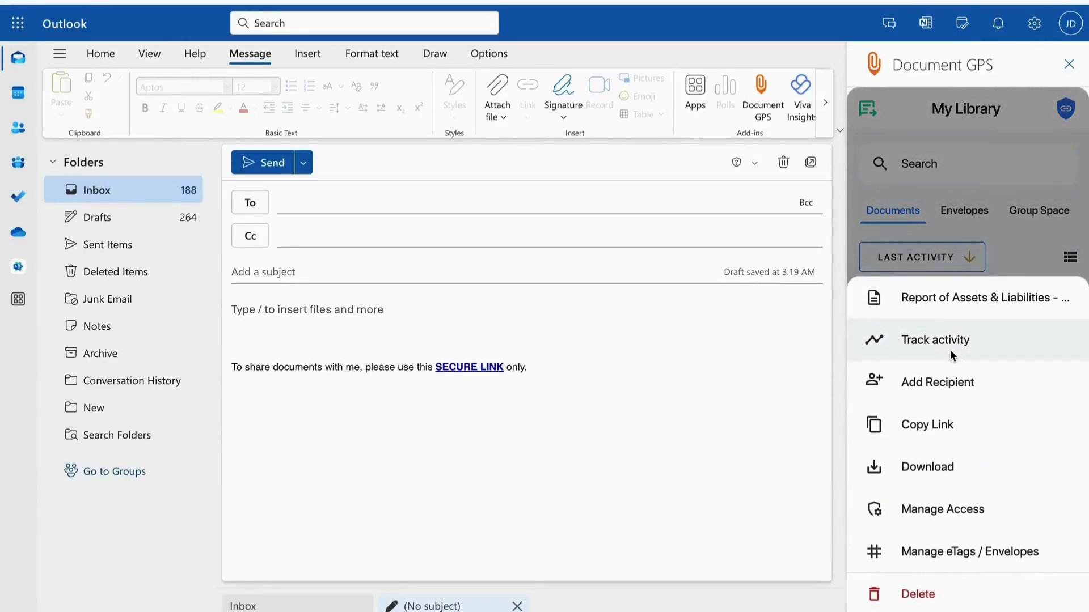
pyautogui.click(934, 340)
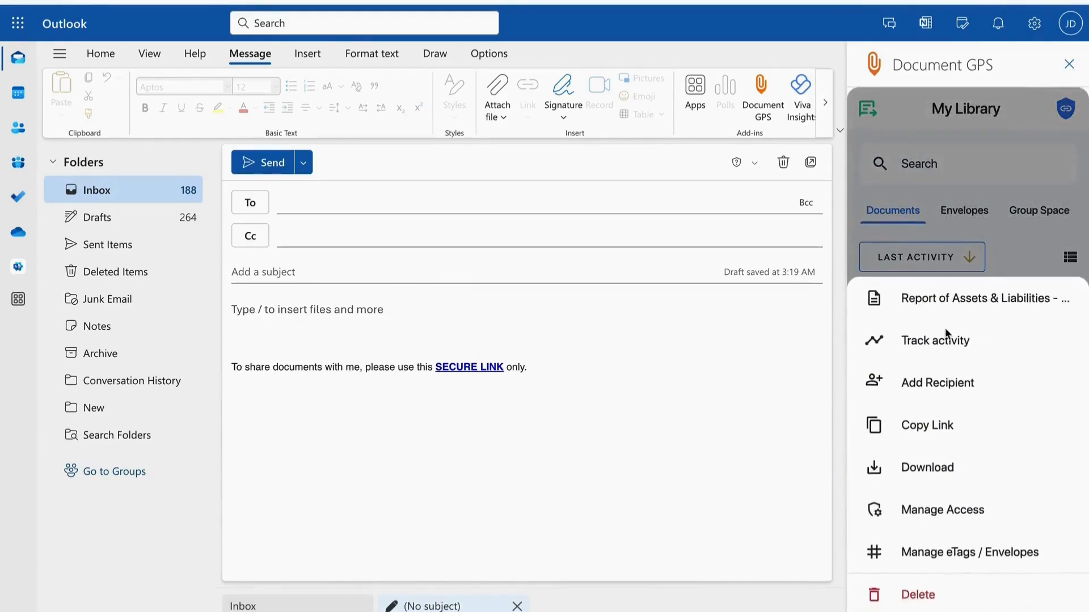
pyautogui.click(942, 510)
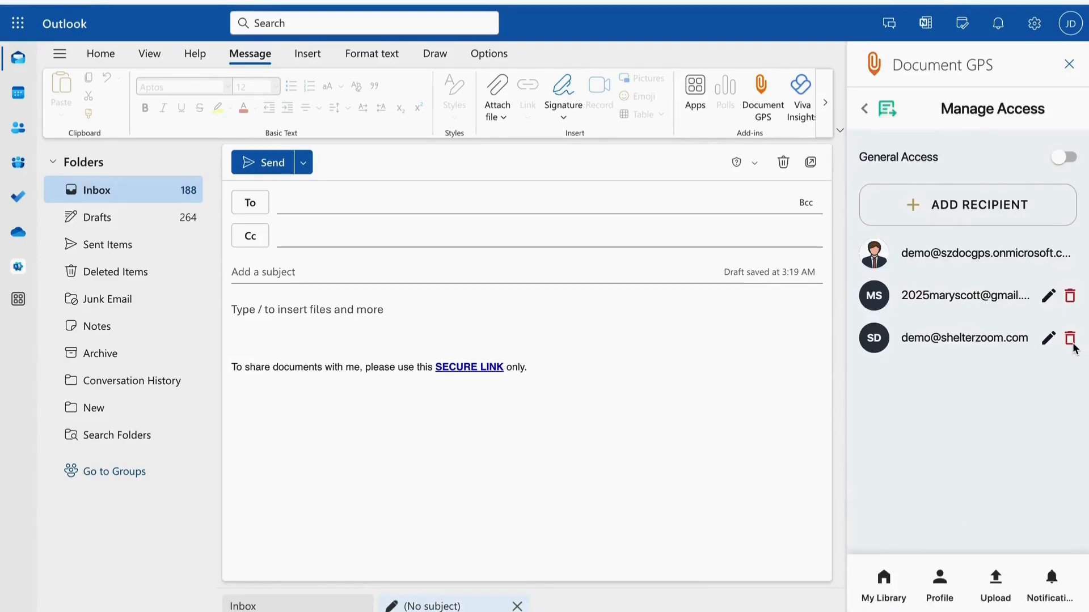
pyautogui.click(1068, 339)
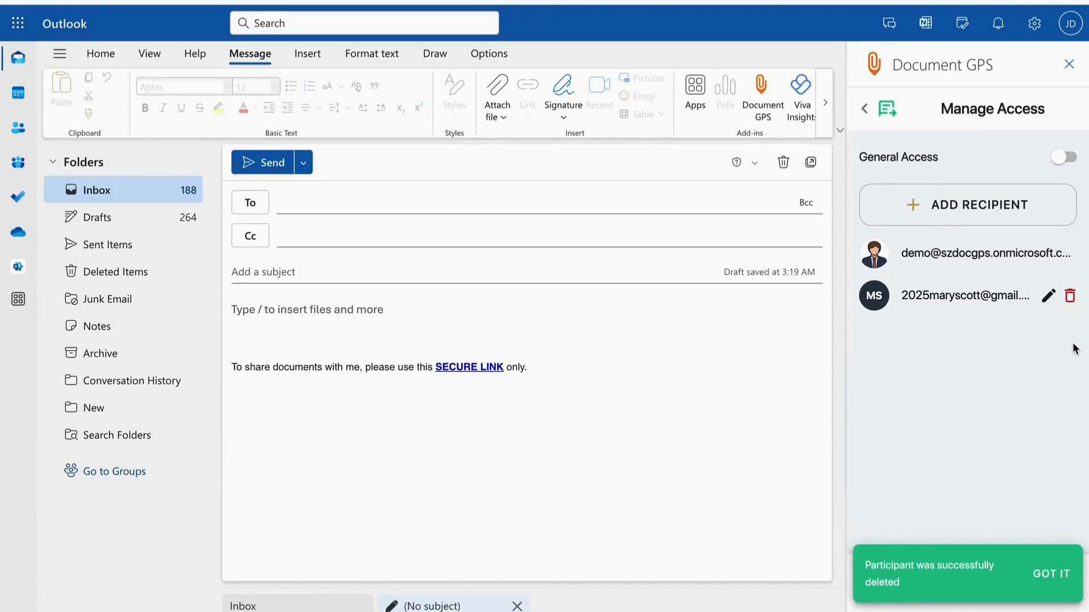
pyautogui.click(1051, 574)
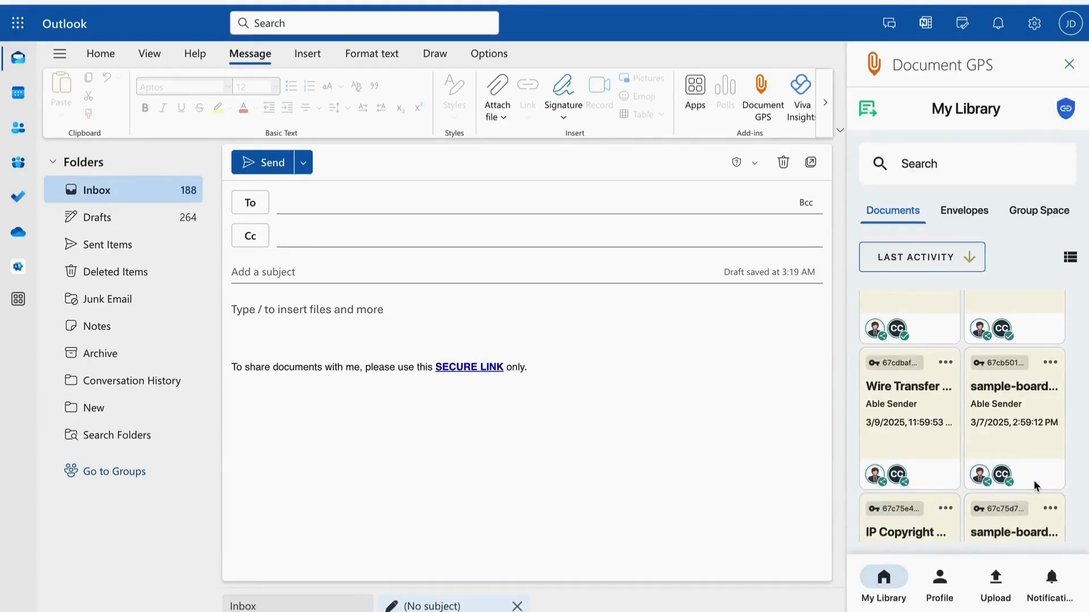
pyautogui.scroll(-3)
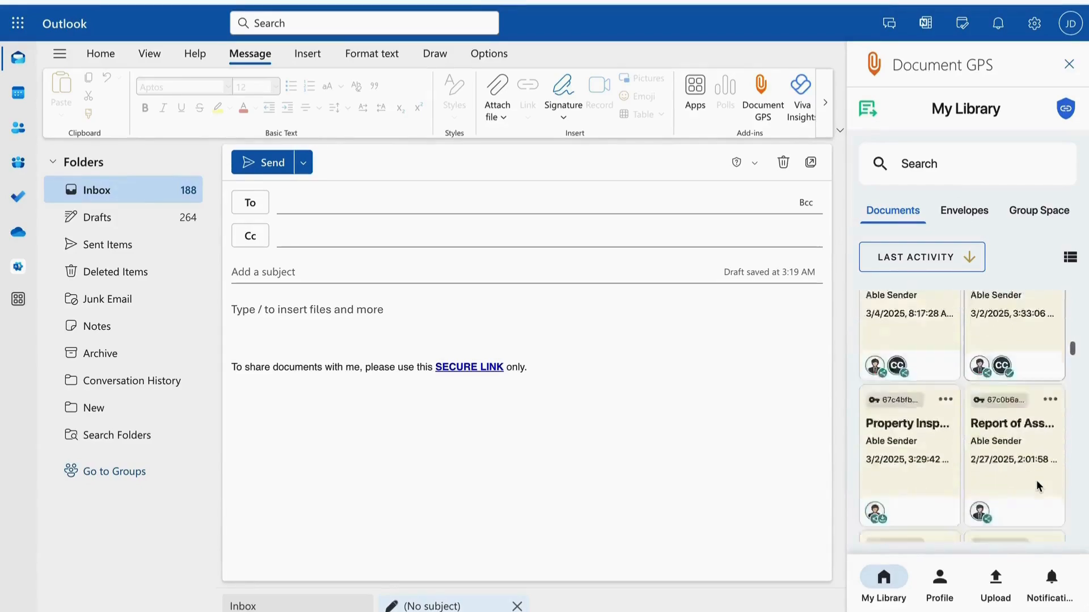
pyautogui.scroll(-3)
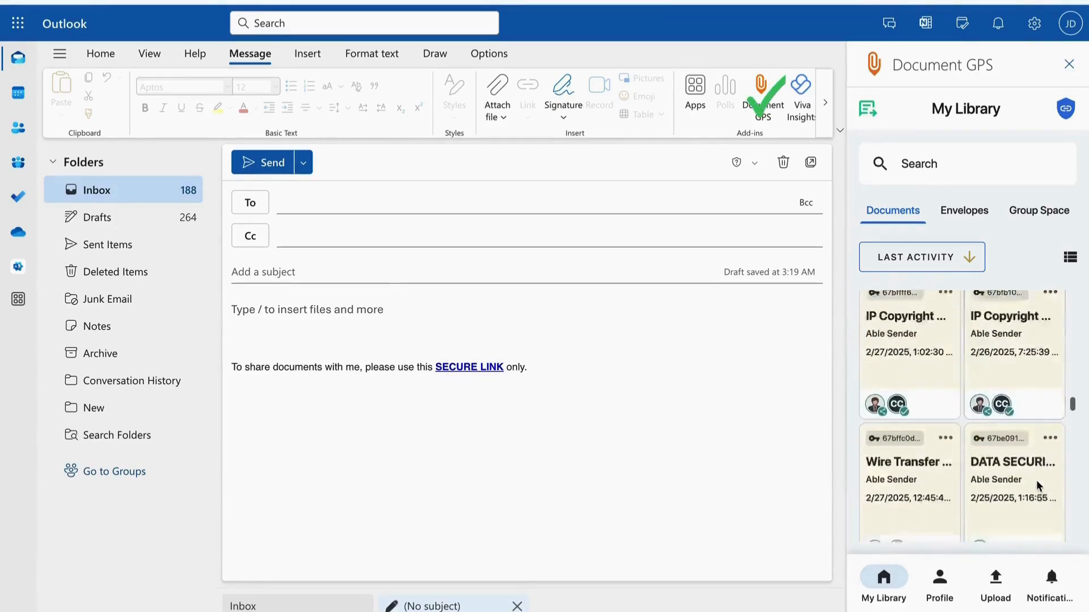
pyautogui.scroll(-3)
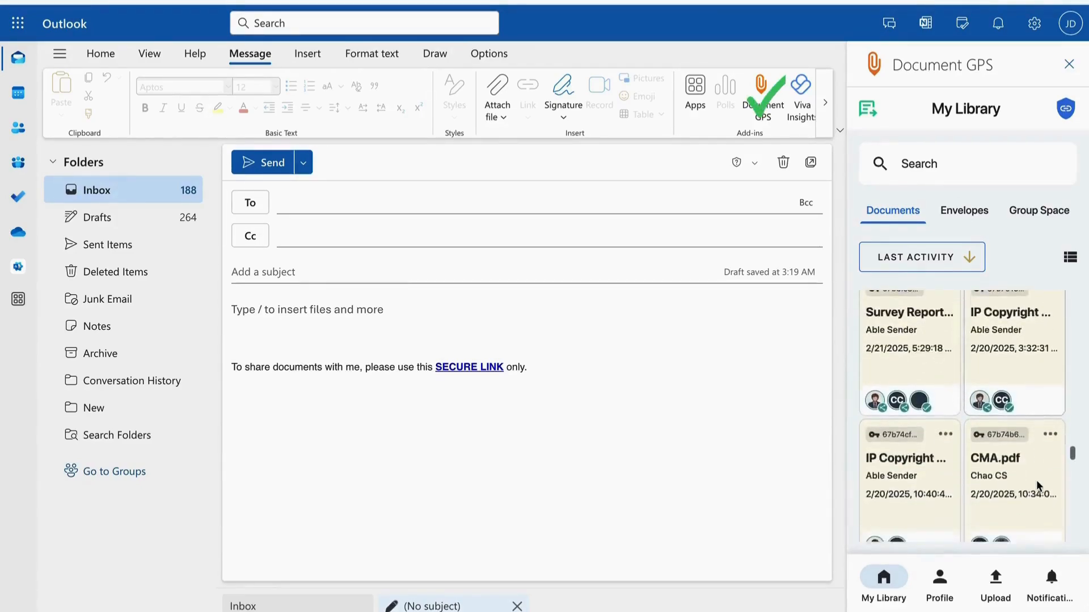
pyautogui.scroll(-3)
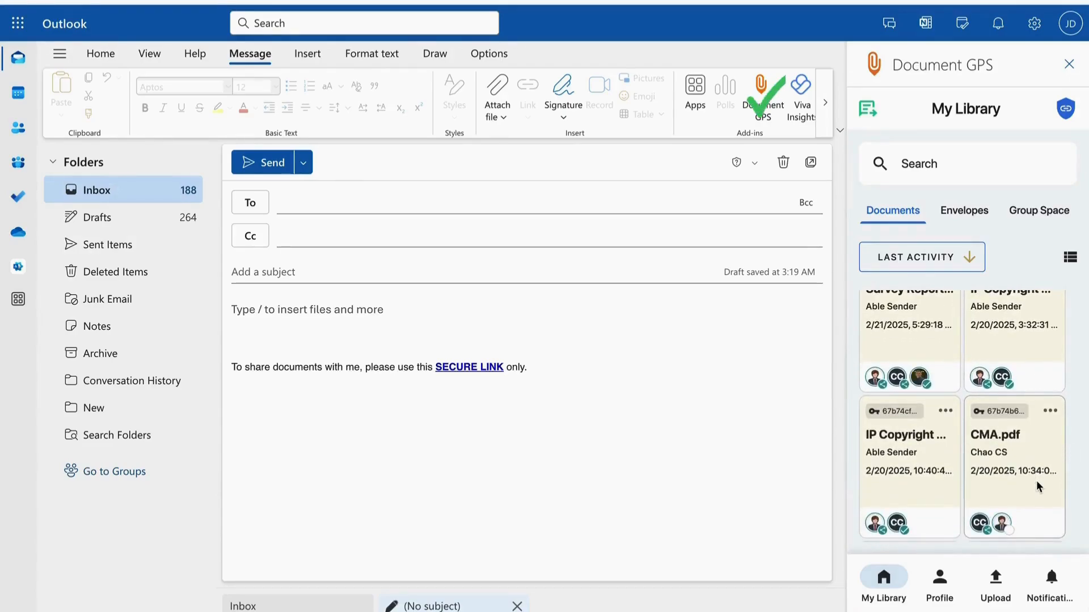
pyautogui.scroll(-3)
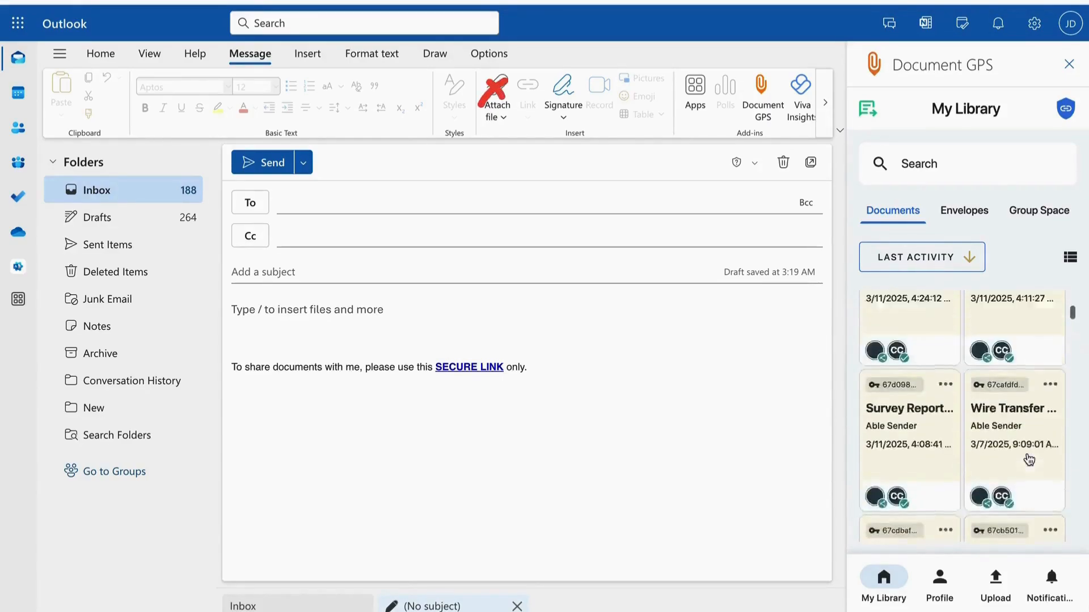
pyautogui.scroll(3)
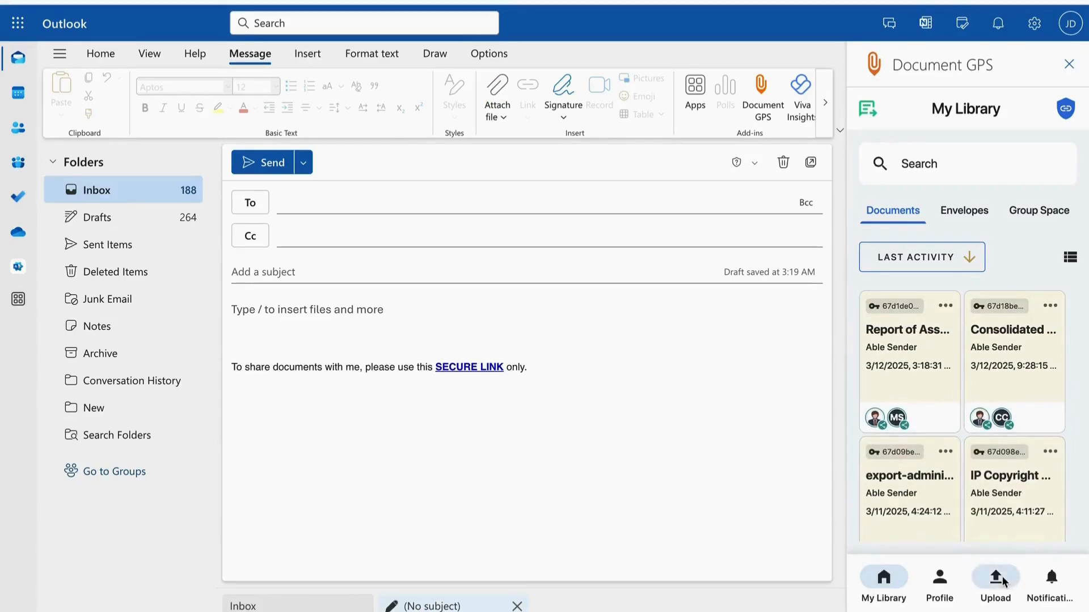
# - Load Wire Transfer Instructions Confidential.pdf into a new secure upload
pyautogui.click(995, 582)
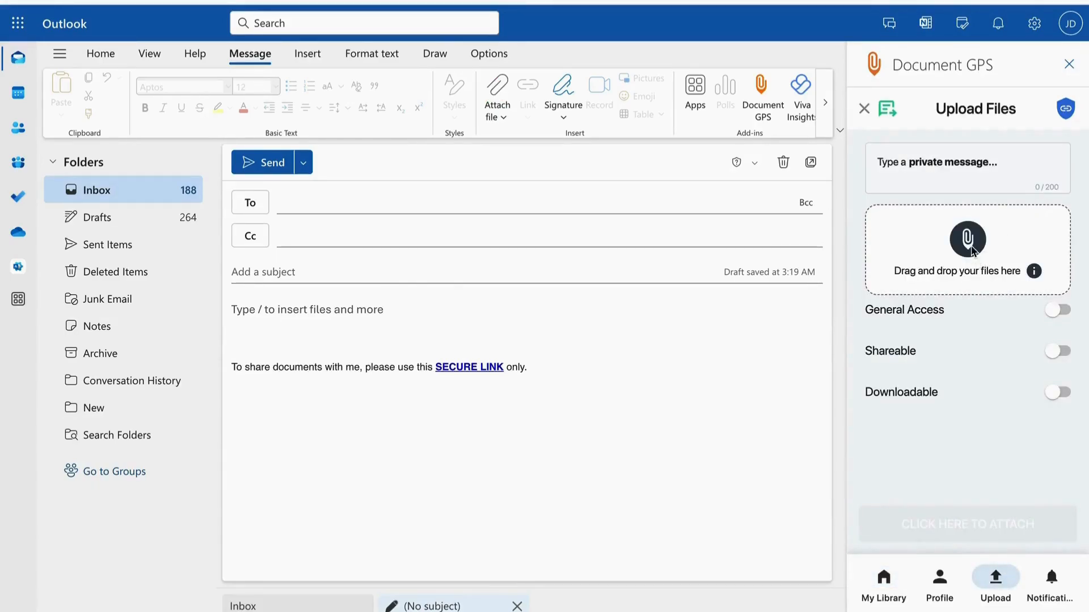
pyautogui.click(967, 239)
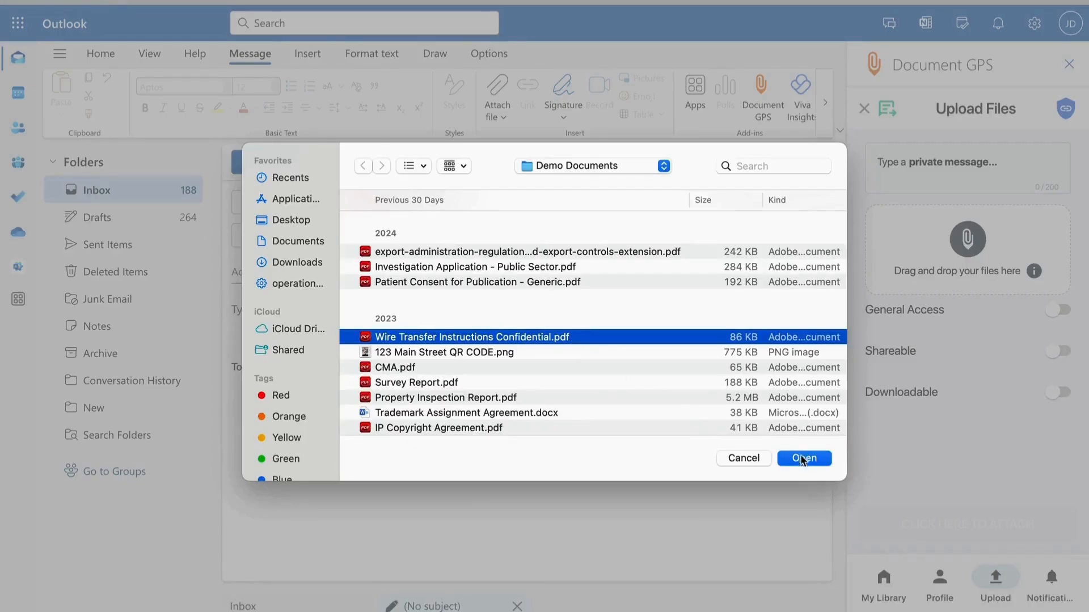
pyautogui.click(803, 458)
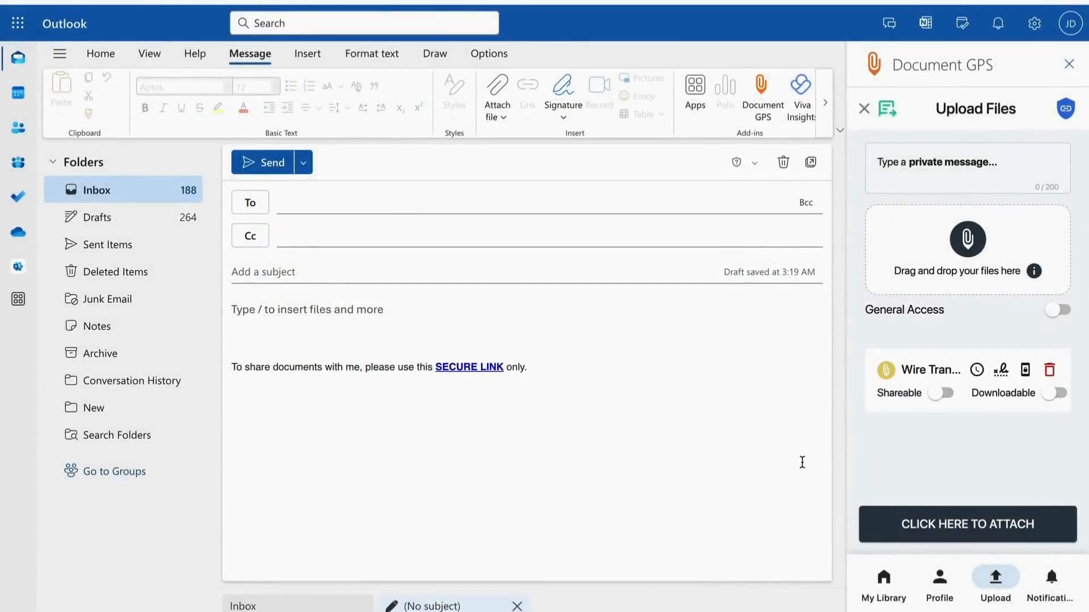
pyautogui.moveTo(979, 454)
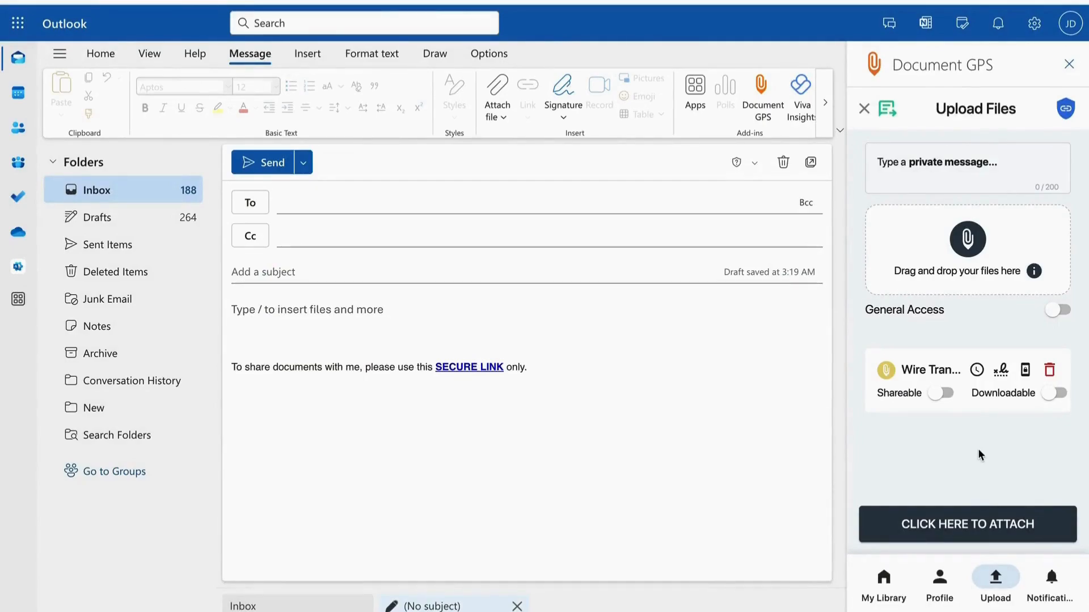
# - Set a specific access expiration date for the wire transfer file
pyautogui.click(976, 369)
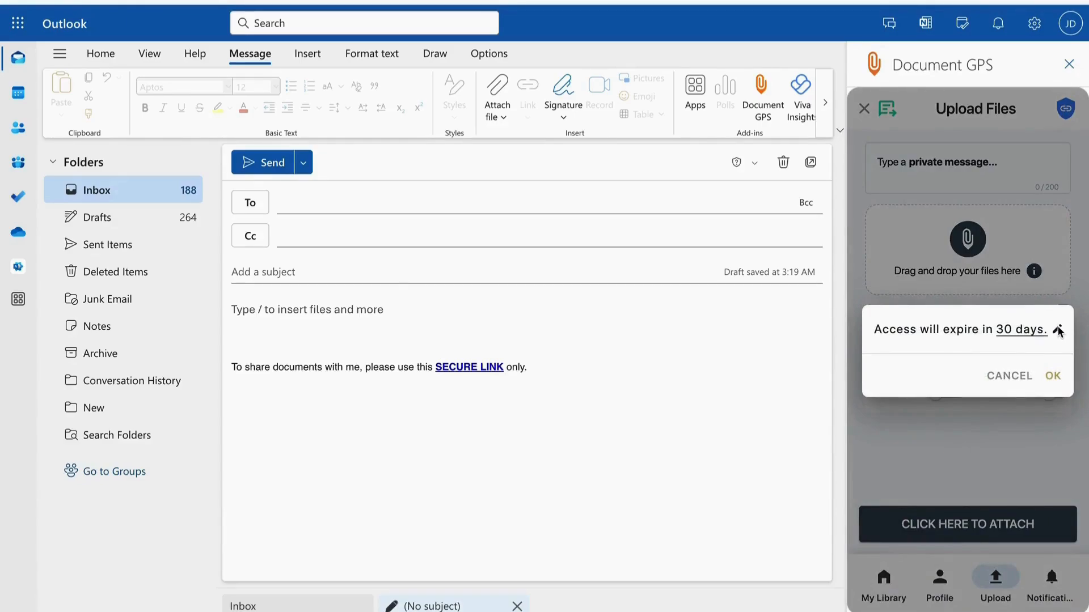
pyautogui.click(1022, 330)
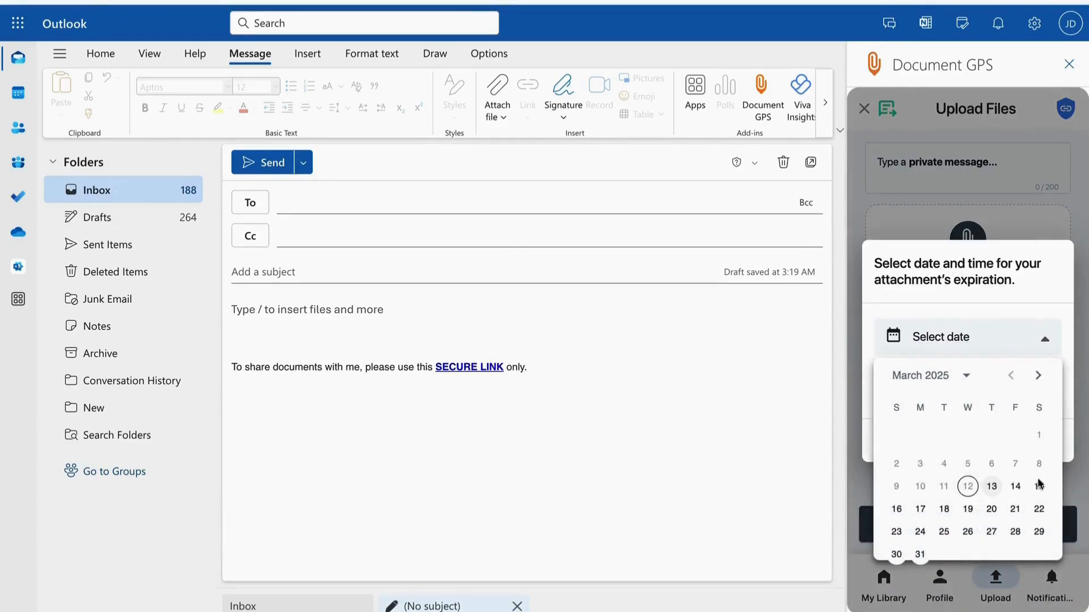
pyautogui.click(1039, 486)
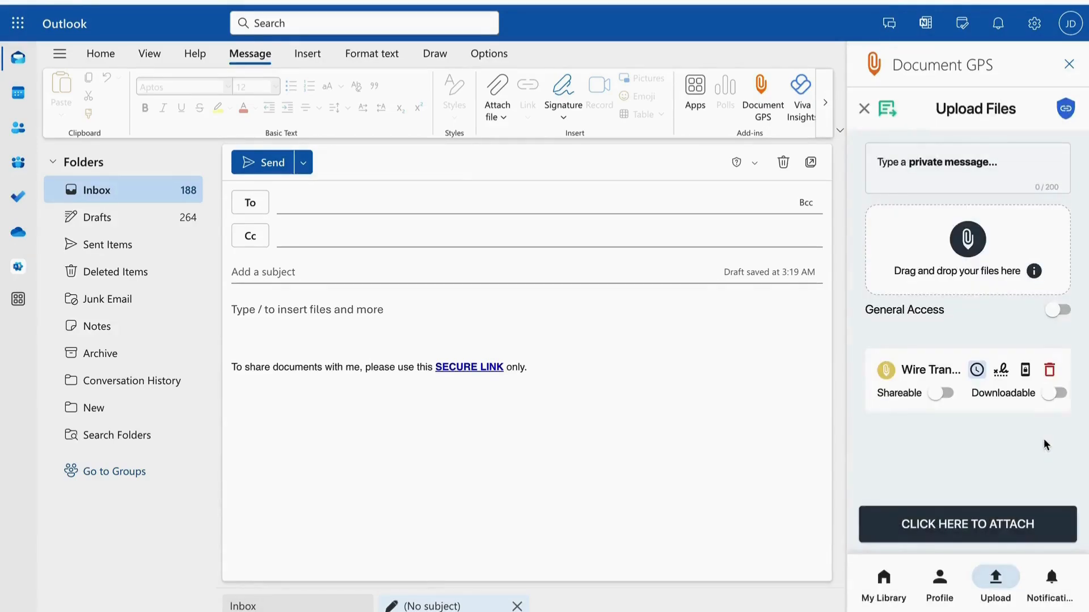
pyautogui.moveTo(1025, 369)
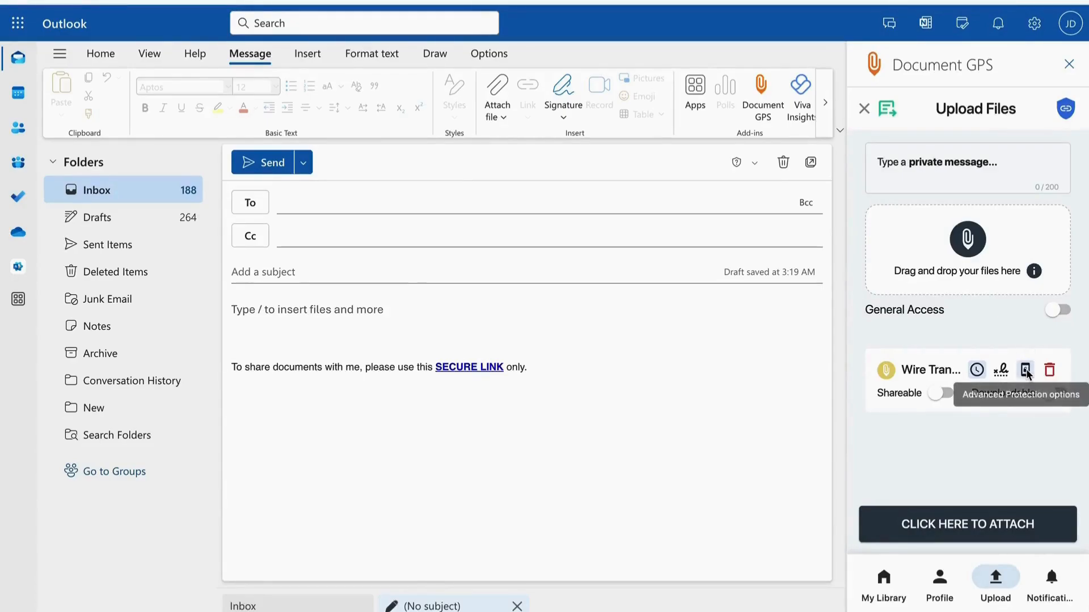
# - Add a recipient consent watermark in Advanced Protection, attach the file and send the Restricted File email
pyautogui.click(1024, 370)
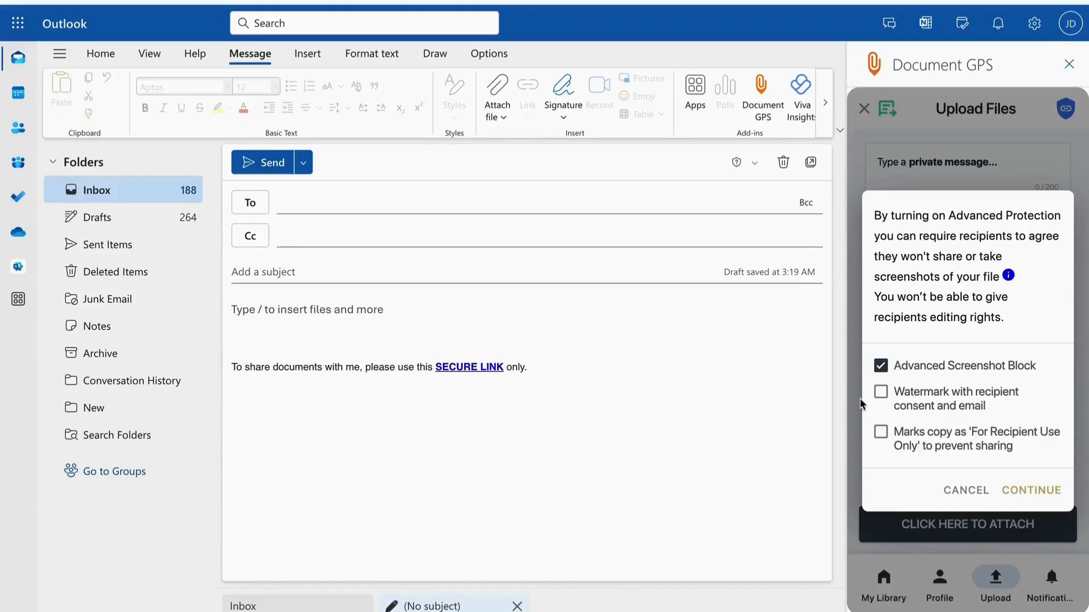
pyautogui.click(880, 392)
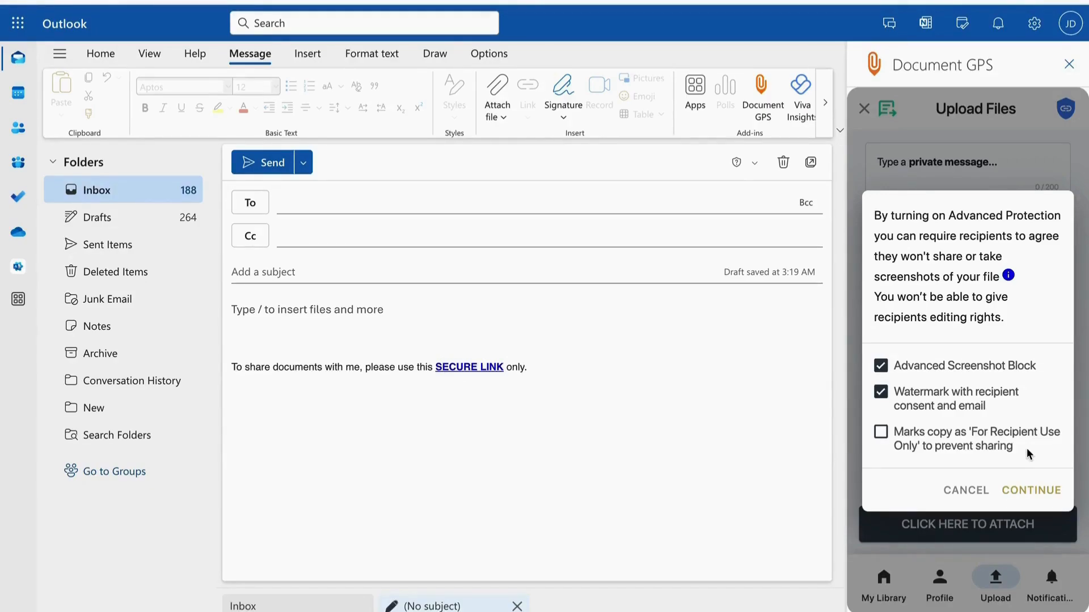
pyautogui.click(1031, 490)
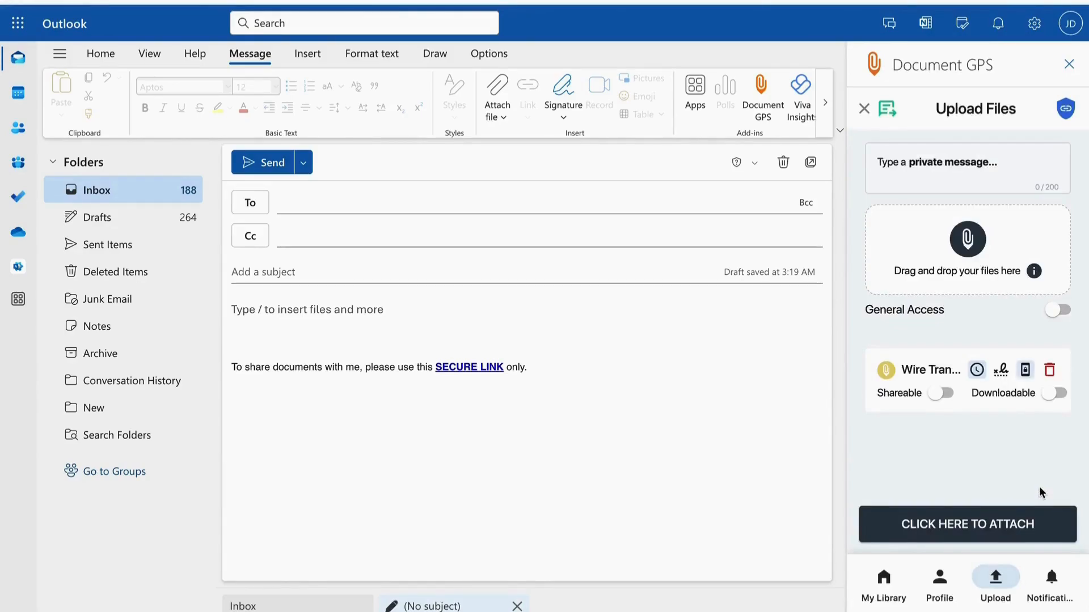
pyautogui.click(966, 524)
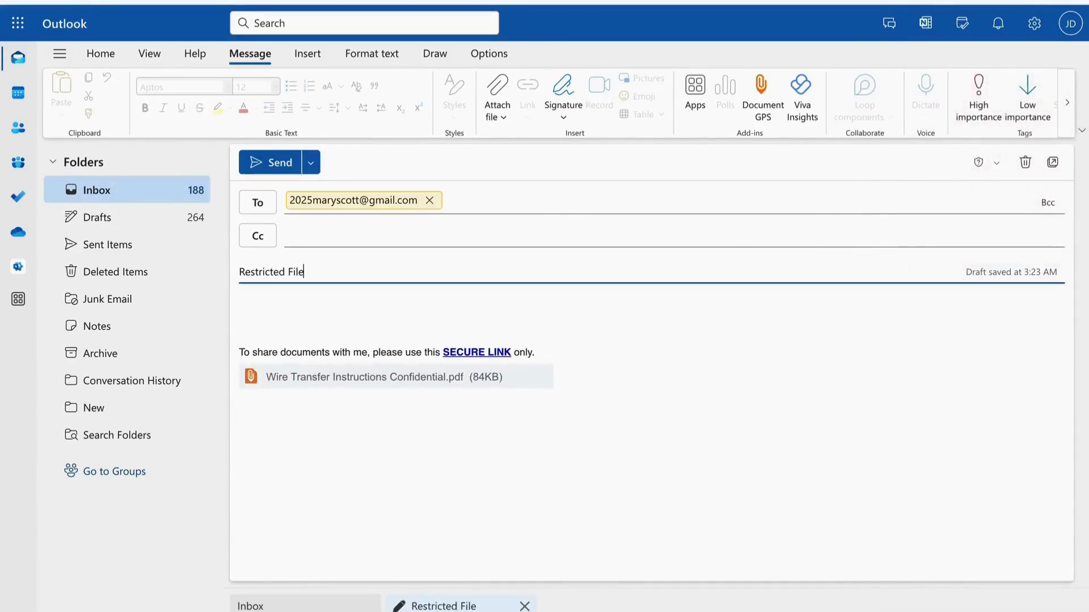
pyautogui.click(762, 95)
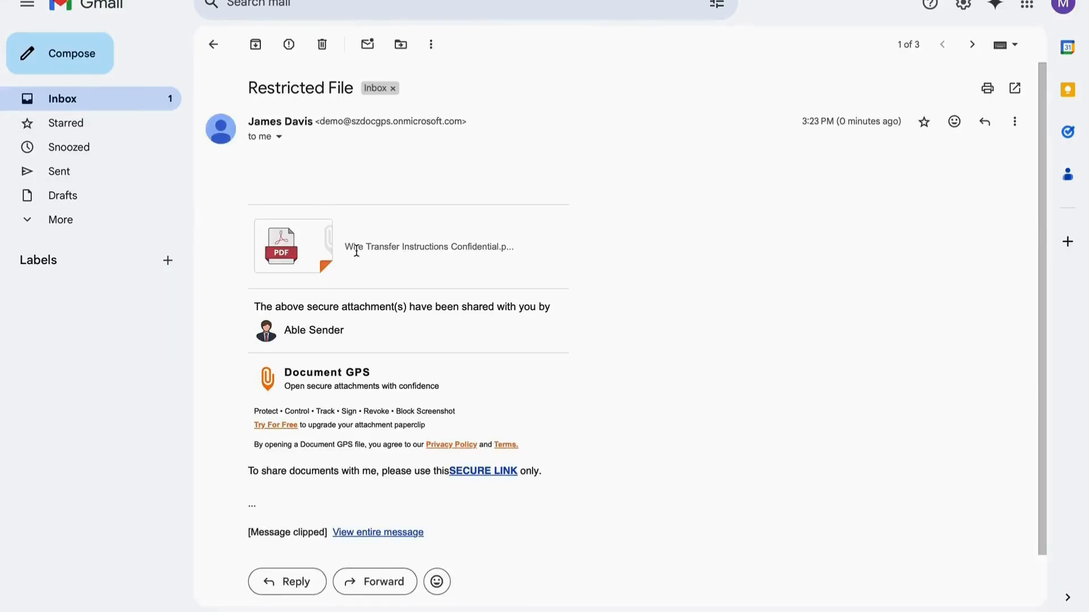
# - View the wire transfer PDF from Gmail, reaching the Document GPS consent prompt
pyautogui.click(292, 246)
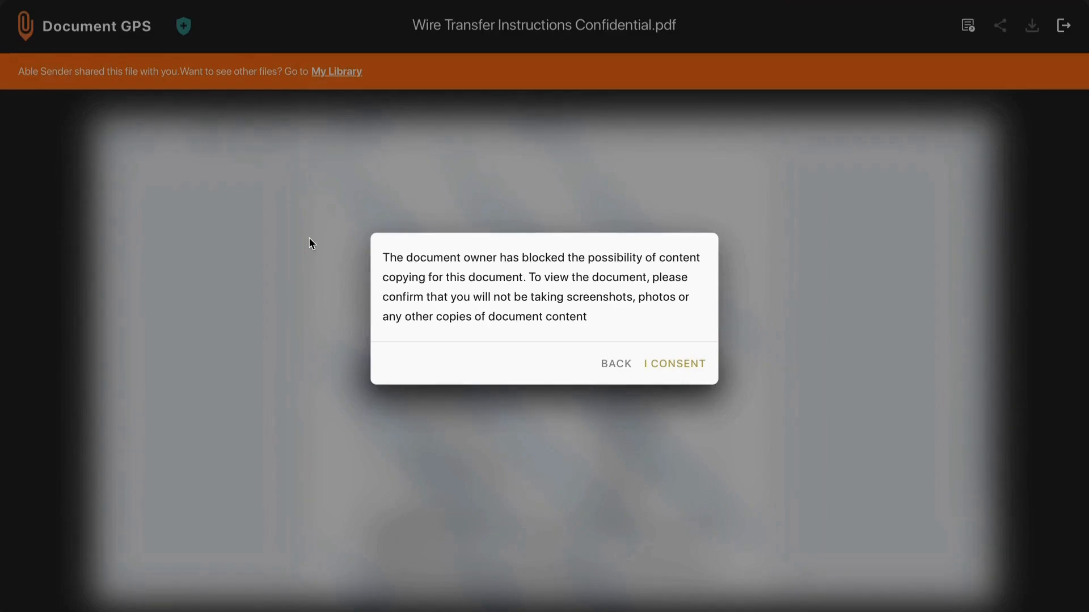
pyautogui.moveTo(673, 363)
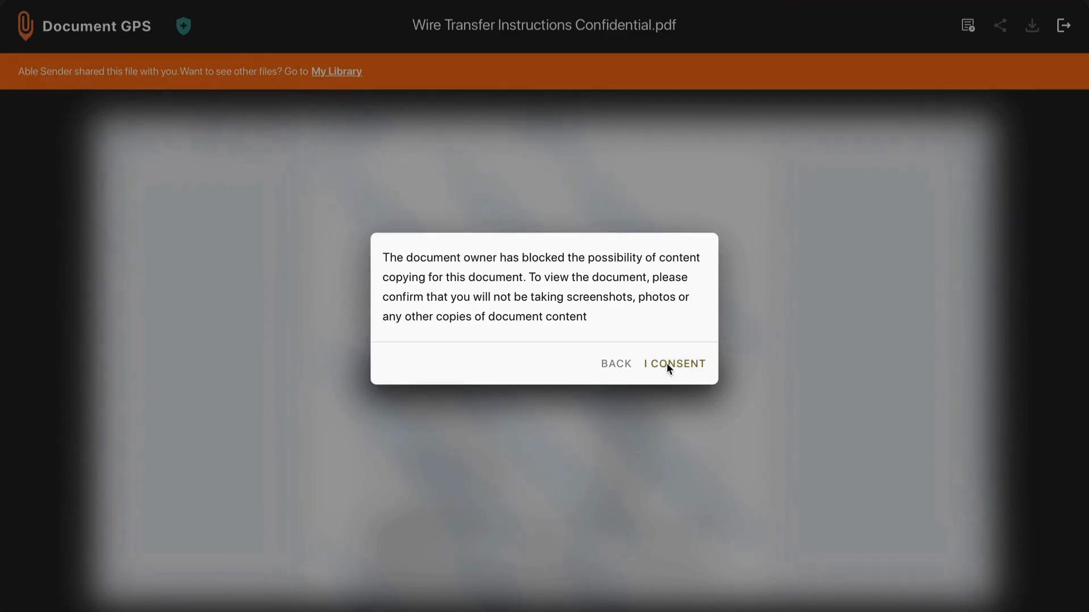
# - Consent not to copy the wire transfer PDF, then attempt a screenshot of the watermarked document
pyautogui.click(673, 363)
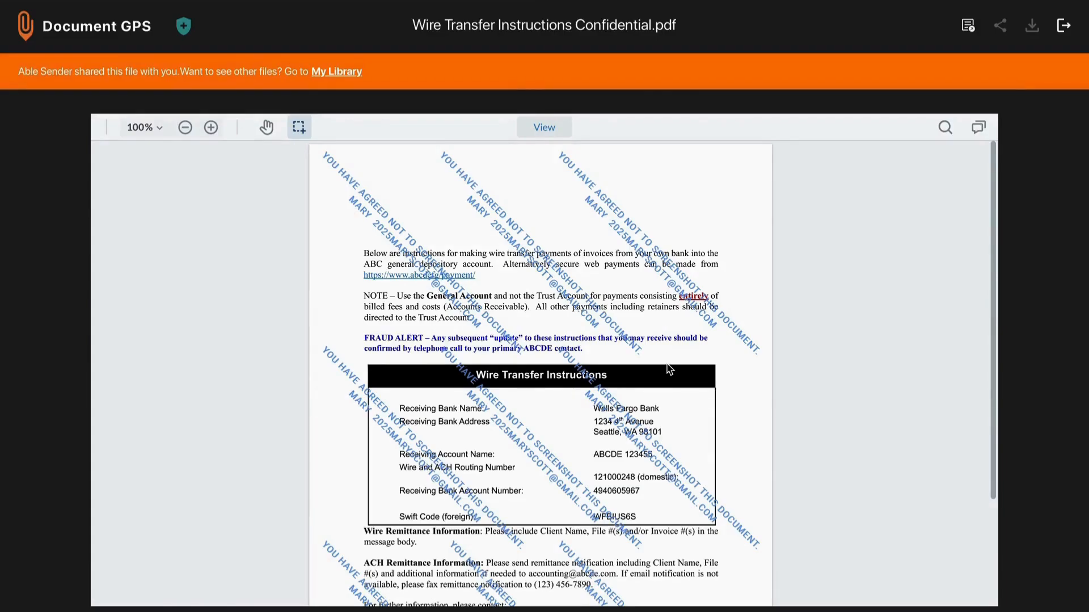
pyautogui.moveTo(632, 283)
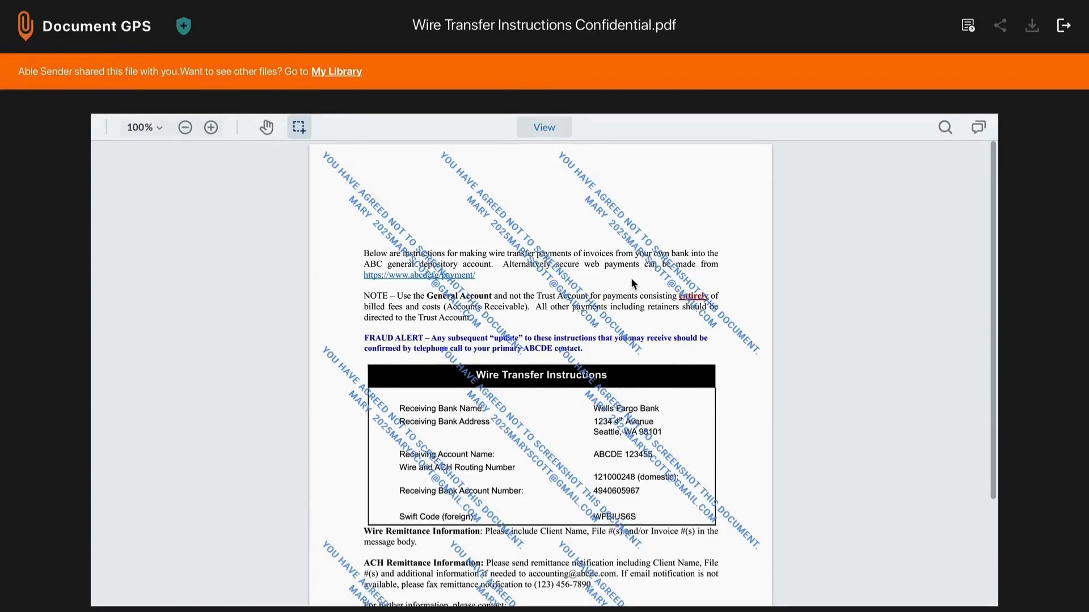
pyautogui.press('PrintScreen')
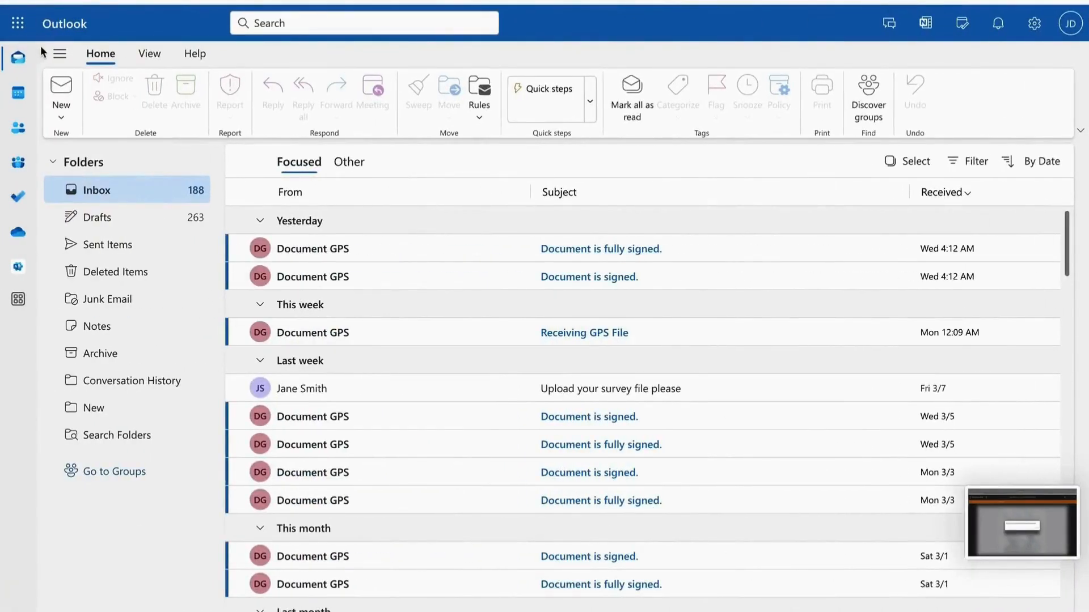
# - From a new message, view the wire transfer file's activity history in Document GPS My Library and return
pyautogui.click(61, 91)
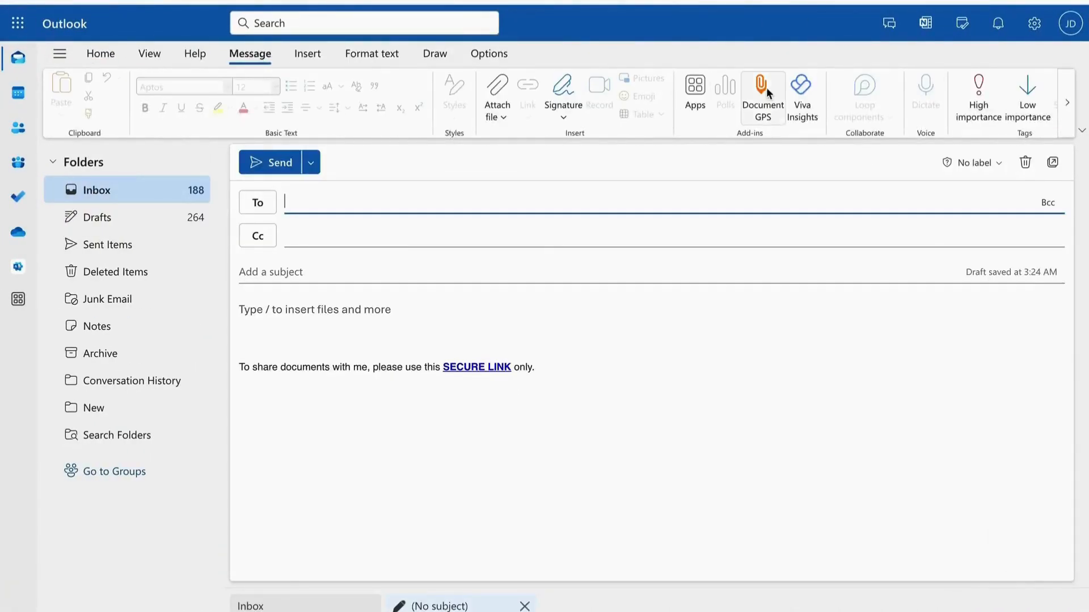
pyautogui.click(763, 97)
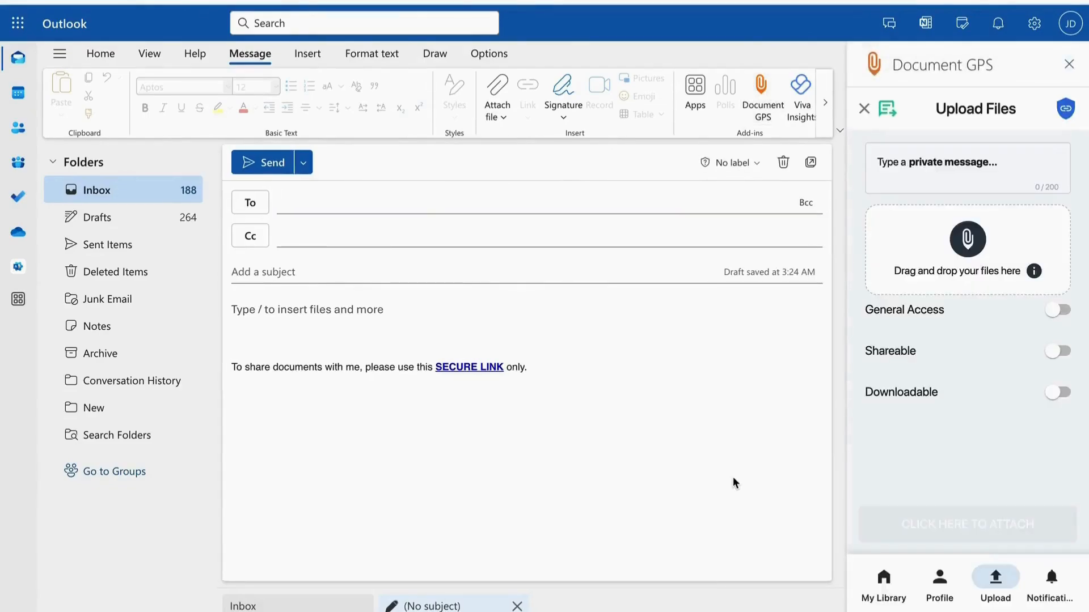
pyautogui.click(883, 583)
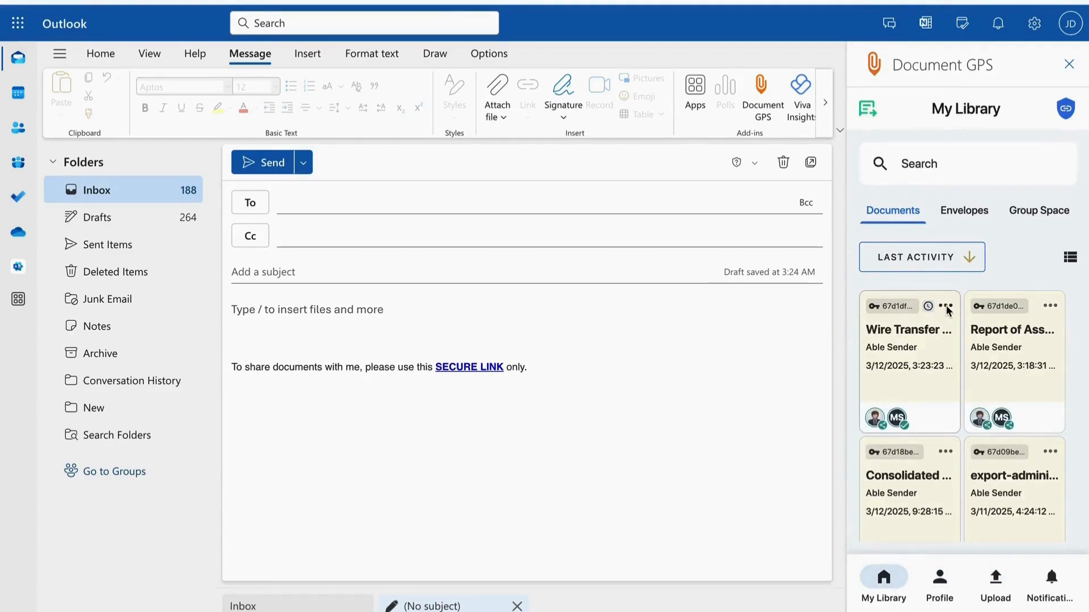
pyautogui.click(933, 306)
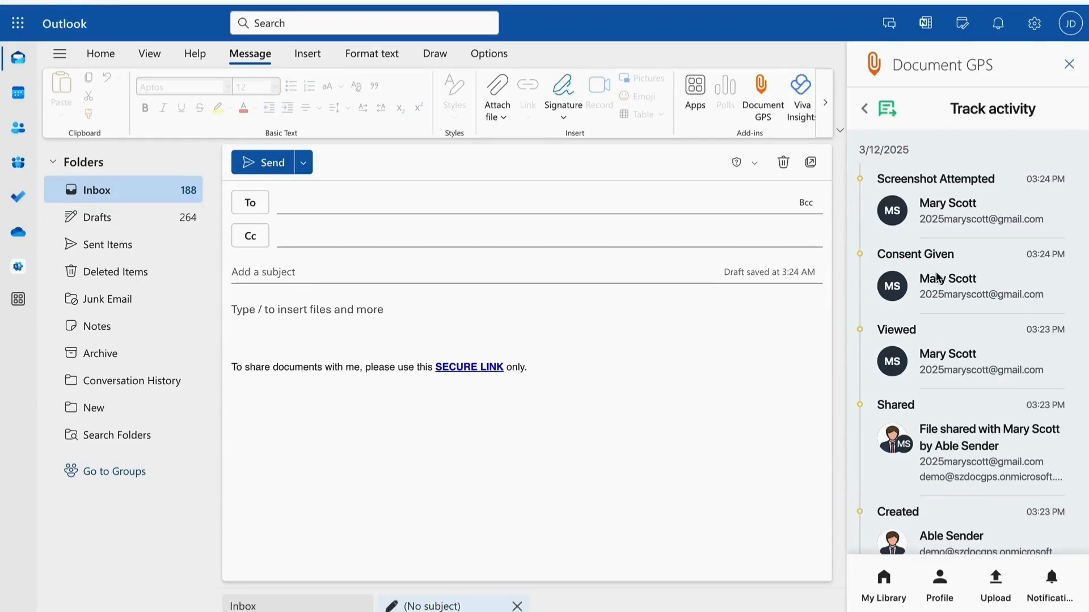
pyautogui.click(882, 583)
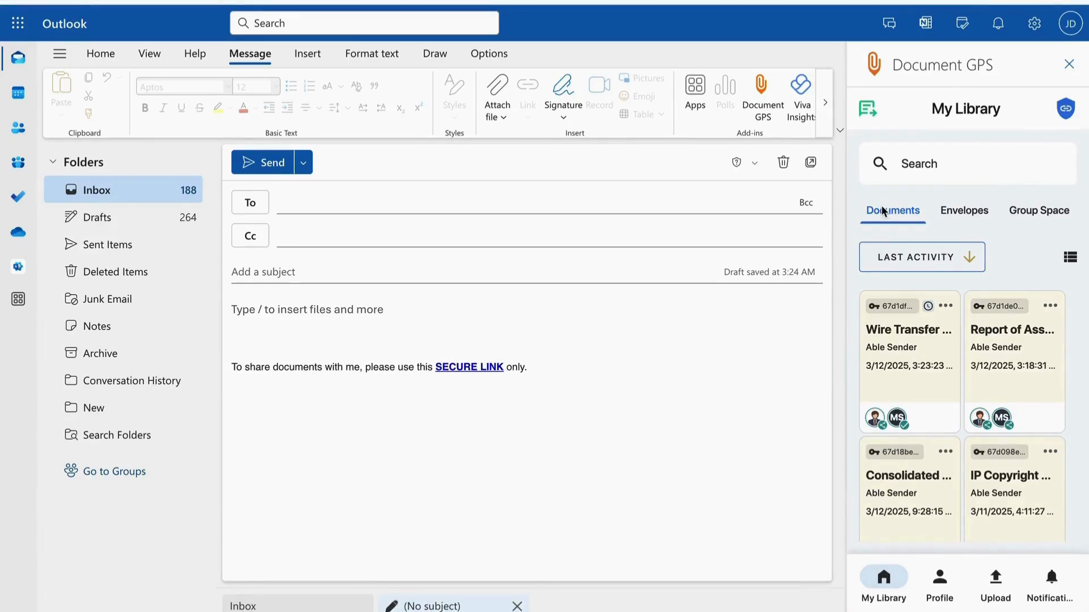
pyautogui.moveTo(1042, 135)
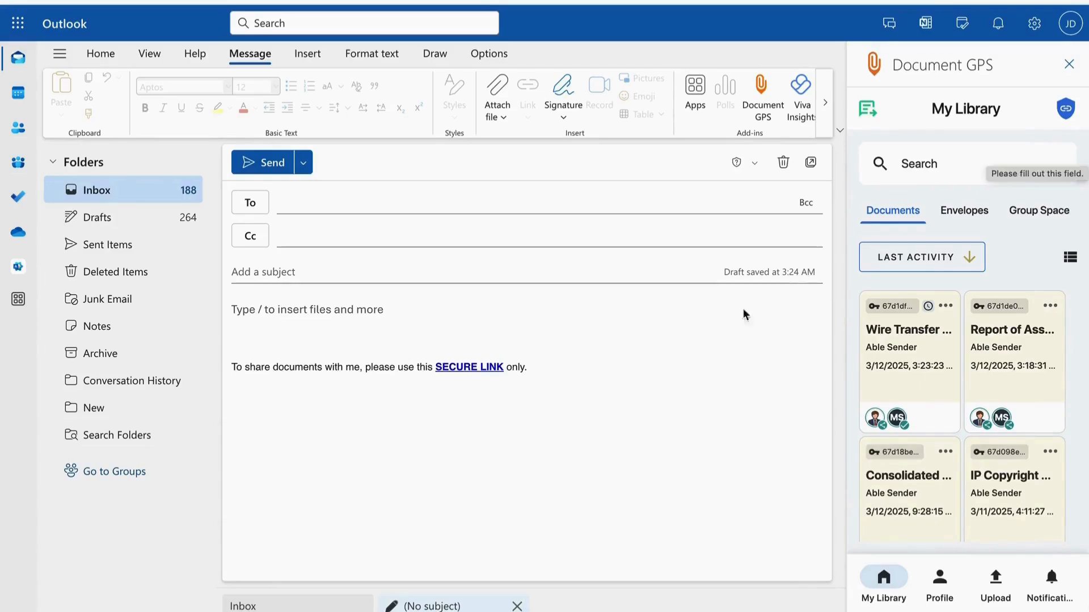
pyautogui.moveTo(427, 397)
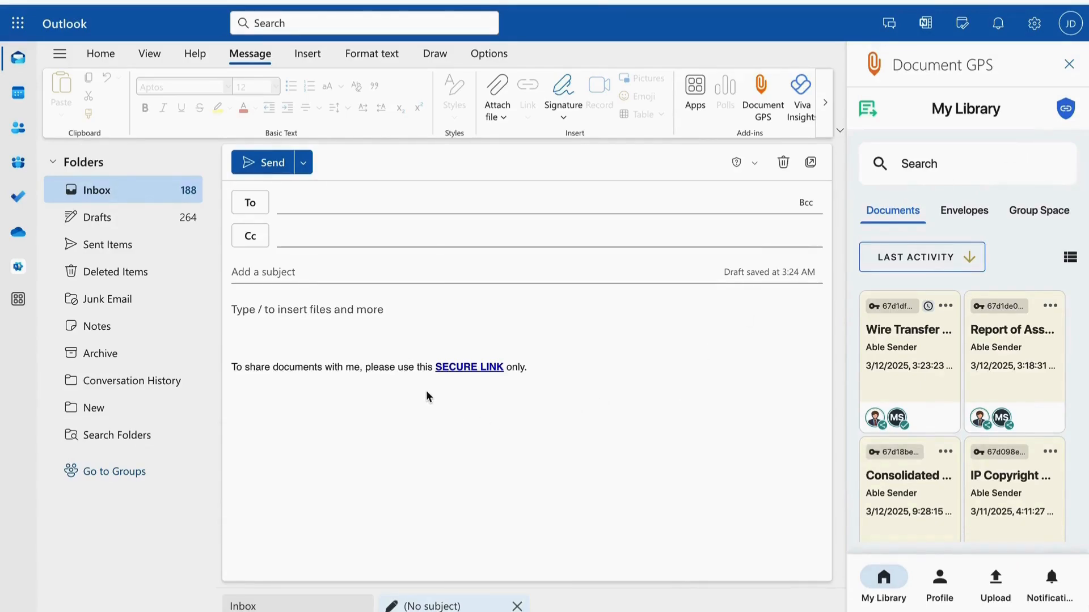
pyautogui.moveTo(472, 388)
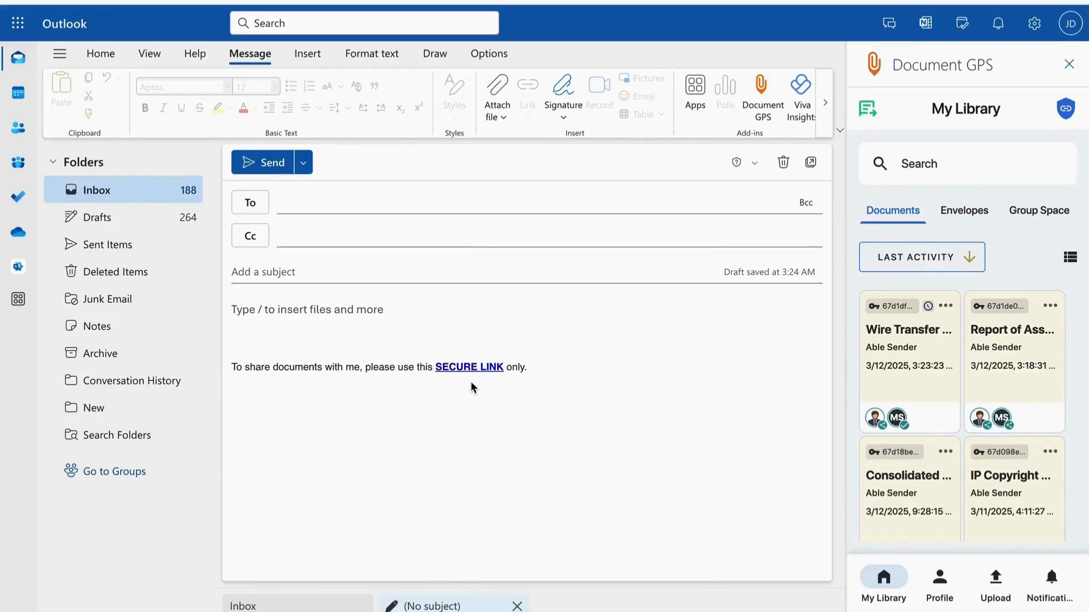
pyautogui.moveTo(416, 394)
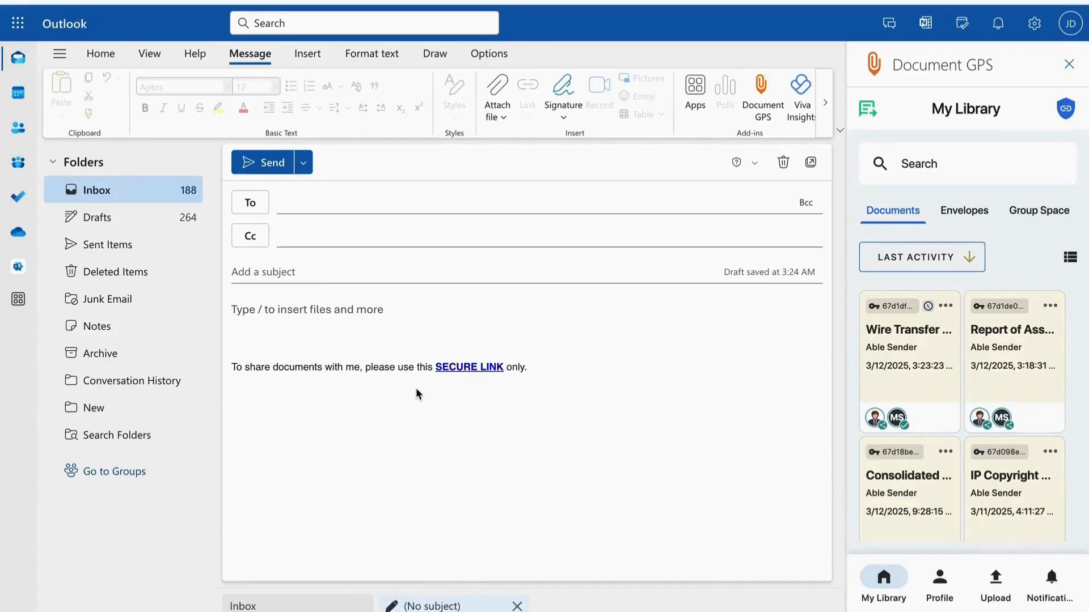
pyautogui.moveTo(477, 396)
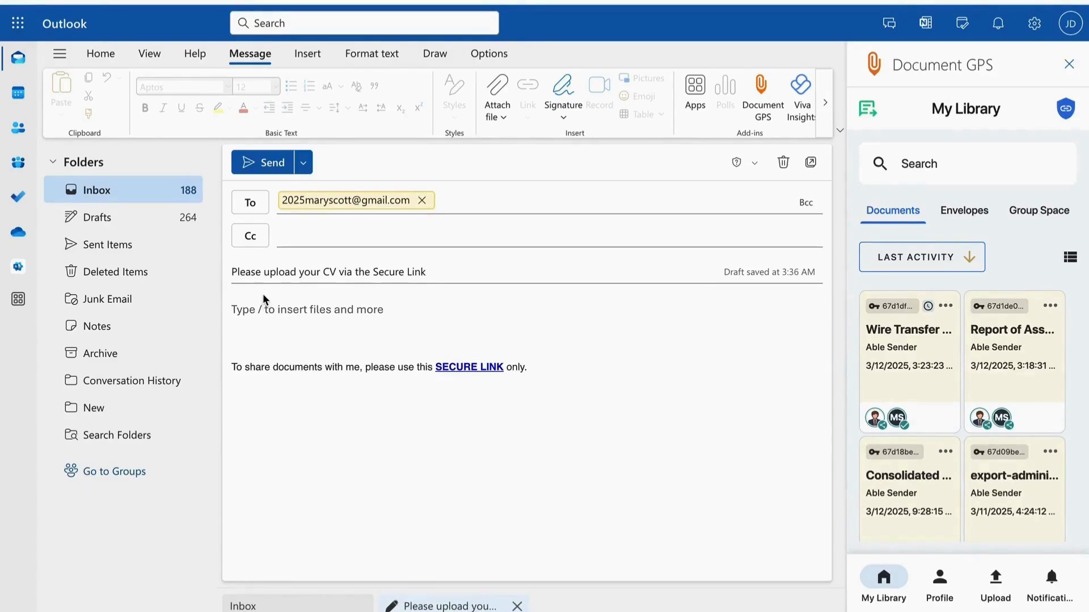
pyautogui.moveTo(348, 299)
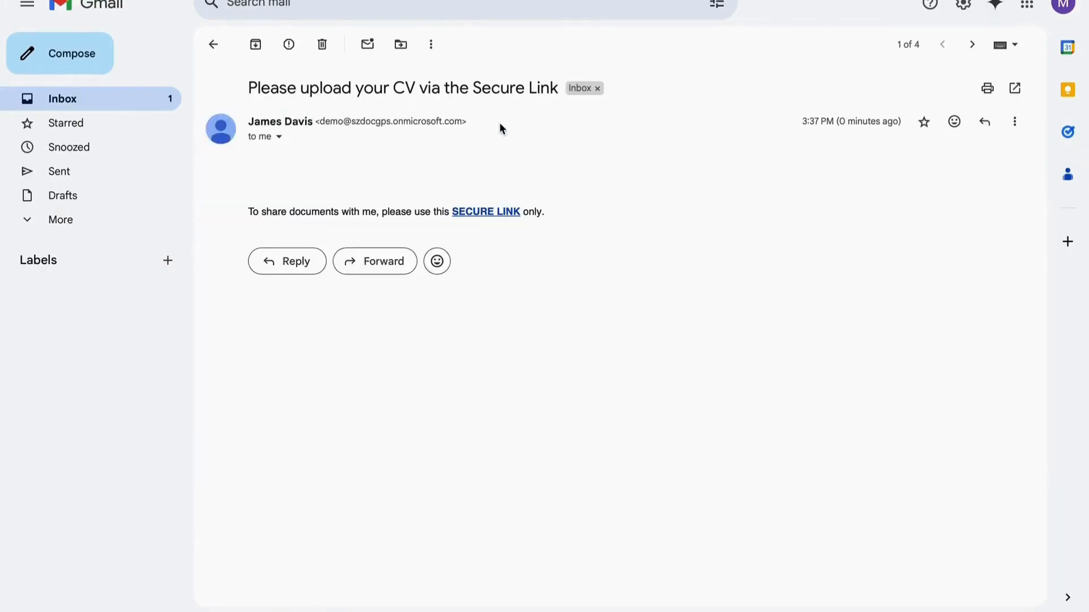
pyautogui.click(486, 213)
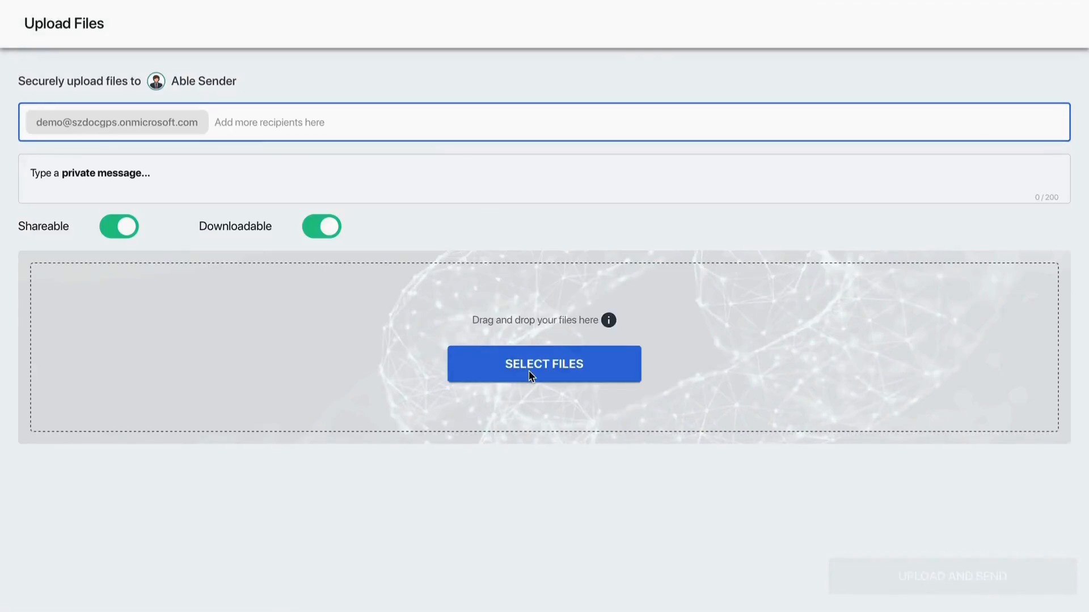
pyautogui.click(543, 363)
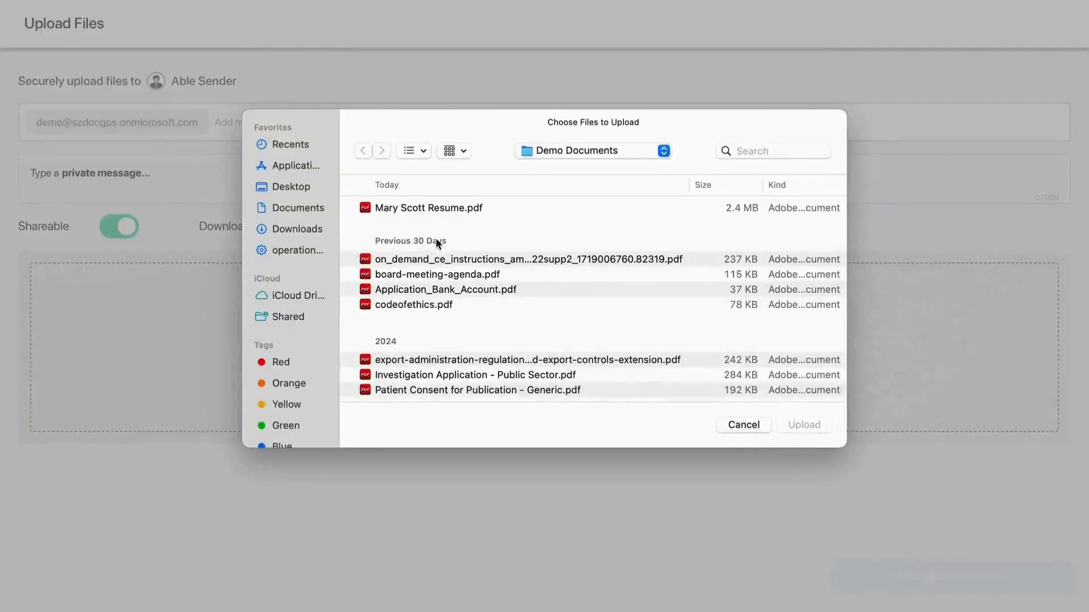
pyautogui.click(741, 424)
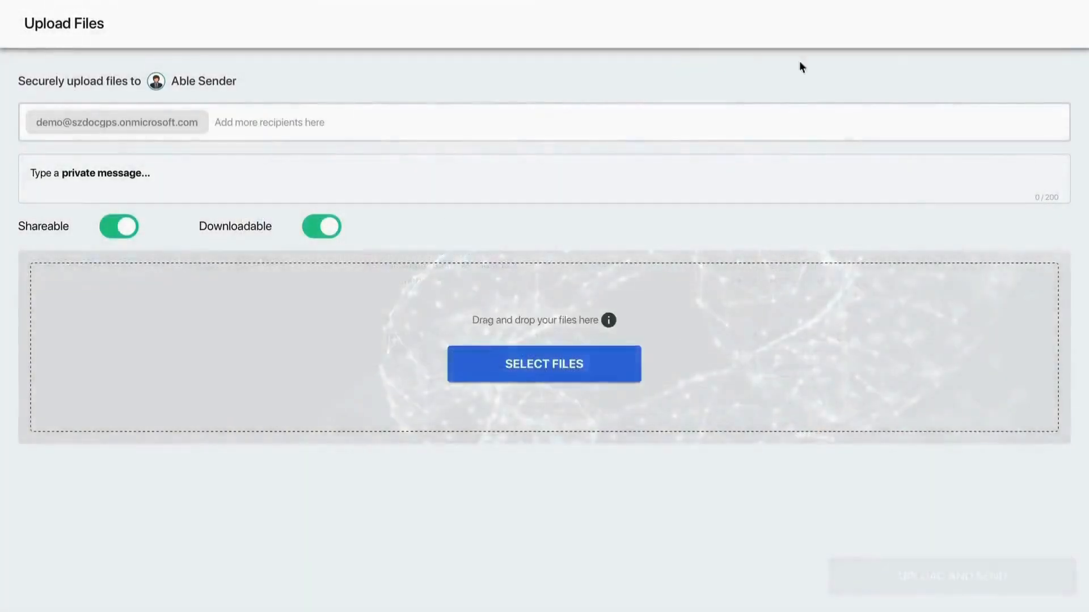
pyautogui.click(544, 363)
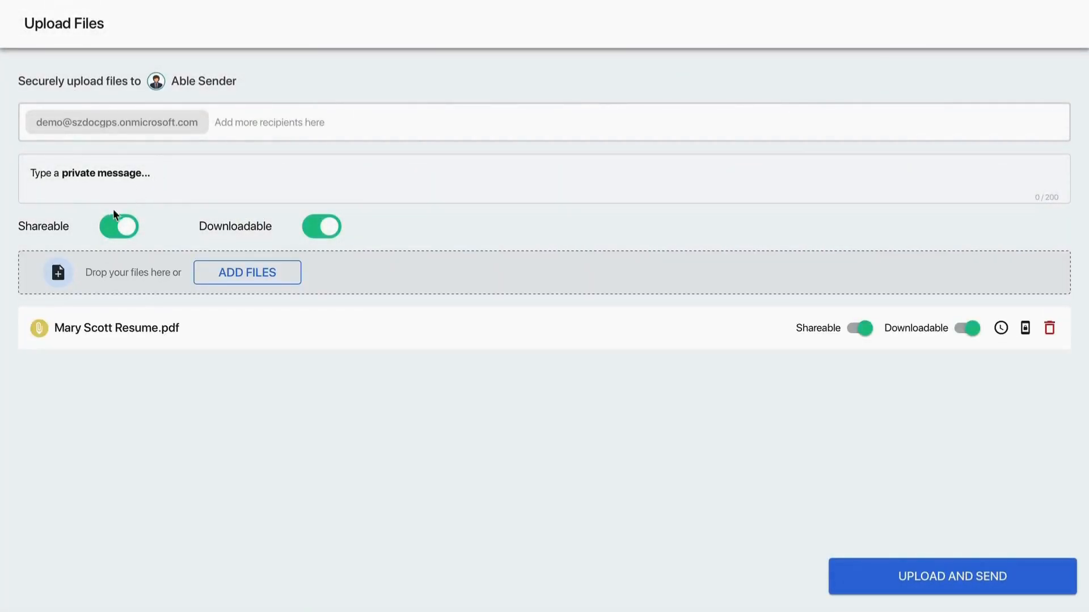
# - Set the resume to Shareable on and Downloadable off, then upload and send it
pyautogui.click(118, 227)
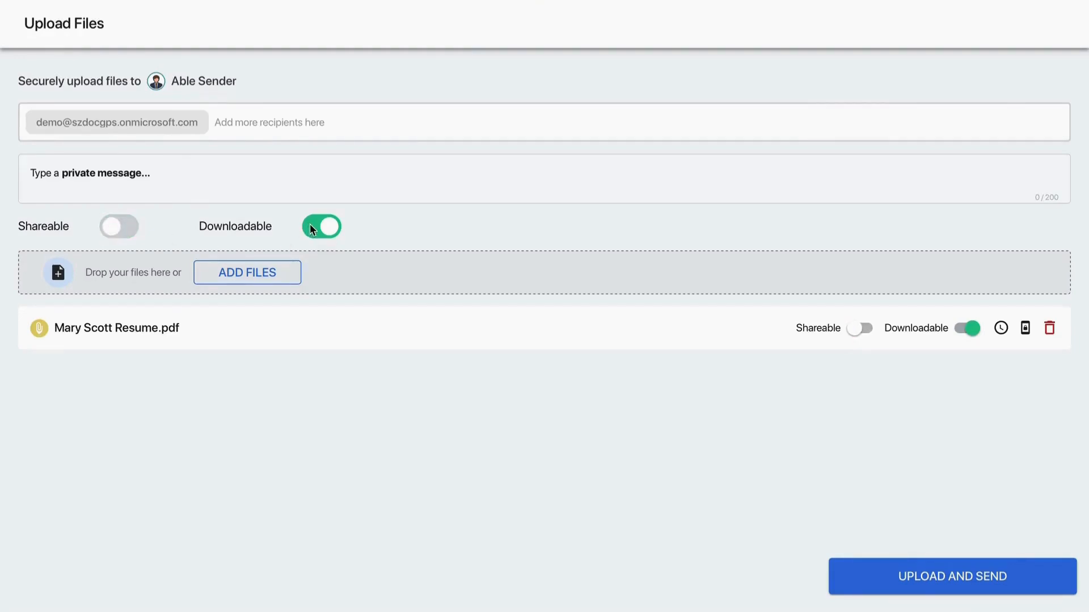
pyautogui.click(321, 227)
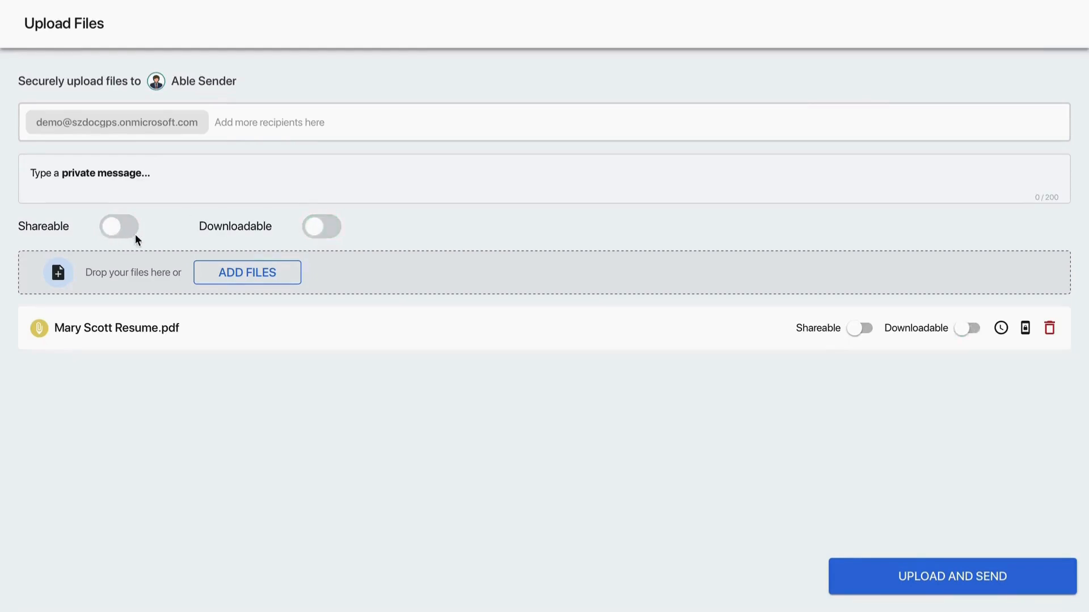
pyautogui.click(118, 226)
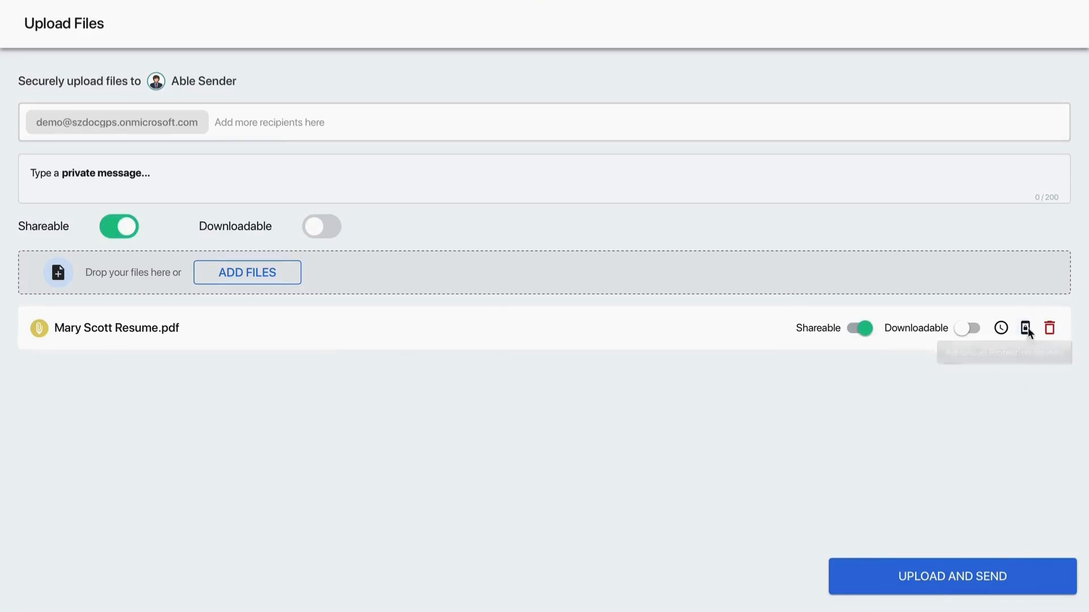
pyautogui.moveTo(997, 406)
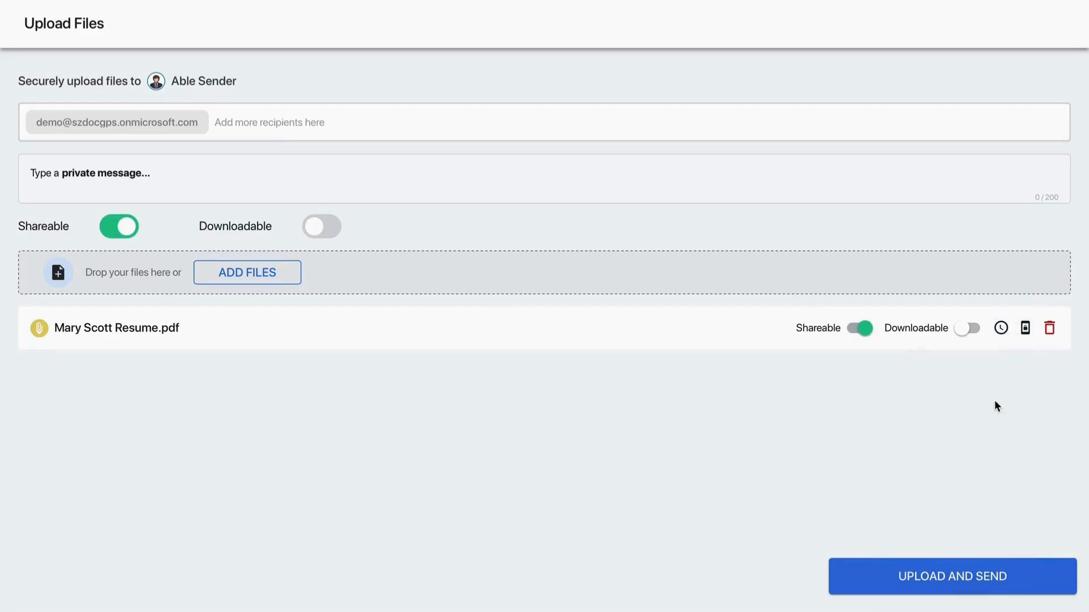
pyautogui.click(951, 576)
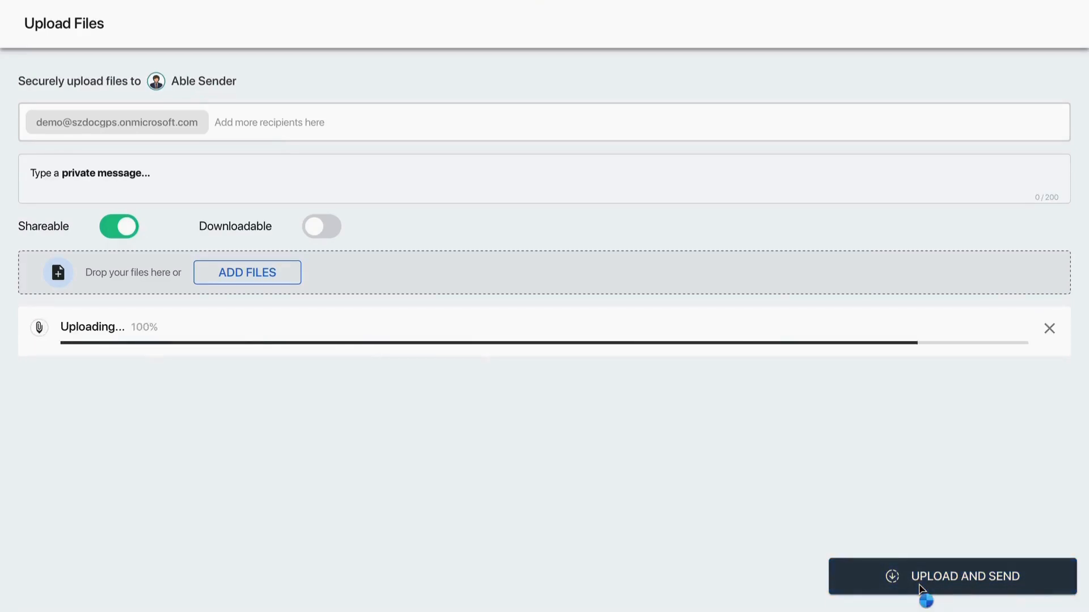
pyautogui.click(964, 576)
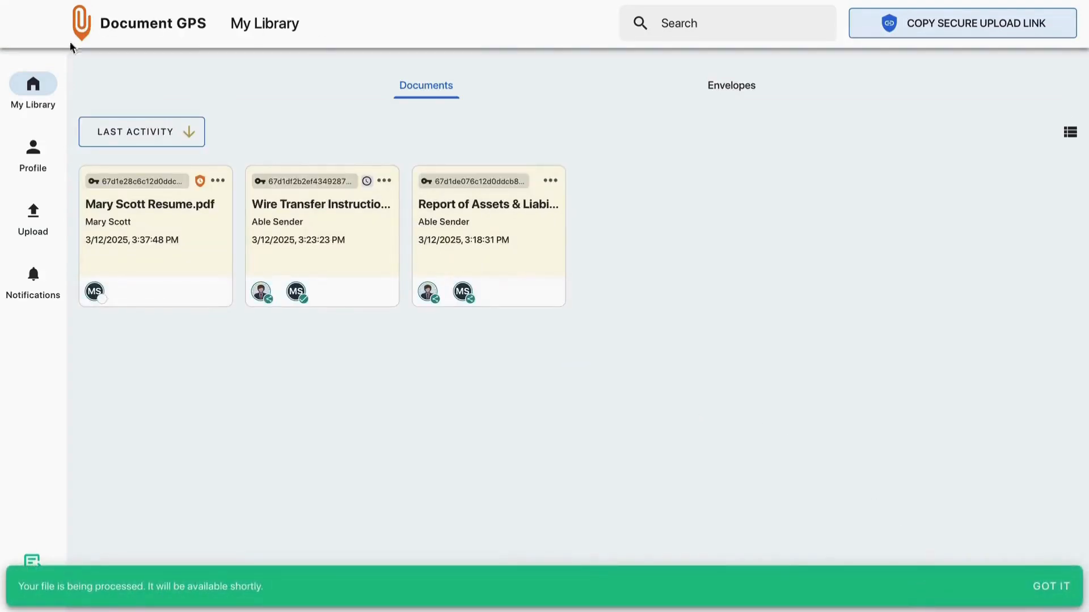
pyautogui.moveTo(109, 370)
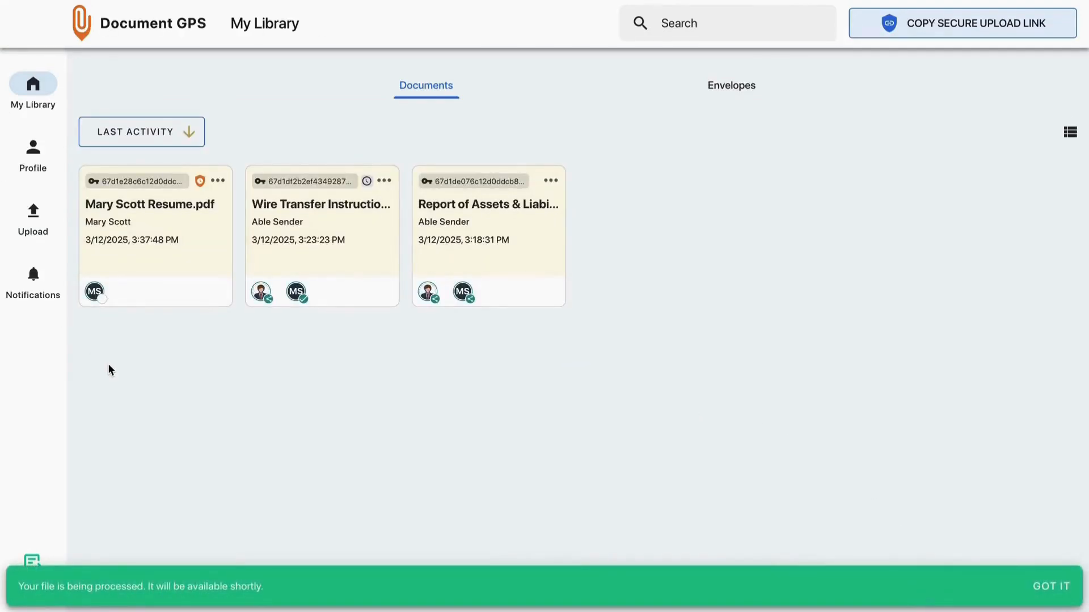
pyautogui.click(1050, 587)
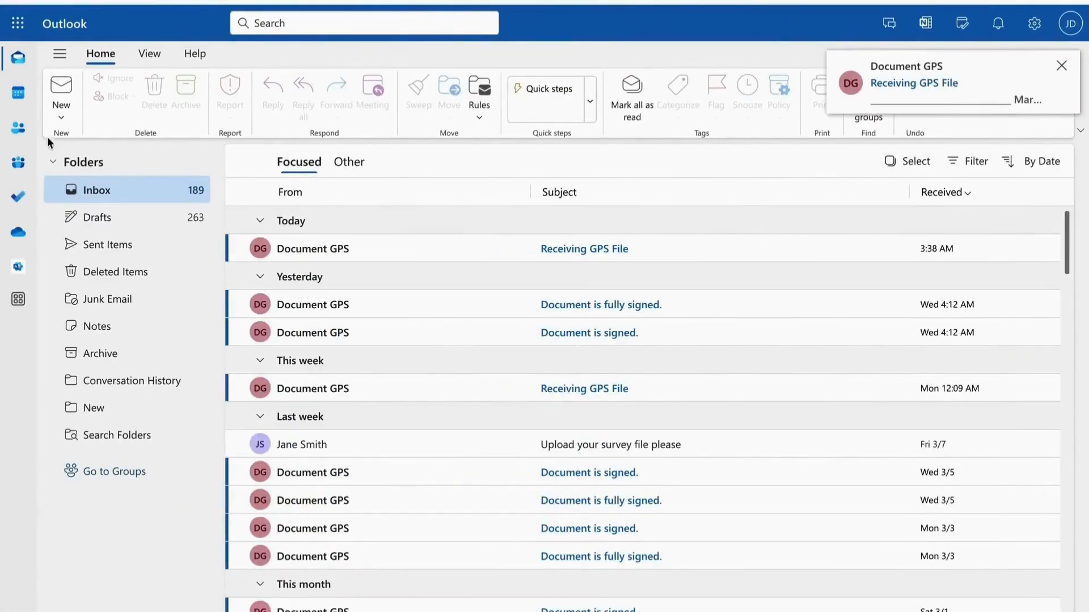
pyautogui.click(61, 95)
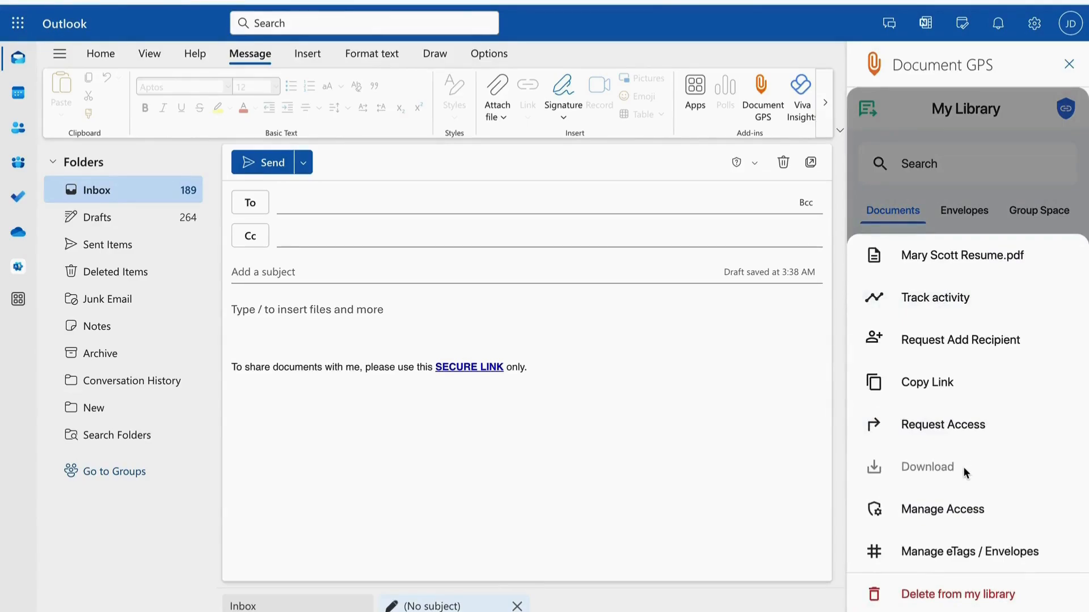
pyautogui.click(943, 424)
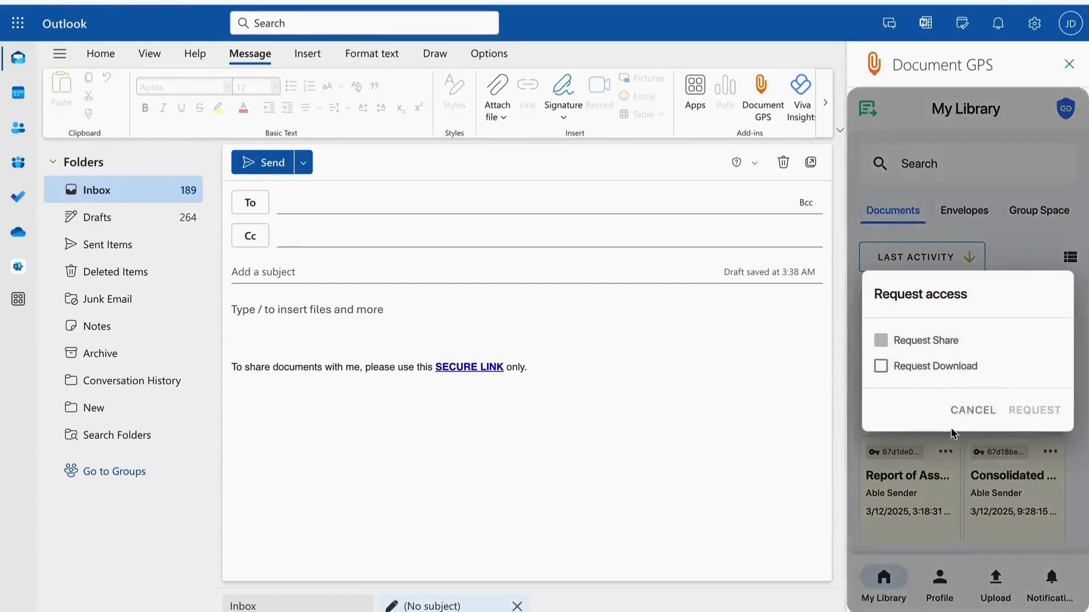
pyautogui.click(880, 366)
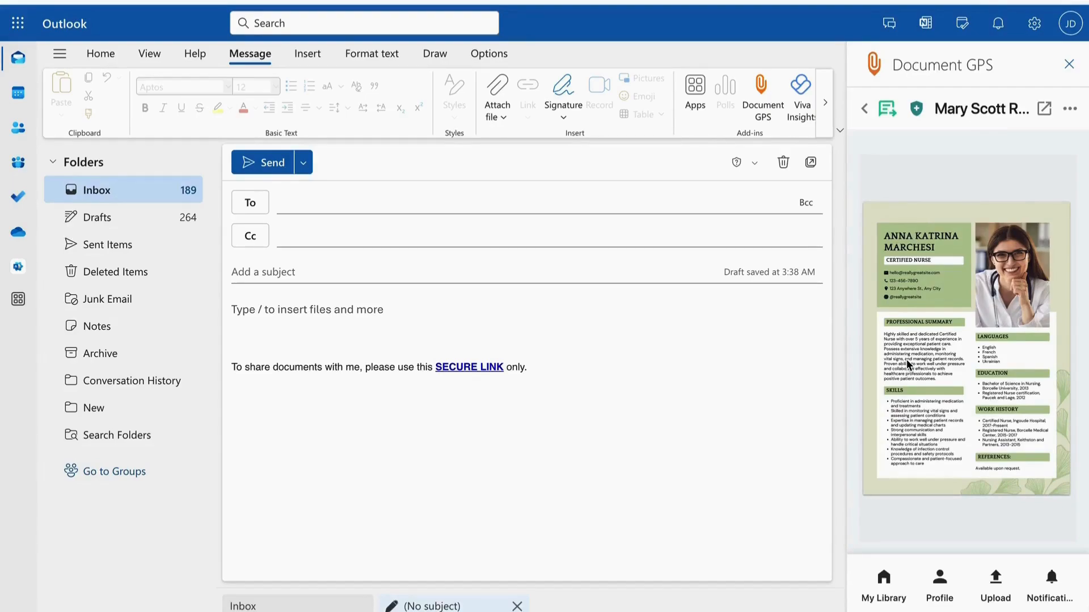
pyautogui.moveTo(938, 373)
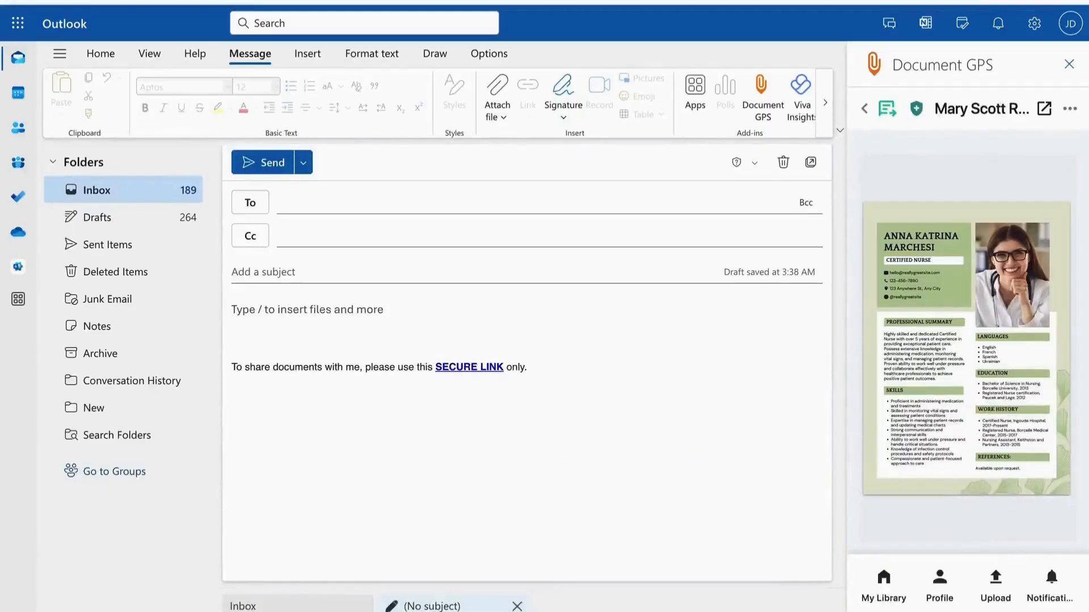
# - Upload Patient Consent for Publication - Generic.pdf for signing and dismiss the To-field signers notice
pyautogui.click(995, 586)
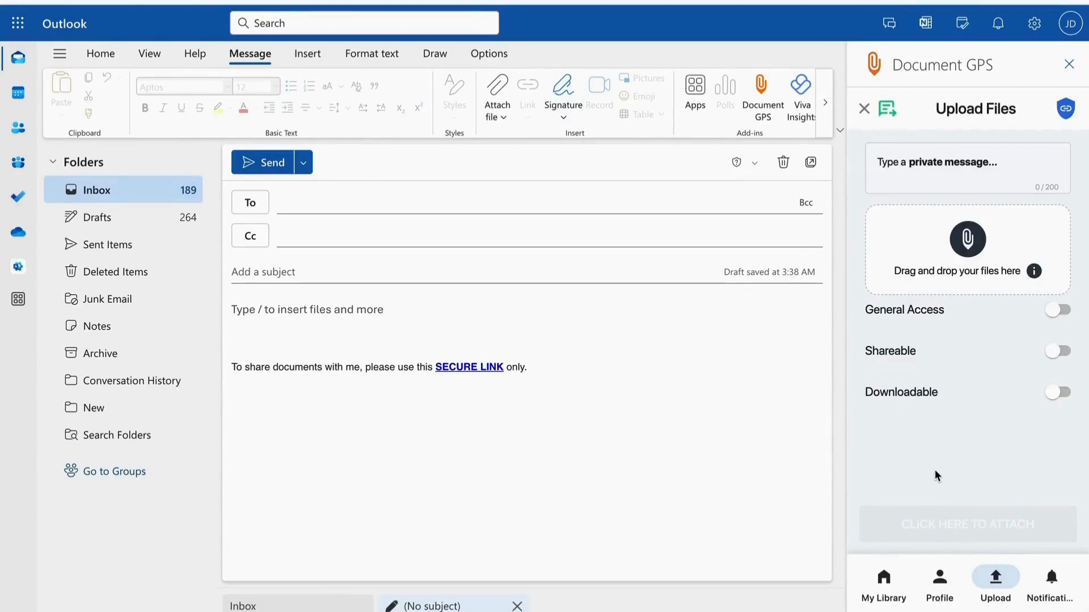
pyautogui.moveTo(968, 239)
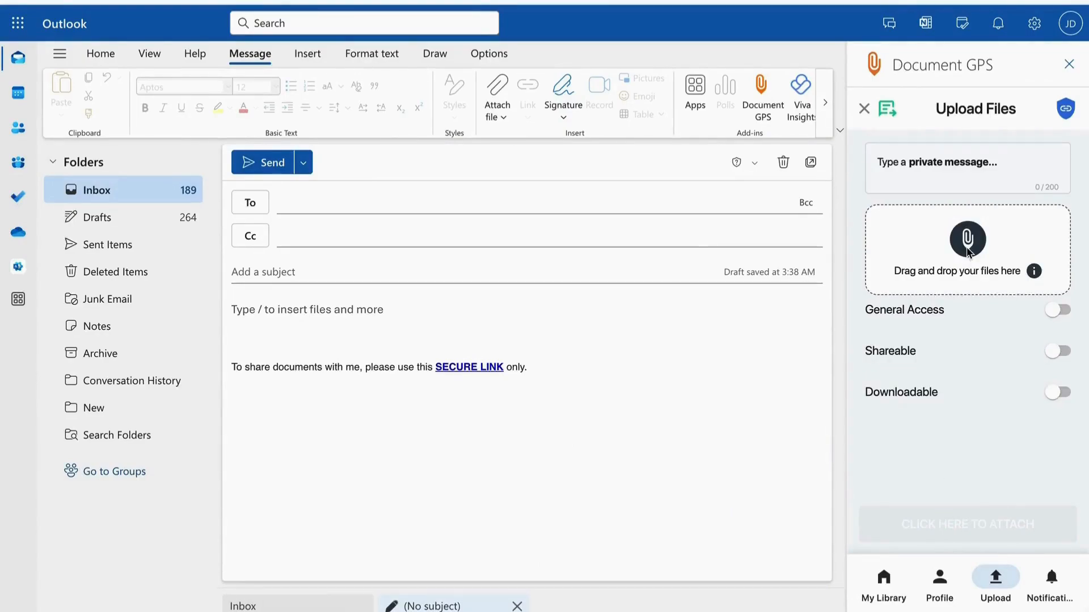
pyautogui.click(967, 240)
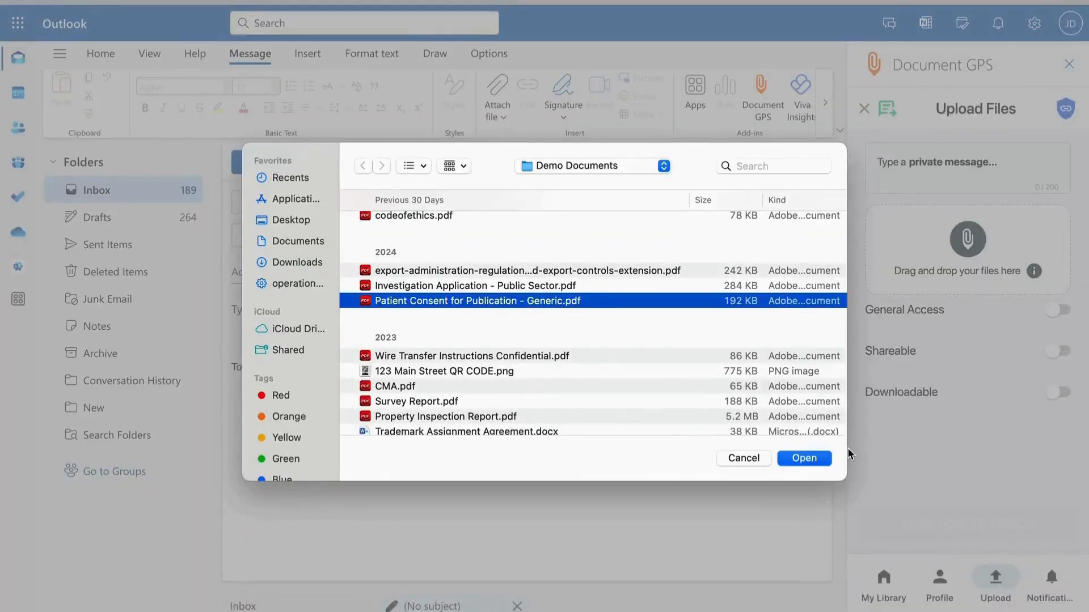
pyautogui.moveTo(804, 459)
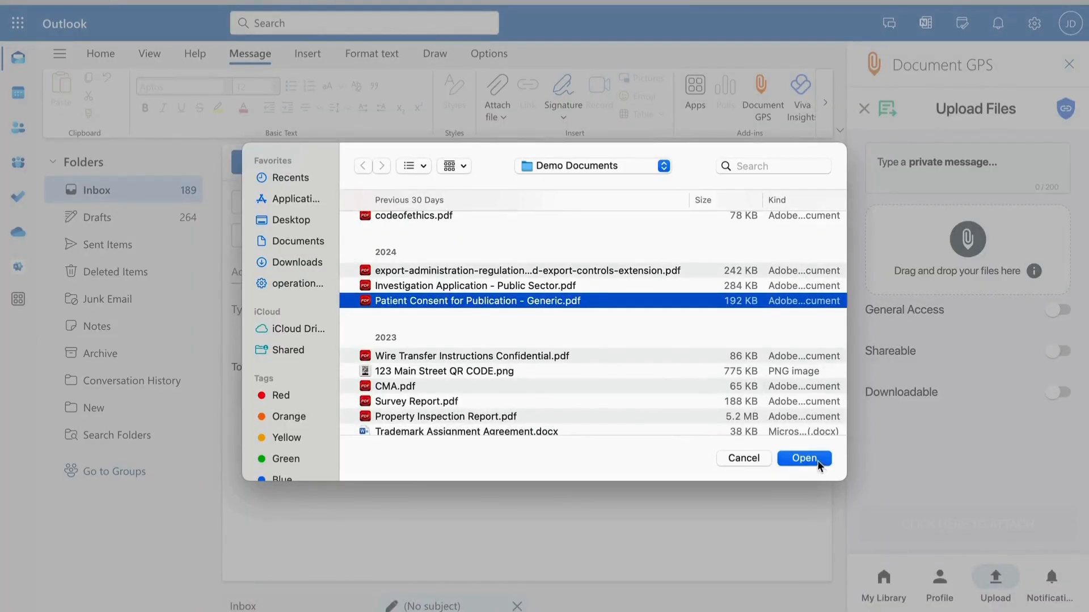
pyautogui.click(803, 457)
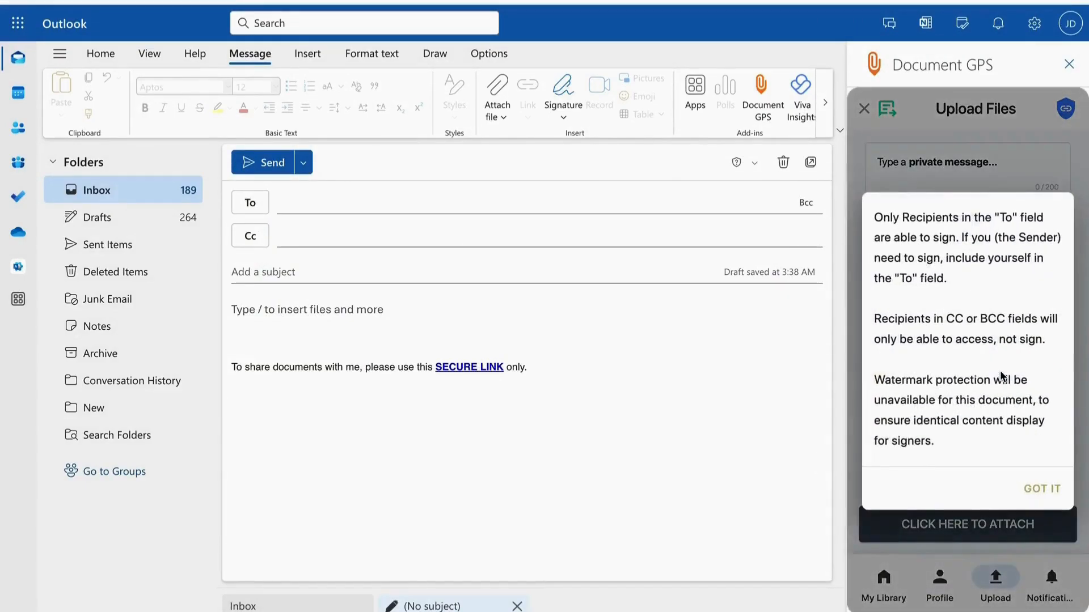
pyautogui.moveTo(1008, 422)
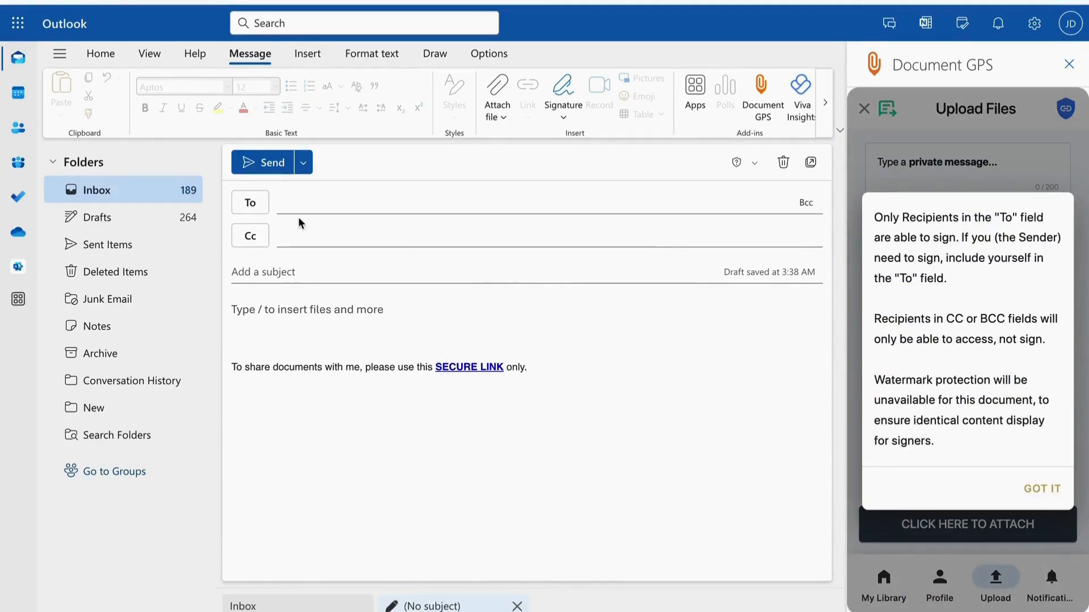
pyautogui.moveTo(325, 238)
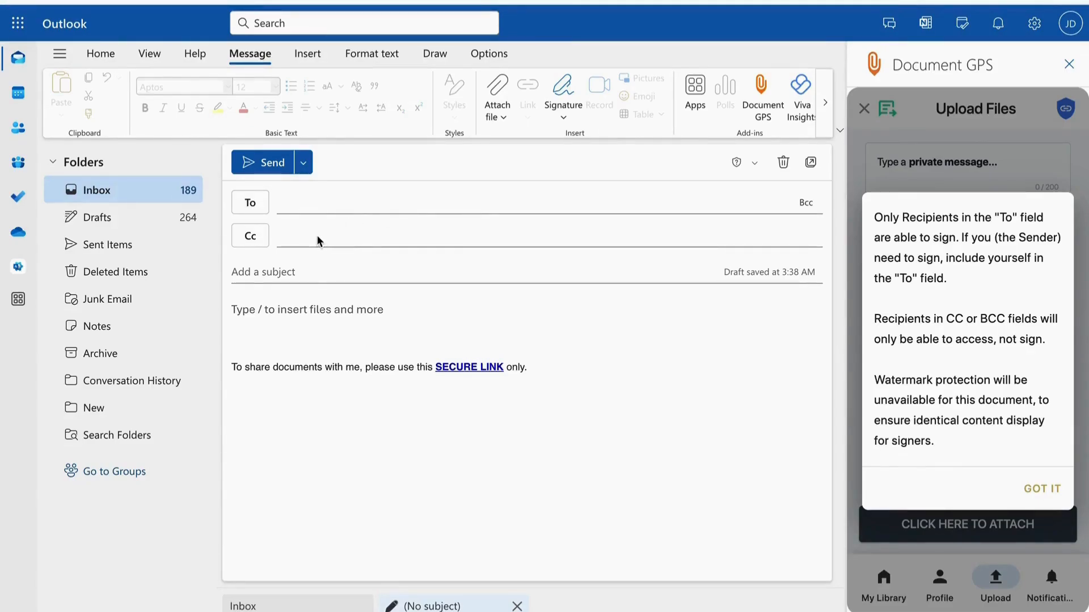
pyautogui.moveTo(1042, 489)
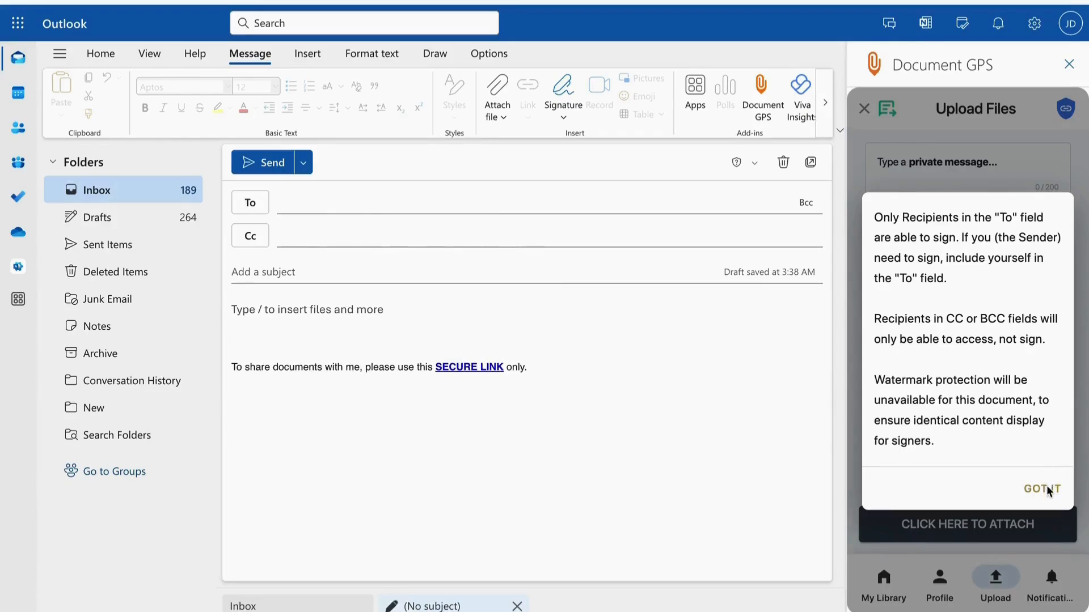
pyautogui.click(1041, 489)
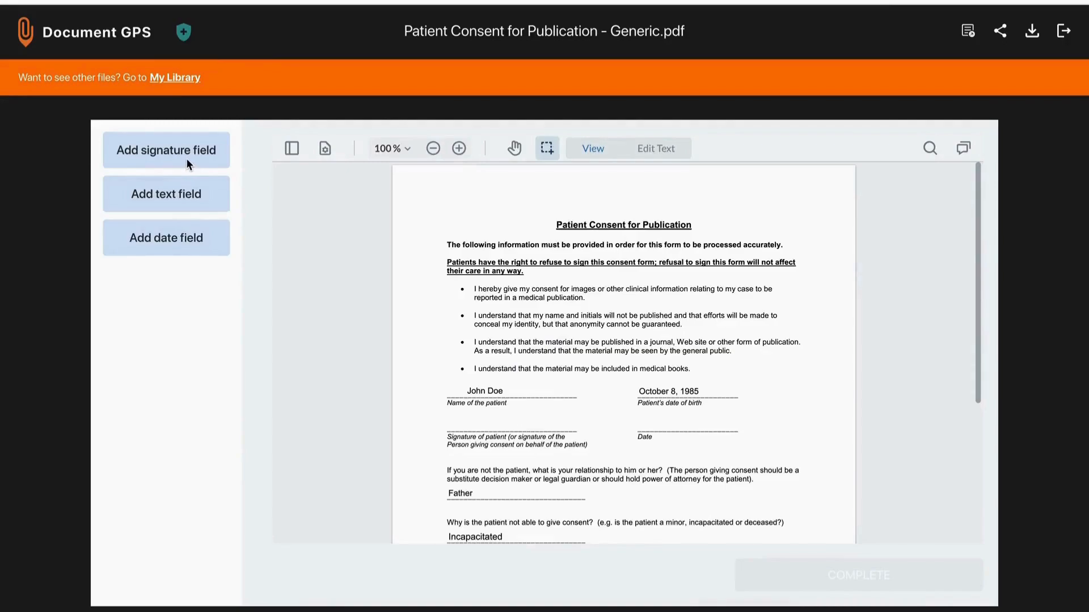
# - Place a signature field and a date field on the consent form and complete the layout
pyautogui.click(165, 149)
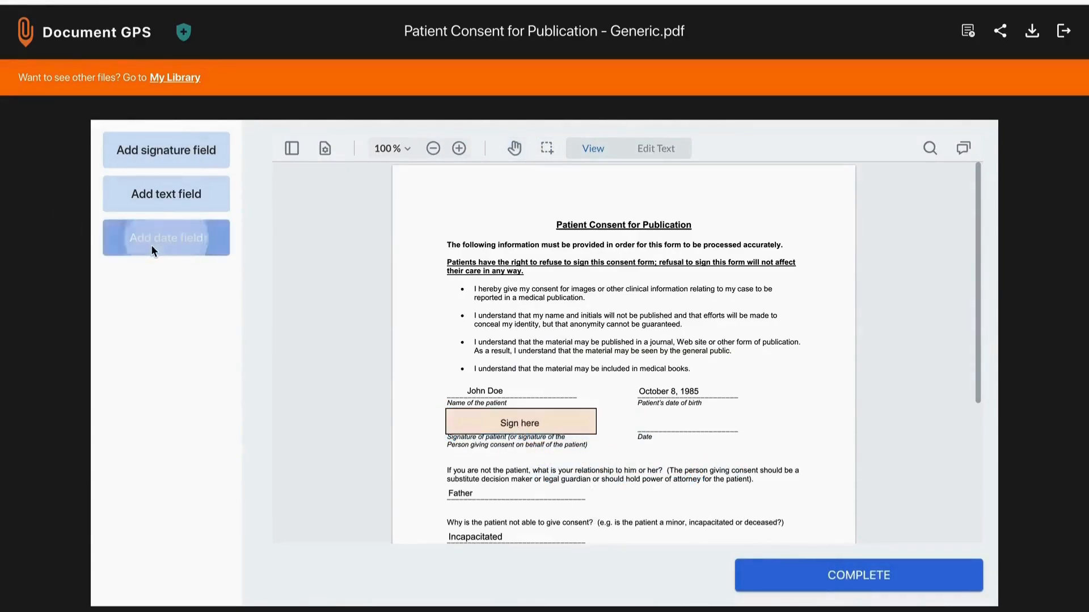
pyautogui.click(166, 237)
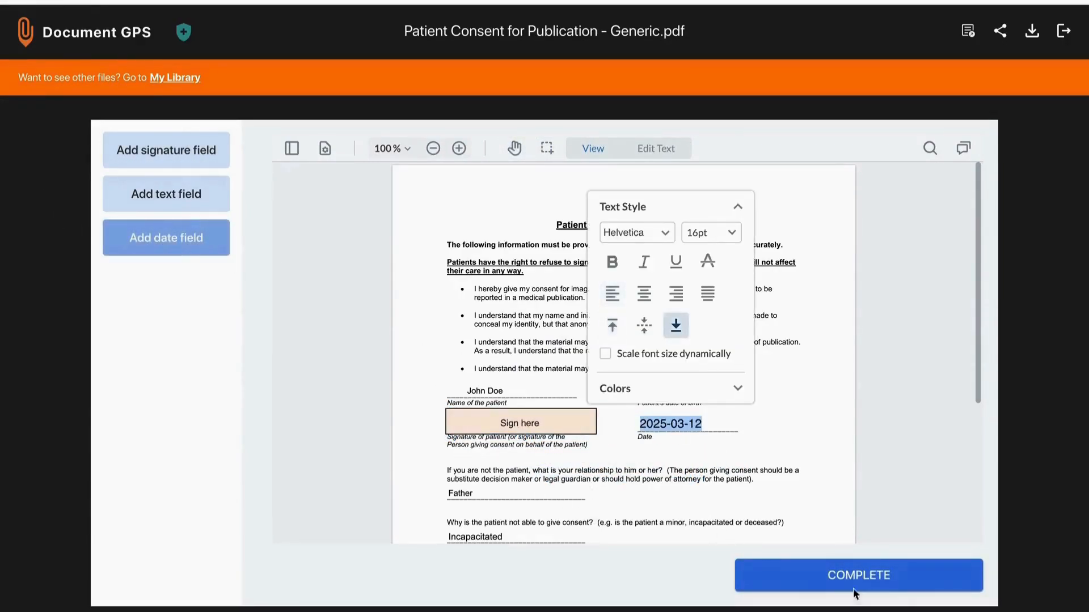
pyautogui.click(670, 422)
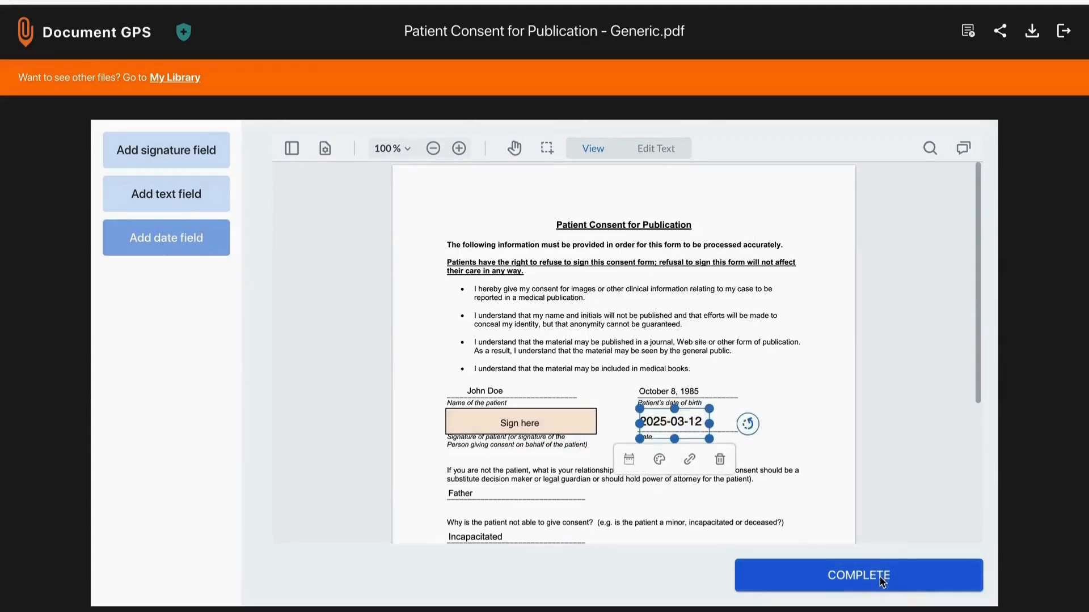
pyautogui.click(858, 575)
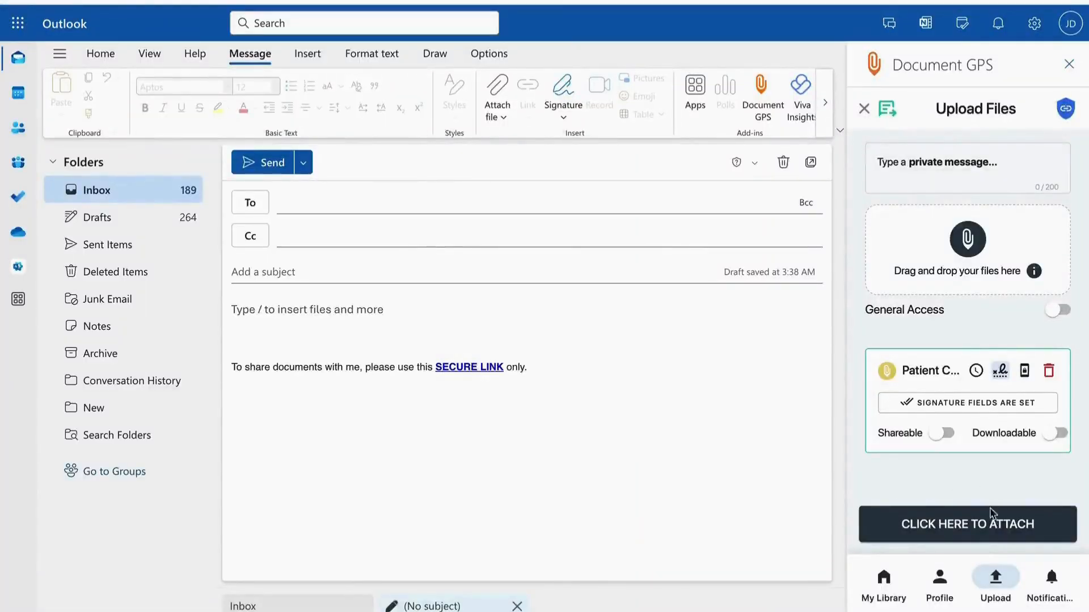
pyautogui.click(966, 524)
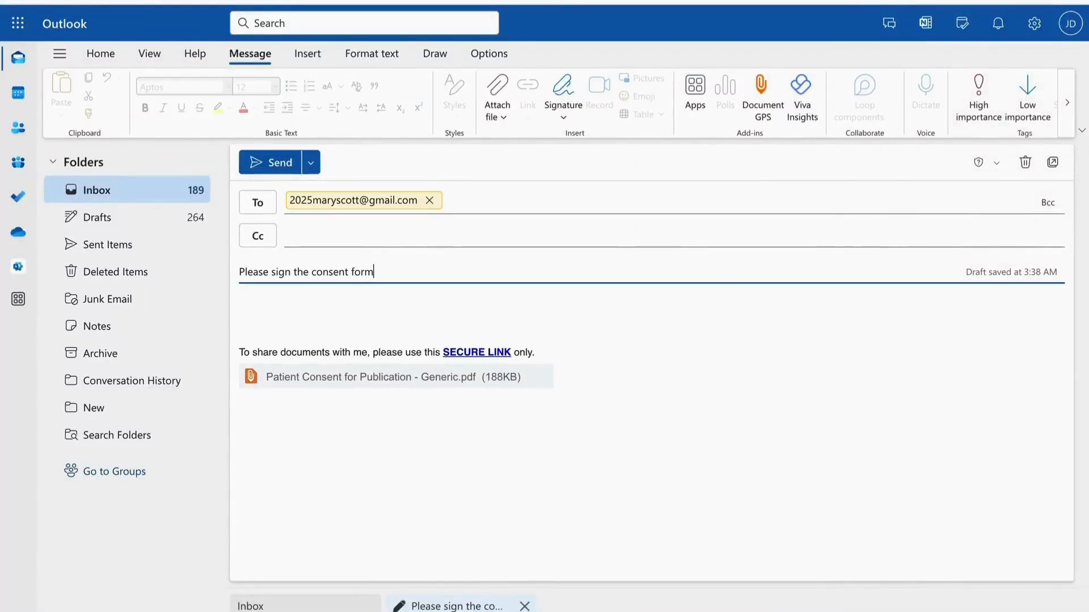
pyautogui.click(762, 95)
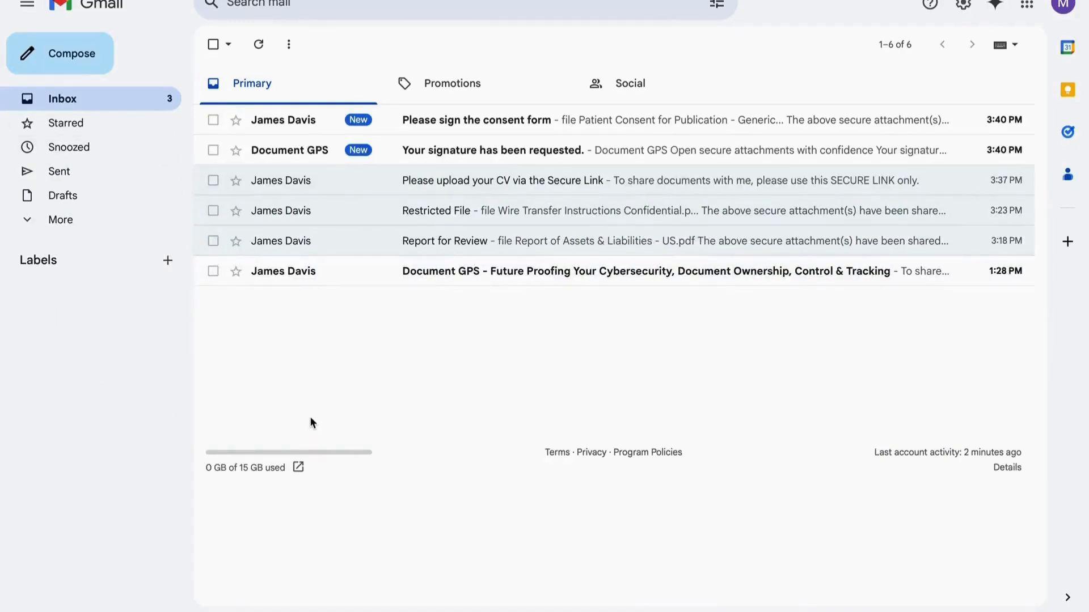
pyautogui.moveTo(468, 180)
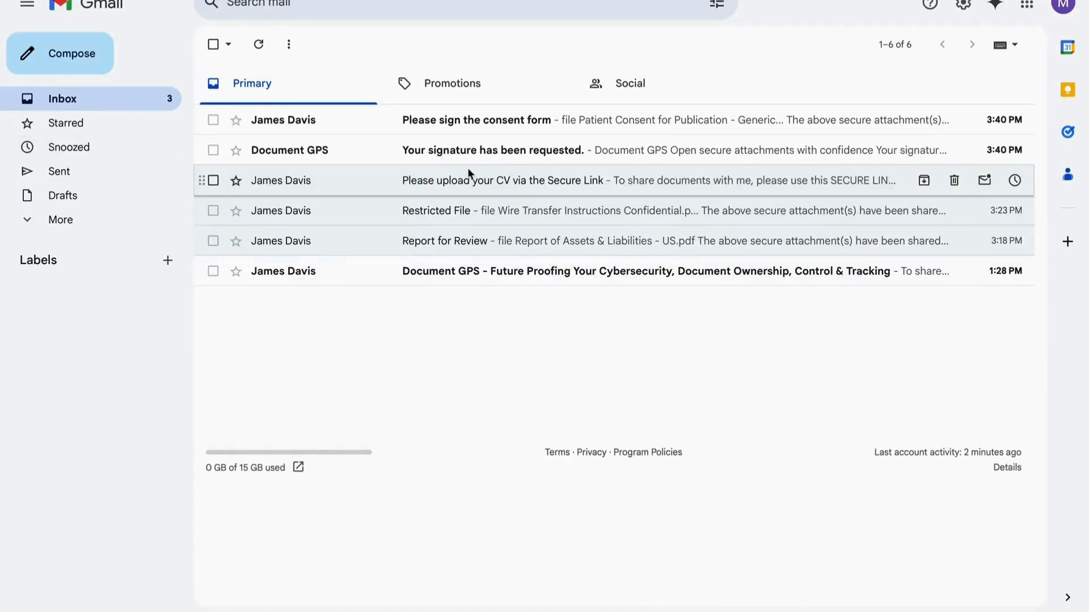
pyautogui.moveTo(490, 119)
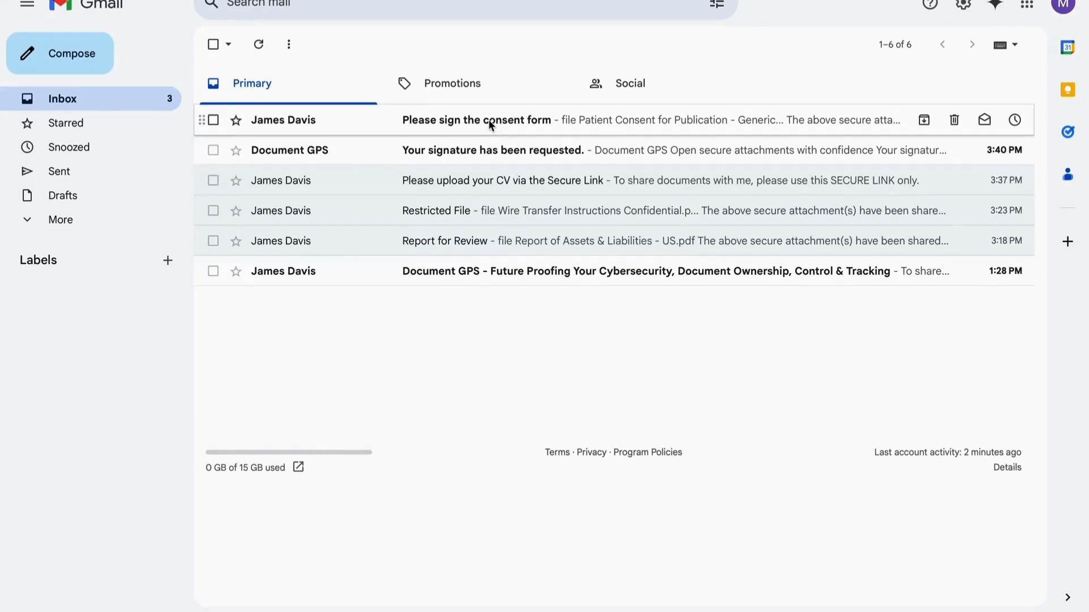
# - Open the 'Please sign the consent form' email, sign the PDF, submit it and complete
pyautogui.click(476, 119)
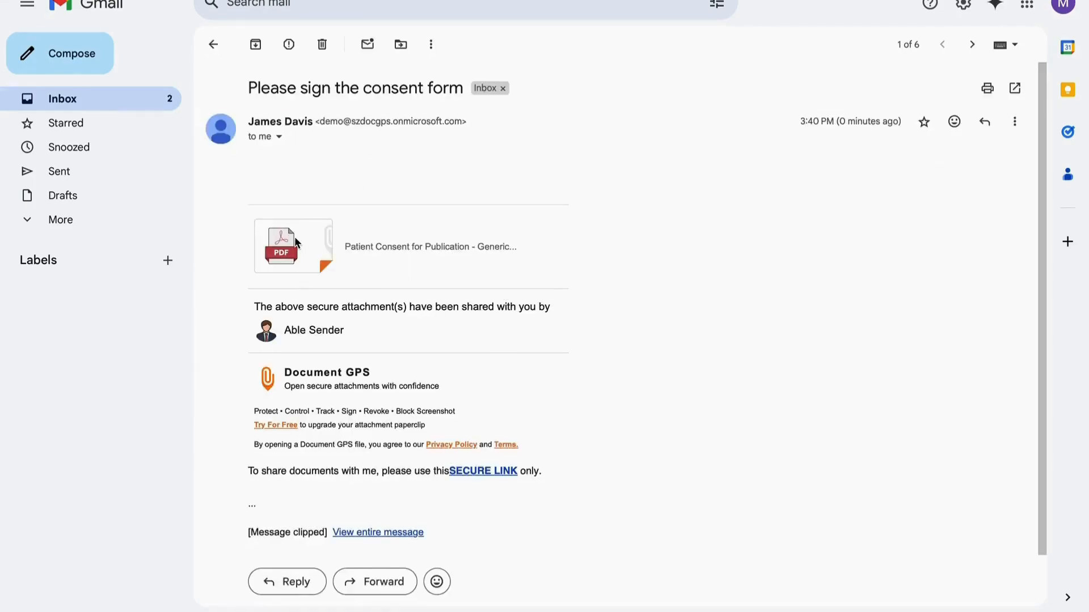
pyautogui.click(293, 246)
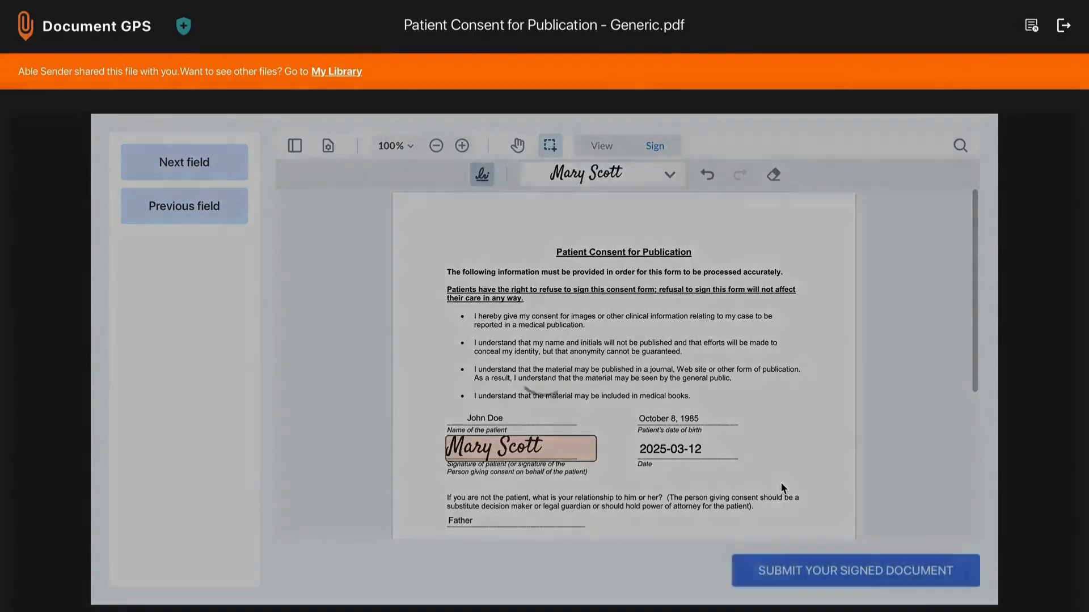
pyautogui.click(855, 571)
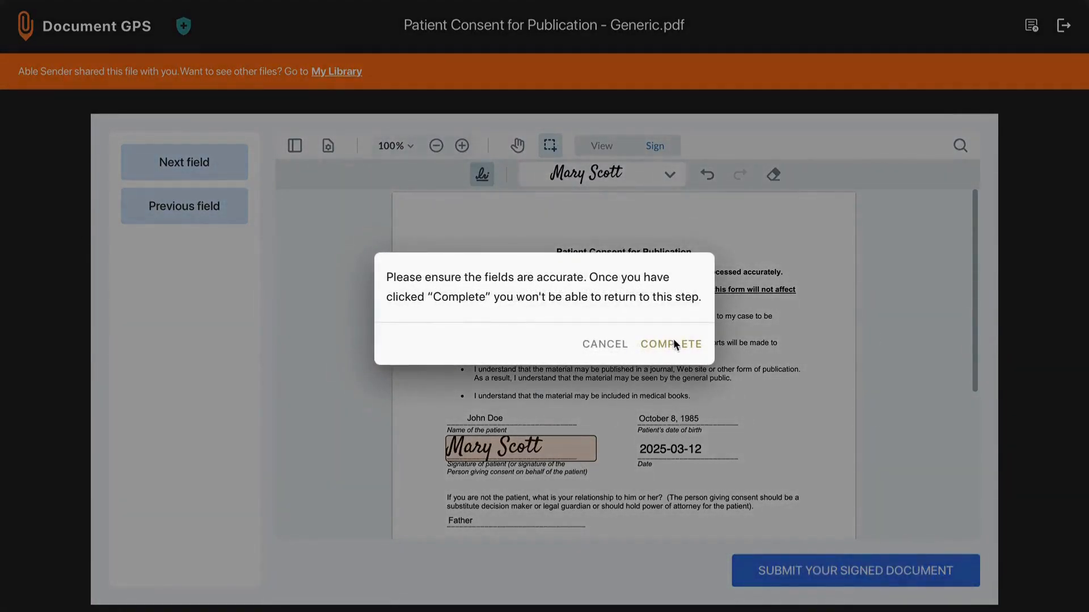
pyautogui.click(670, 343)
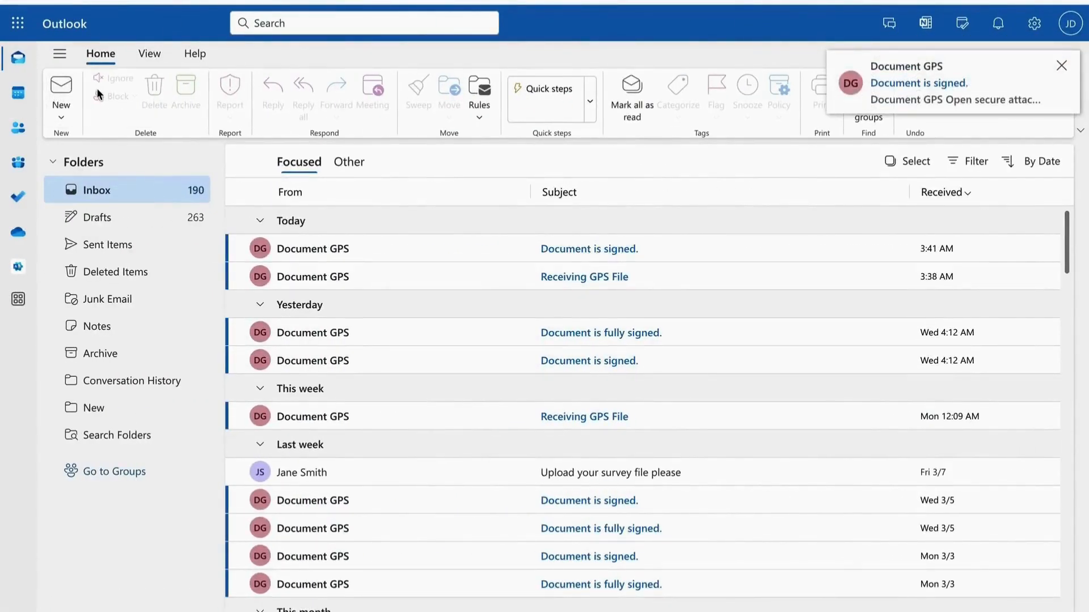
# - In My Library, view the signed Patient Consent card's download options for document and signature certificate
pyautogui.click(61, 94)
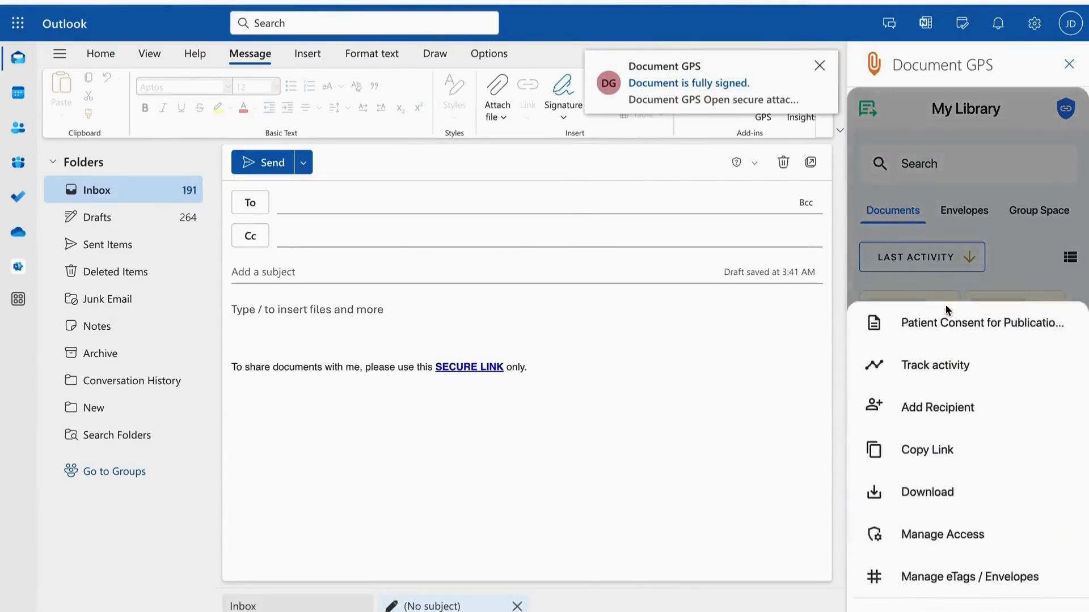
pyautogui.click(935, 365)
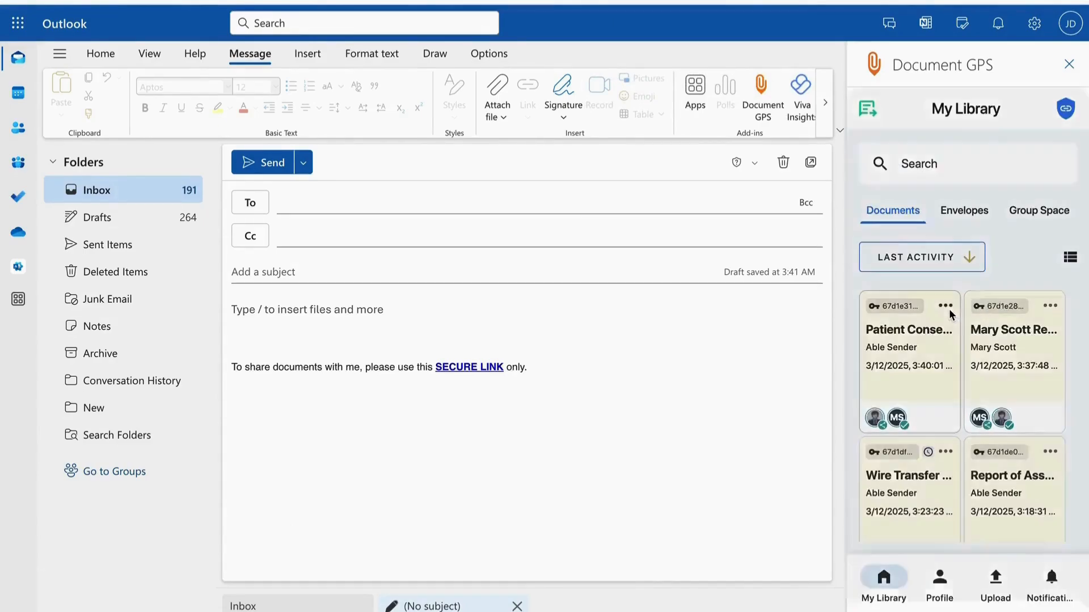
pyautogui.click(945, 307)
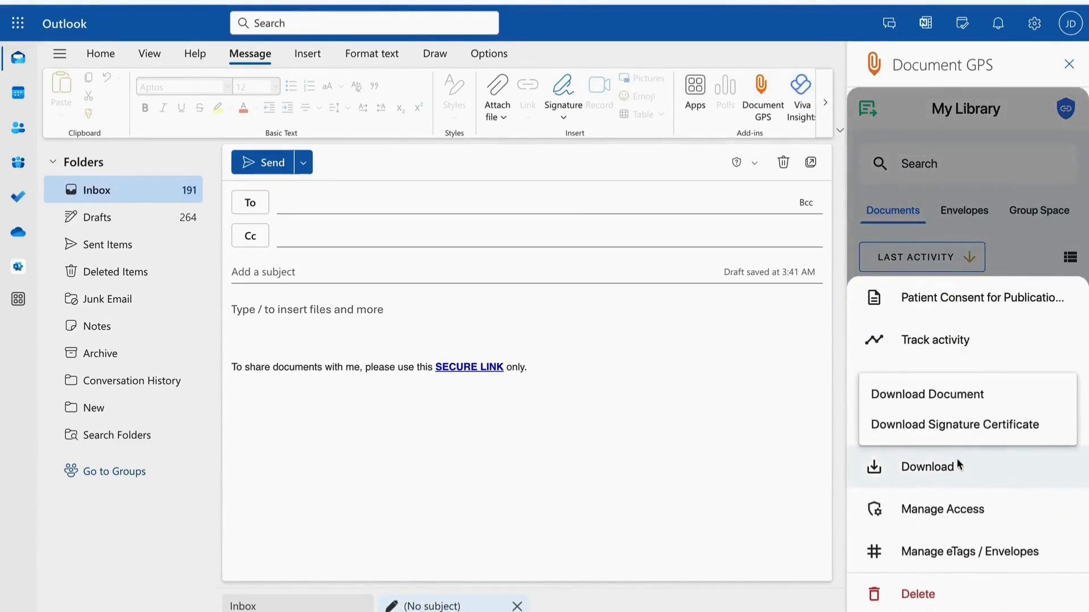
pyautogui.moveTo(952, 424)
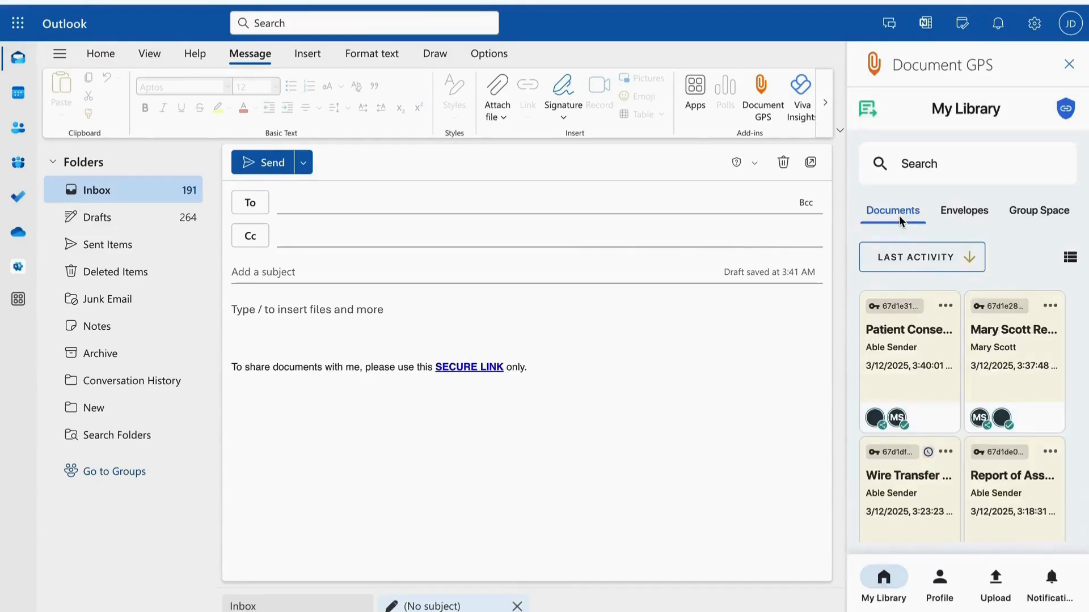
pyautogui.click(945, 306)
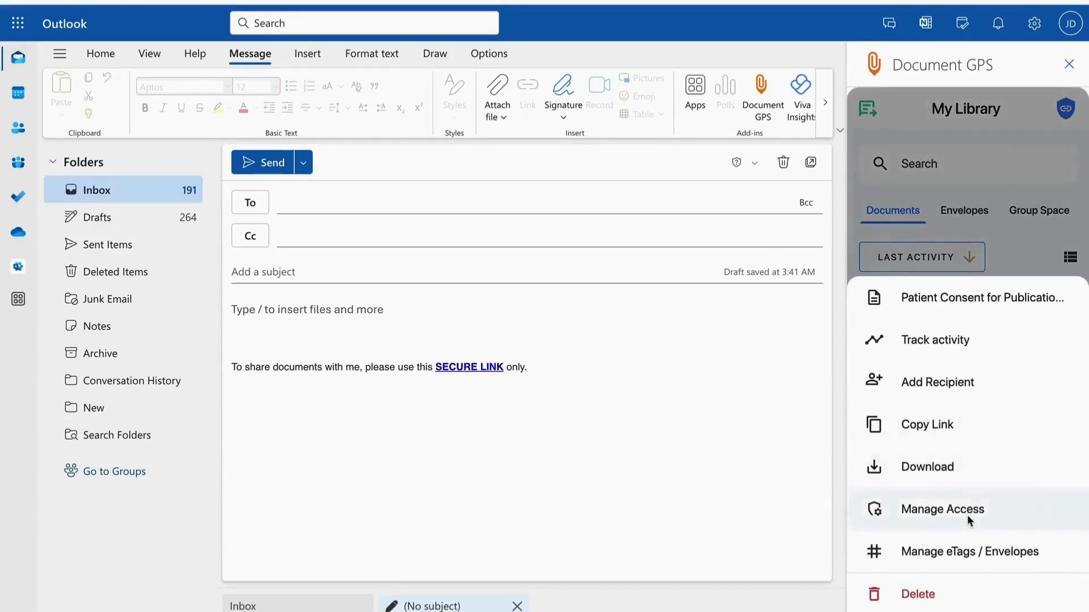
pyautogui.moveTo(970, 551)
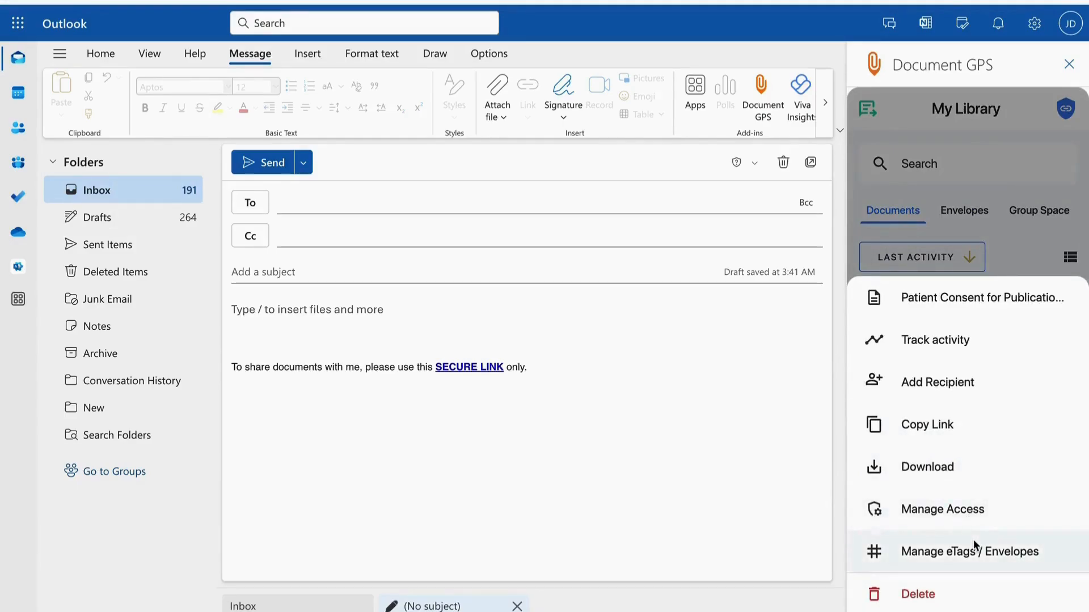
pyautogui.moveTo(972, 249)
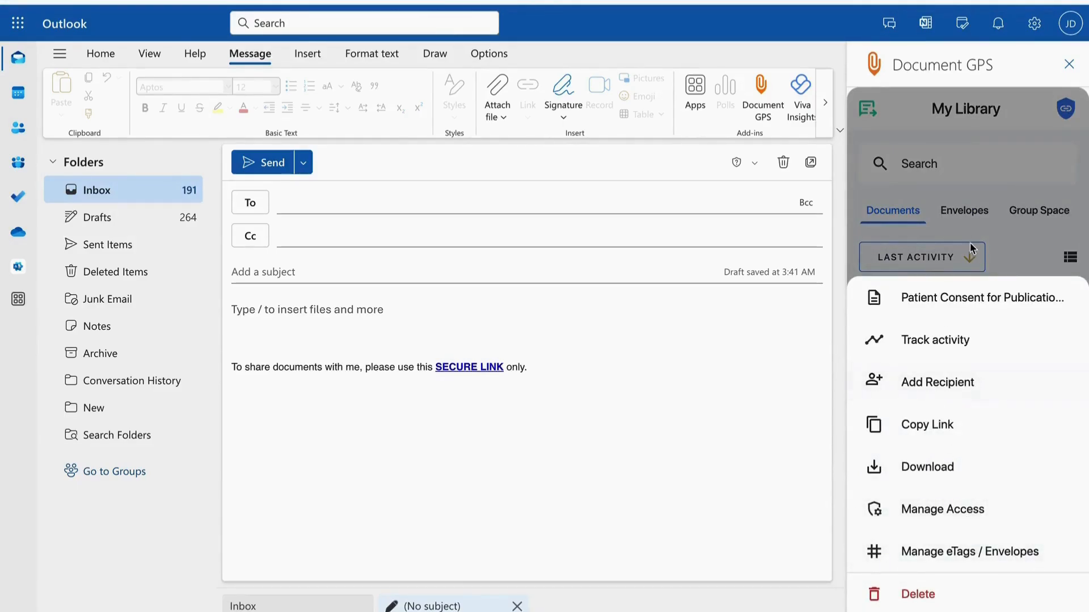
pyautogui.click(1069, 257)
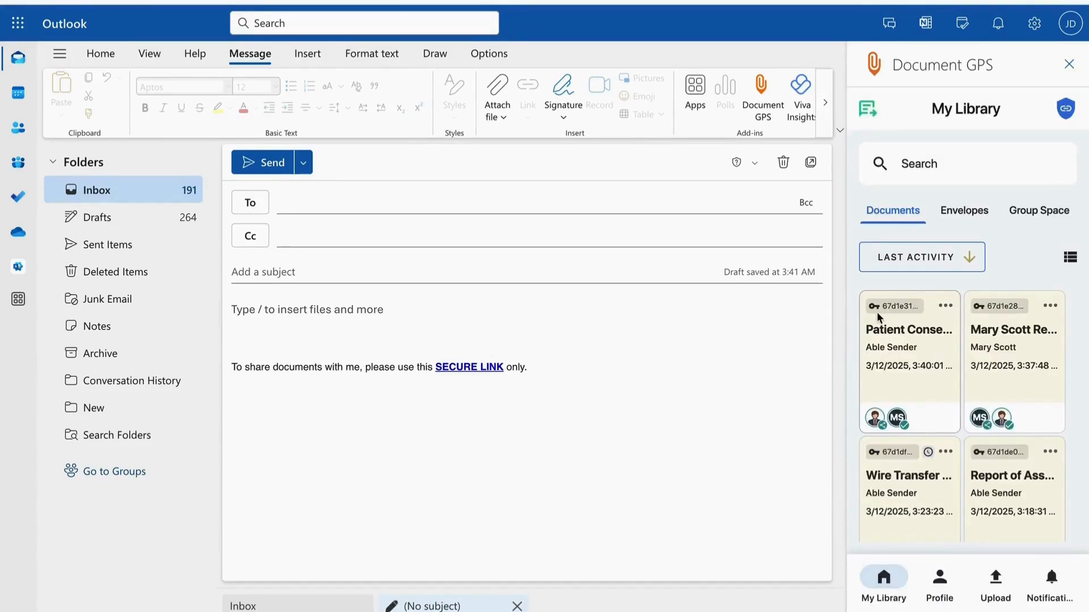
pyautogui.moveTo(895, 314)
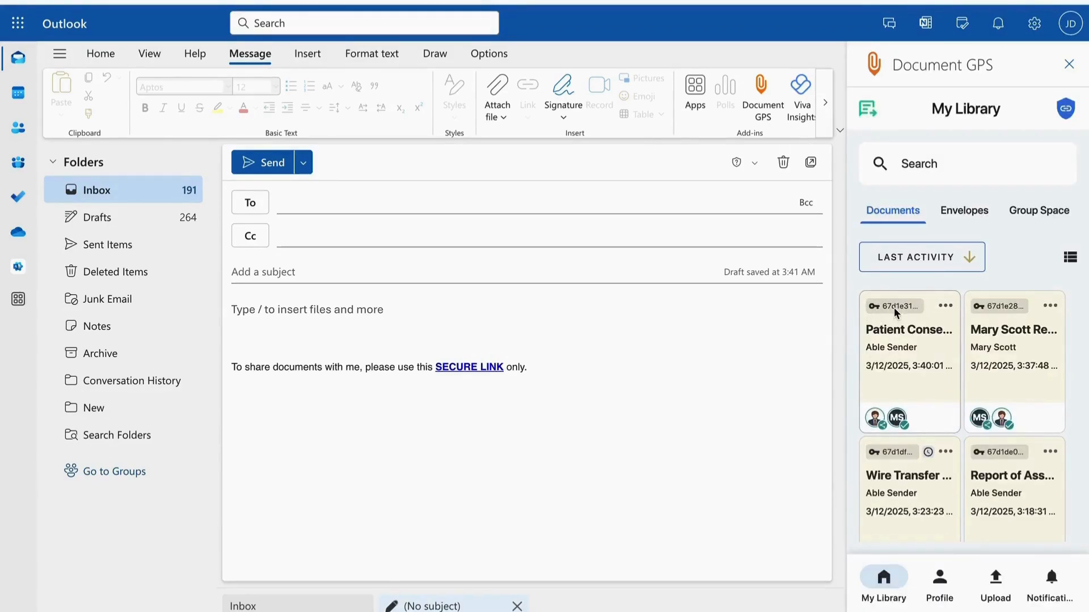
pyautogui.moveTo(920, 386)
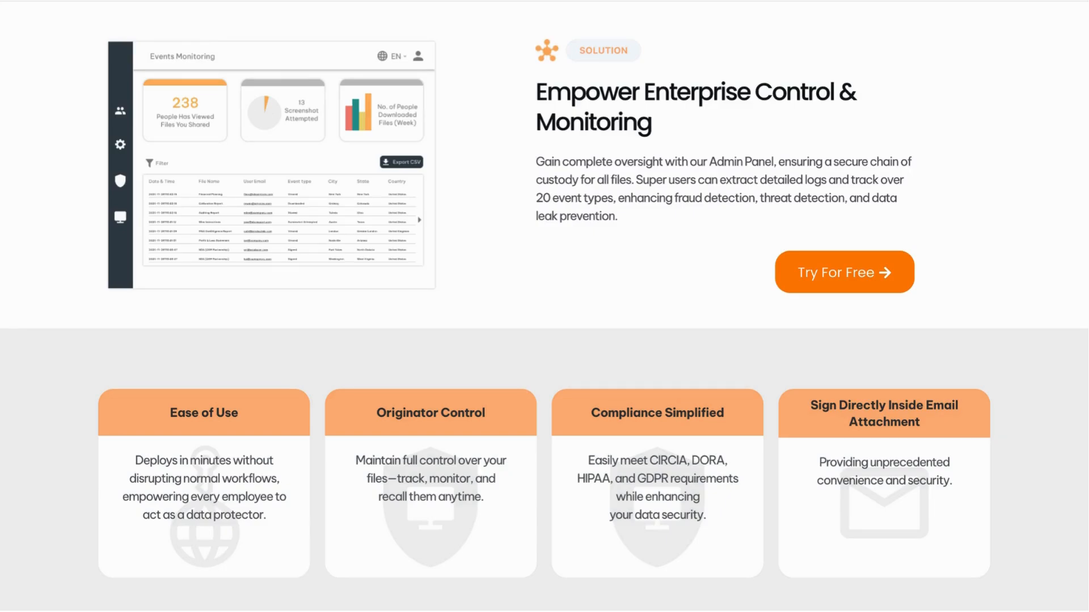
pyautogui.scroll(3)
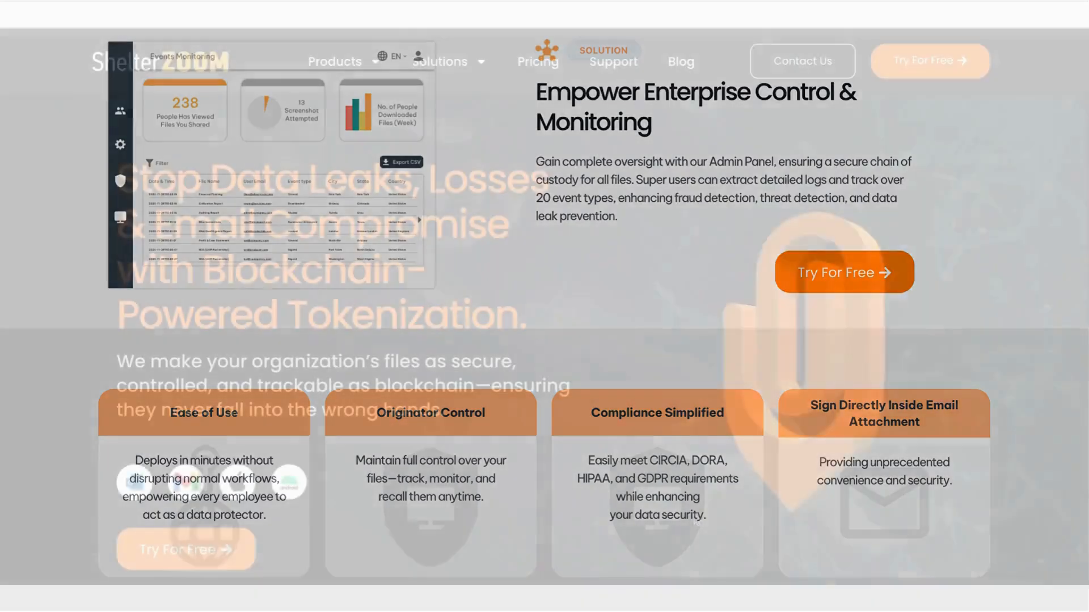